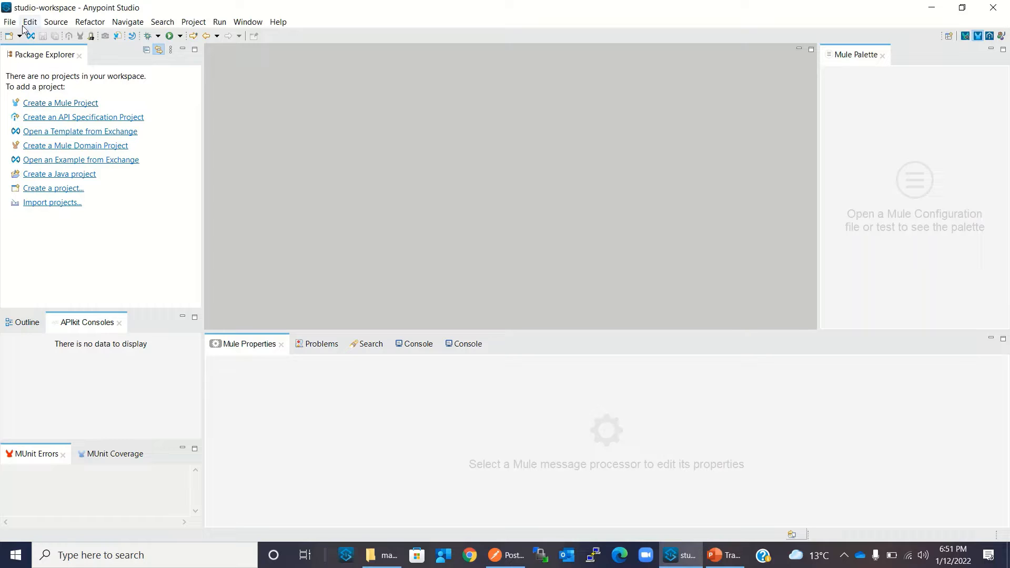
# Create a new Mule project named demo-app via File > New > Mule Project
pyautogui.click(9, 21)
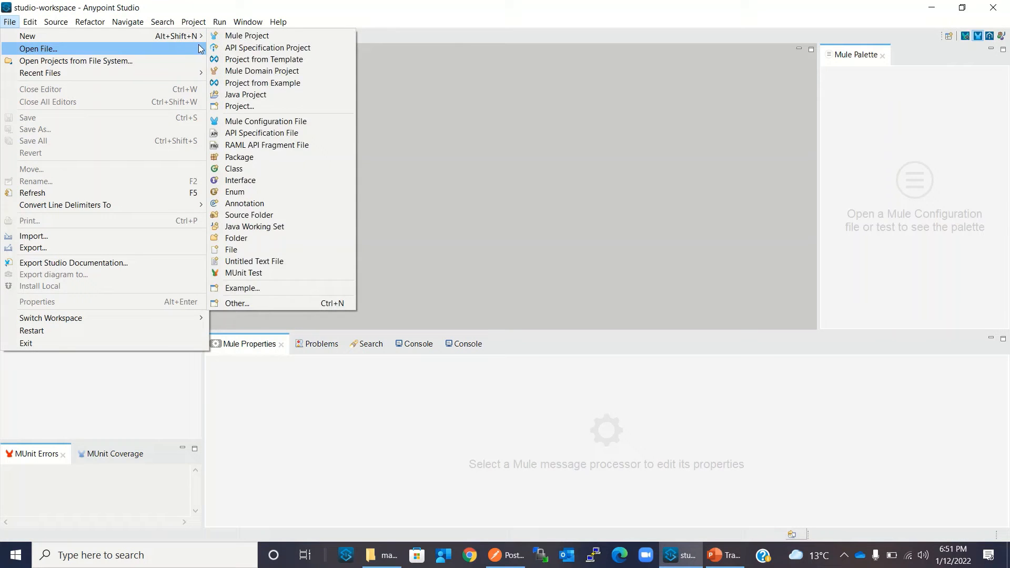
pyautogui.moveTo(37, 36)
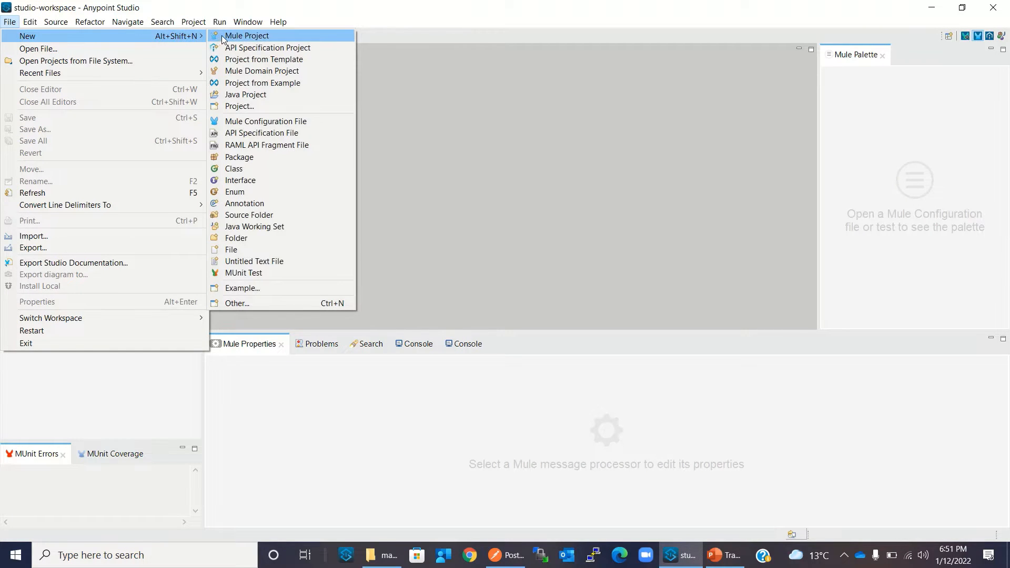
pyautogui.click(247, 36)
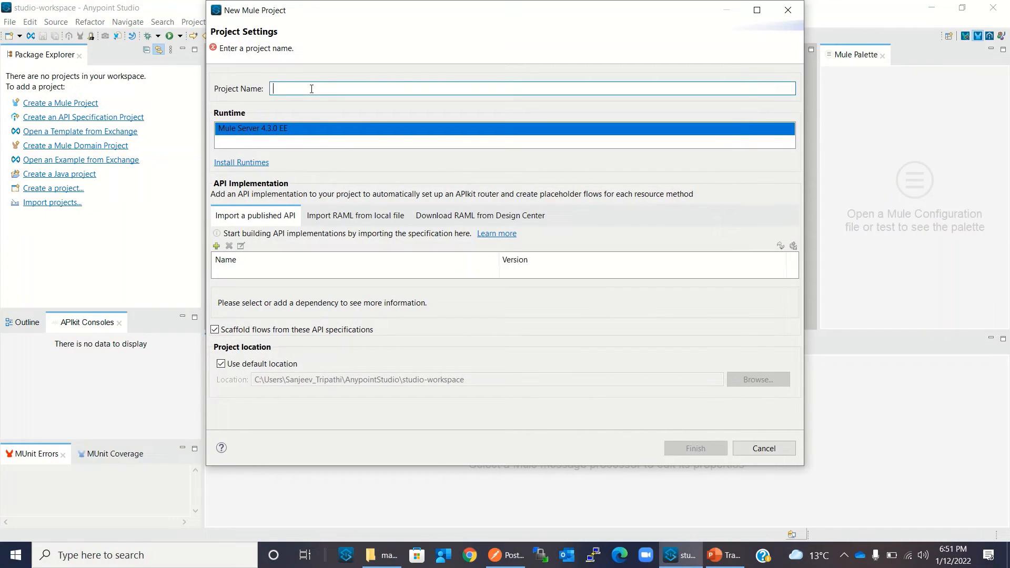
pyautogui.write('demo-app')
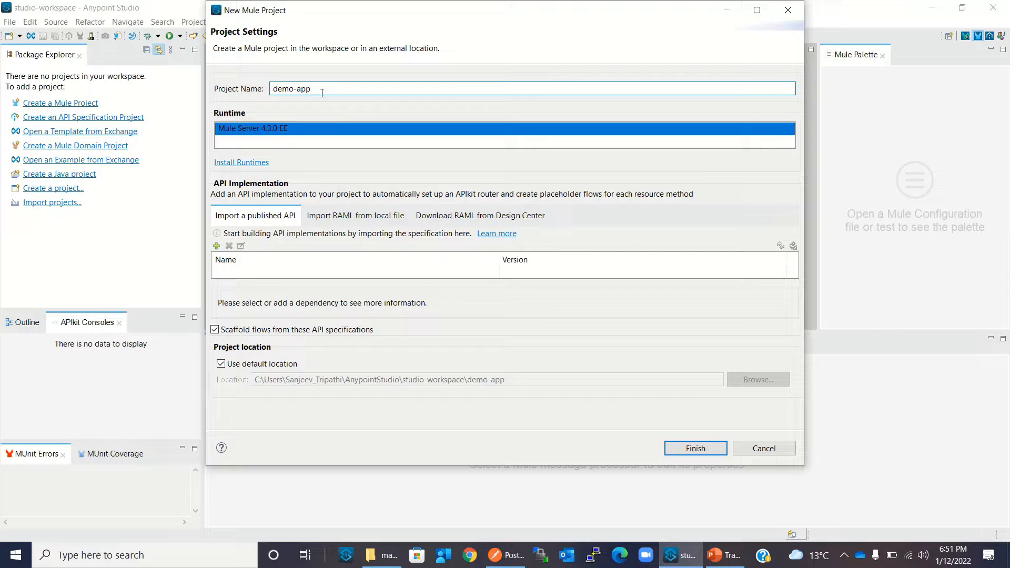
pyautogui.click(695, 448)
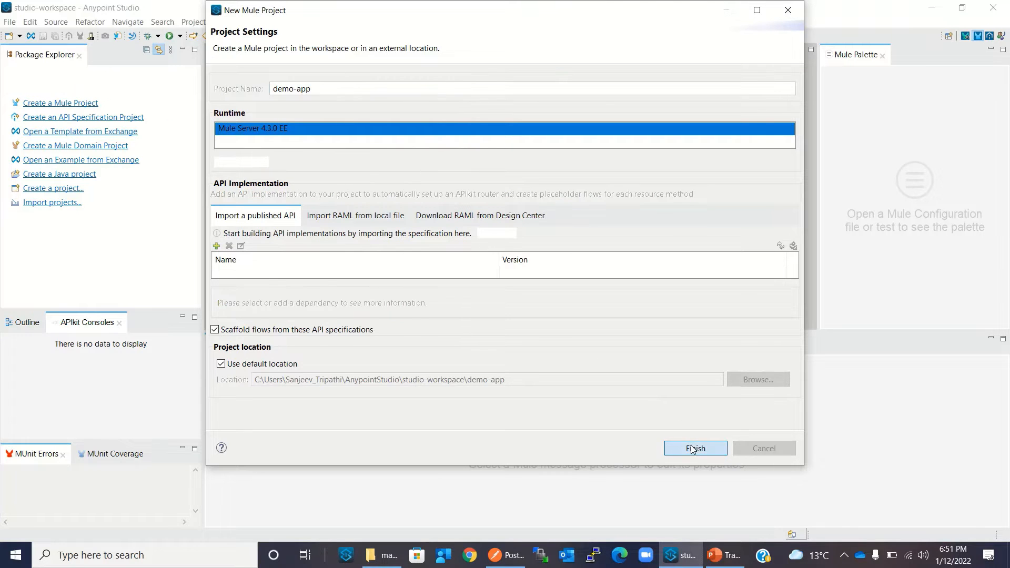
pyautogui.click(695, 449)
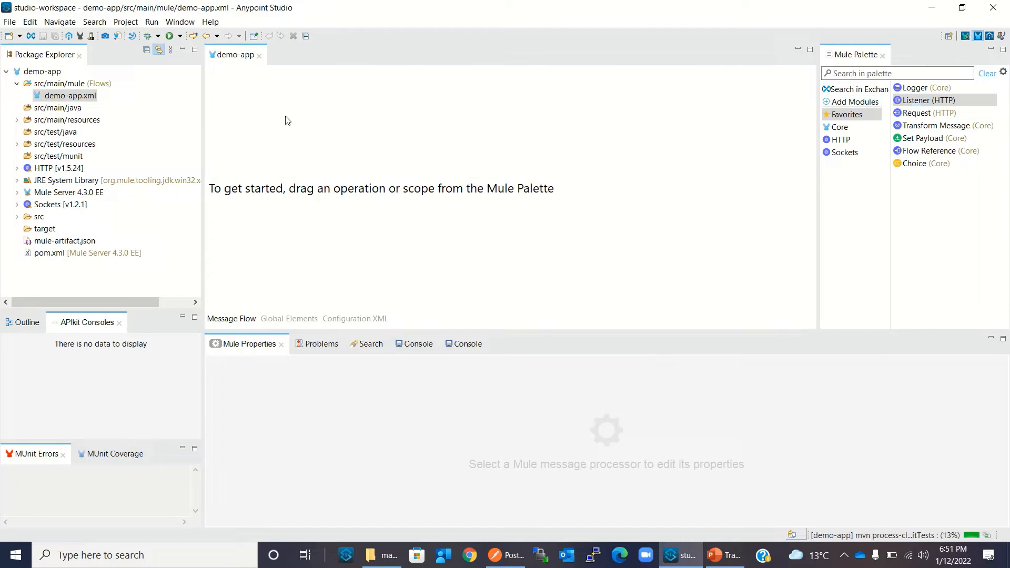
# Add an HTTP Listener source with HTTP_Listener_config on port 8081 and path /demo
pyautogui.moveTo(925, 100); pyautogui.dragTo(258, 155)
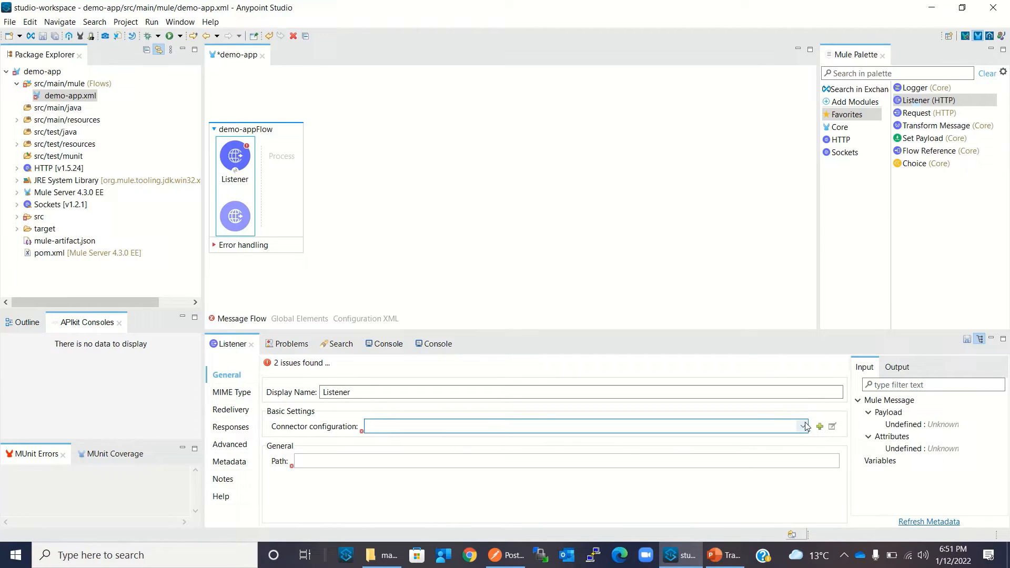
pyautogui.click(820, 427)
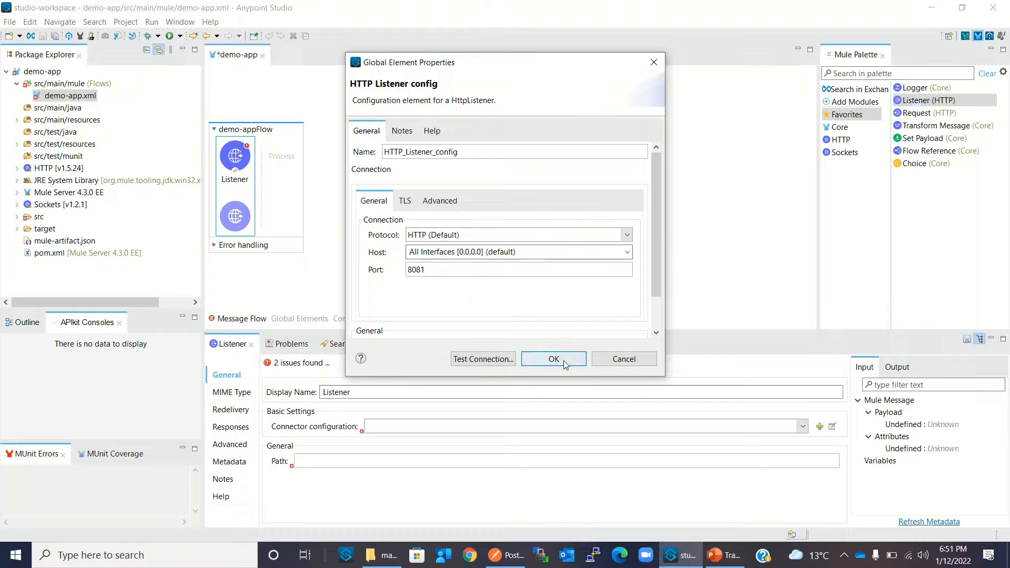
pyautogui.click(553, 359)
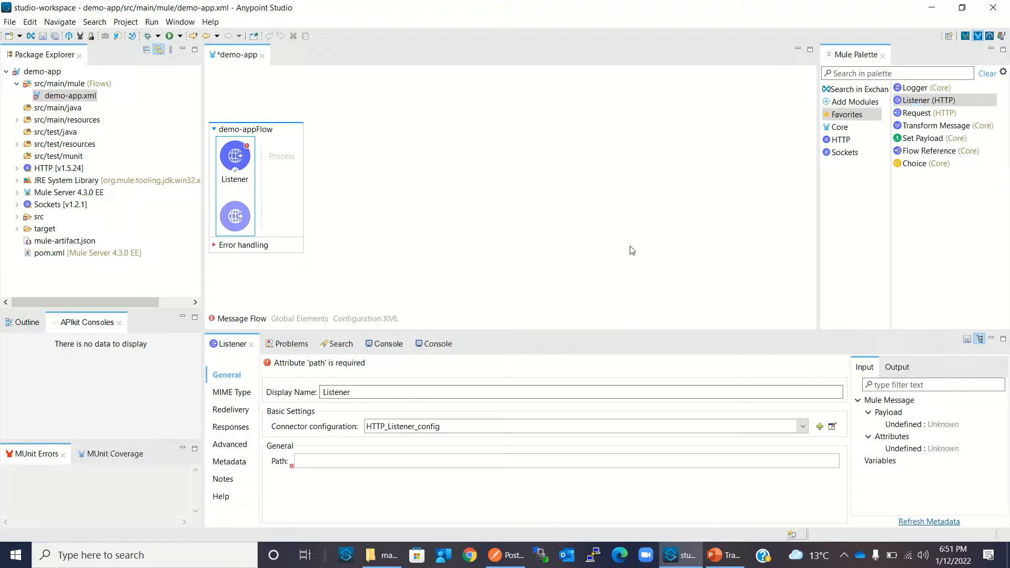
pyautogui.write('/demo')
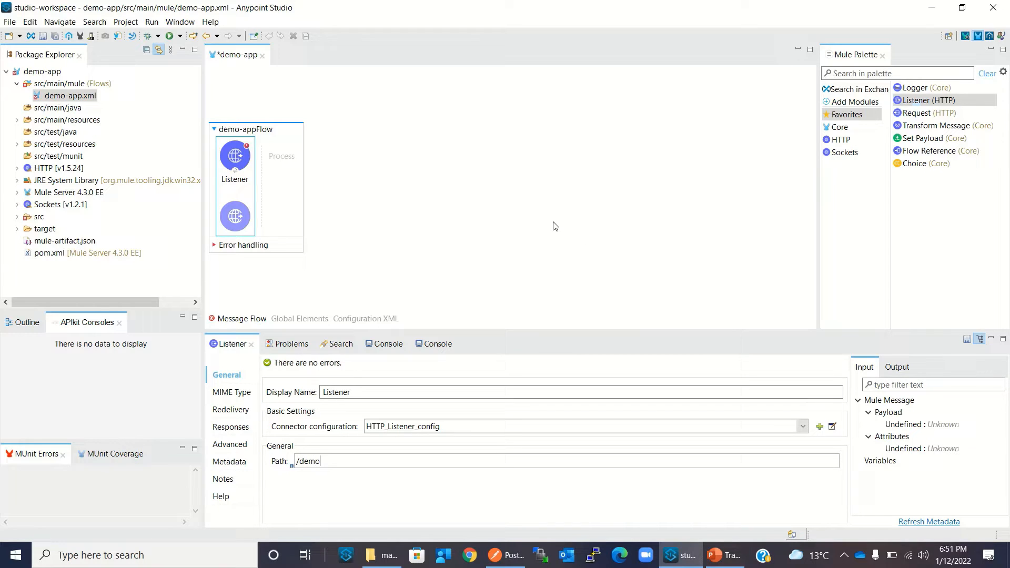
pyautogui.click(410, 168)
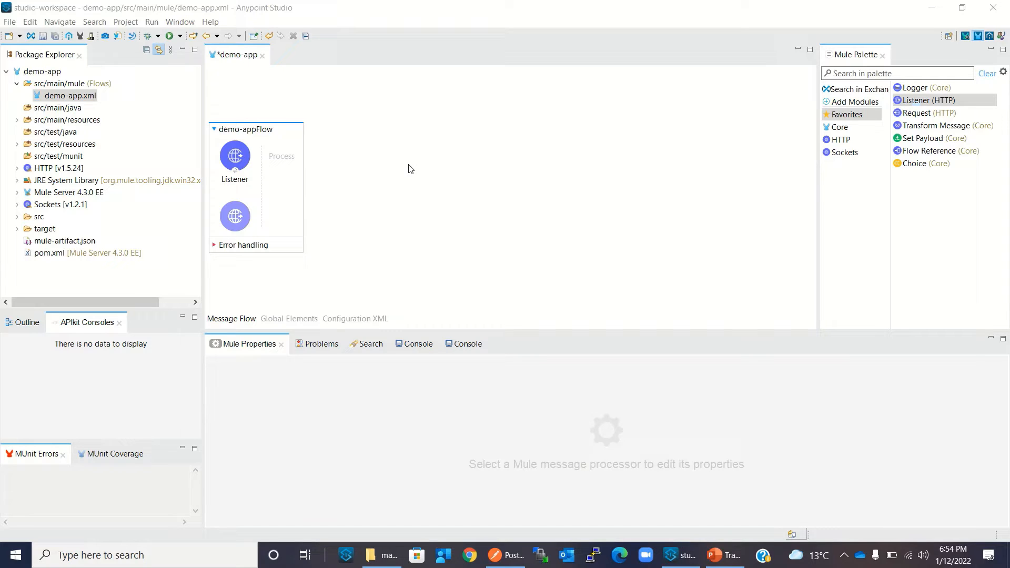
pyautogui.moveTo(370, 547)
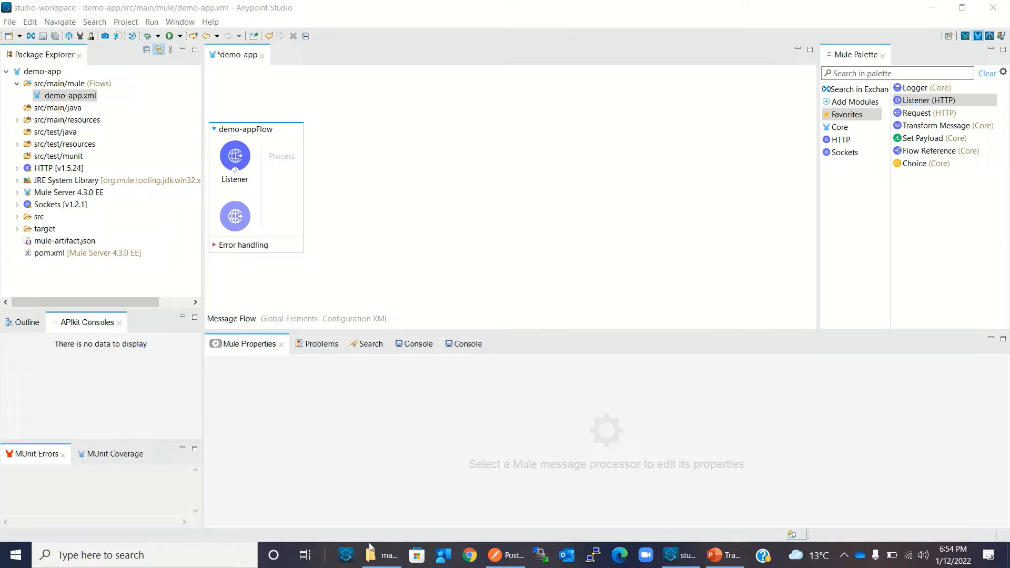
# Select emp_output.json and employee_input.json in the mapping folder and show their context actions
pyautogui.click(370, 555)
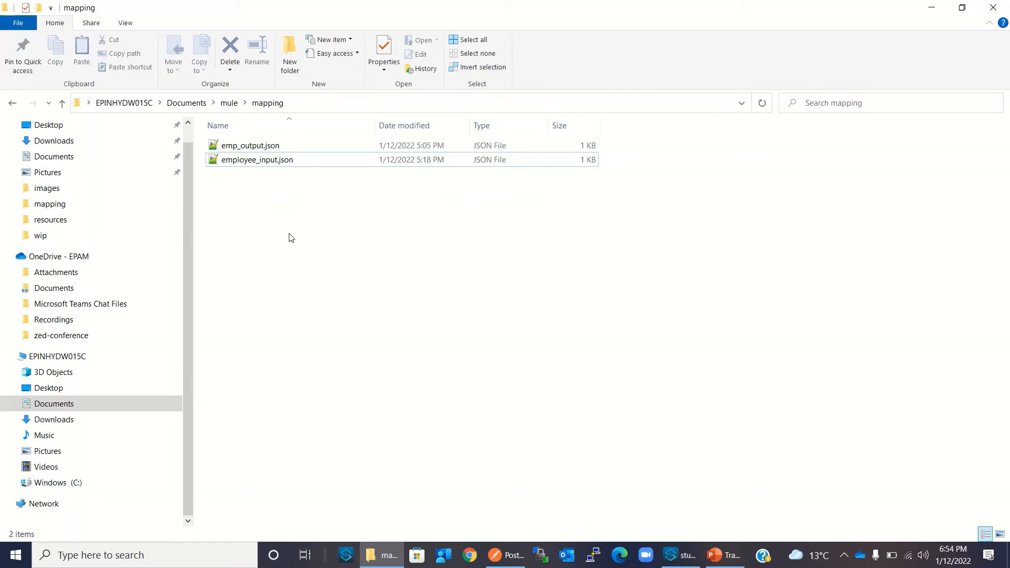
pyautogui.click(256, 160)
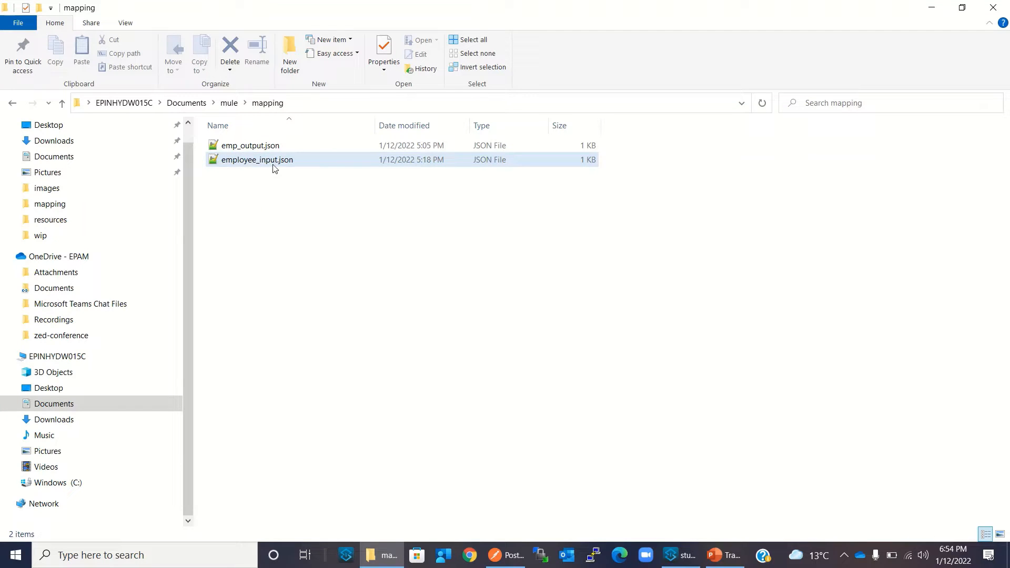
pyautogui.click(248, 145)
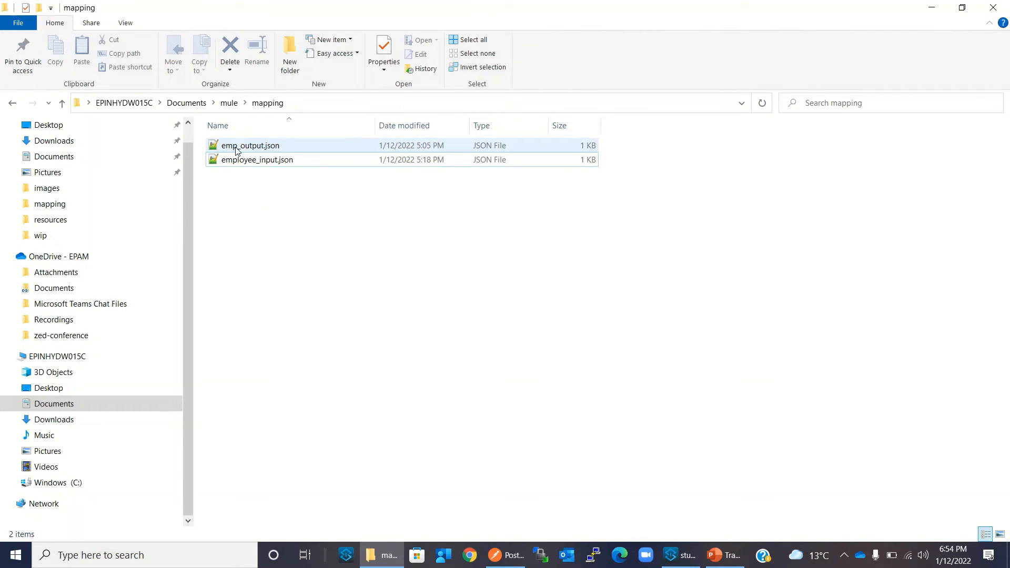
pyautogui.click(250, 145)
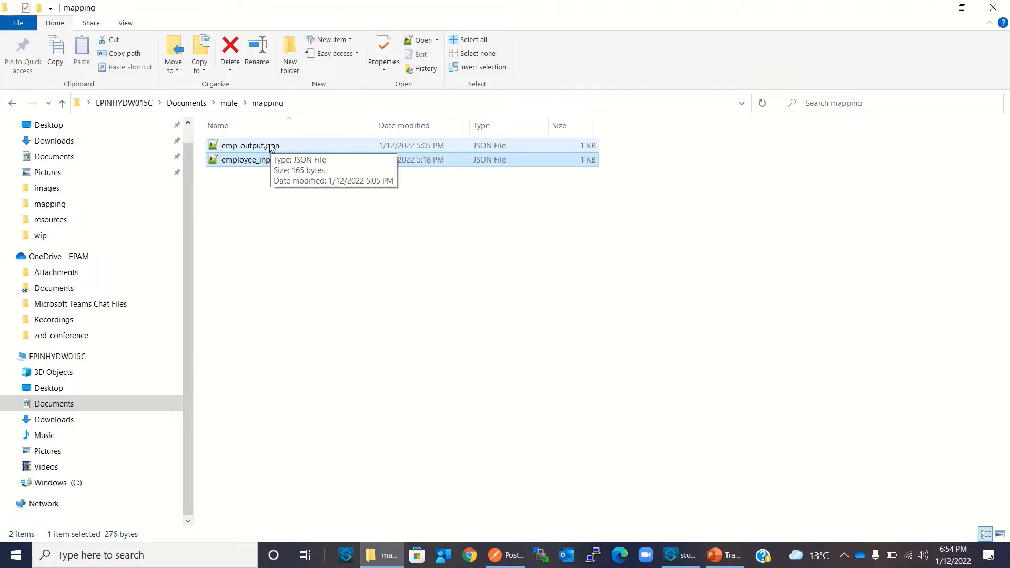
pyautogui.rightClick(252, 145)
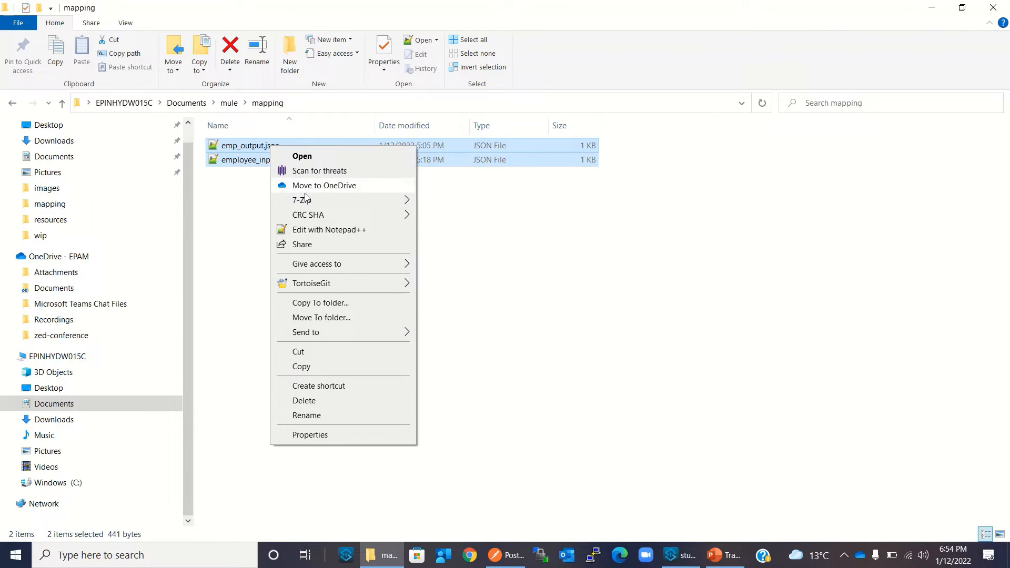
# Open both JSON files in Notepad++ and paste the input JSON then the expected output JSON into a new document
pyautogui.click(330, 229)
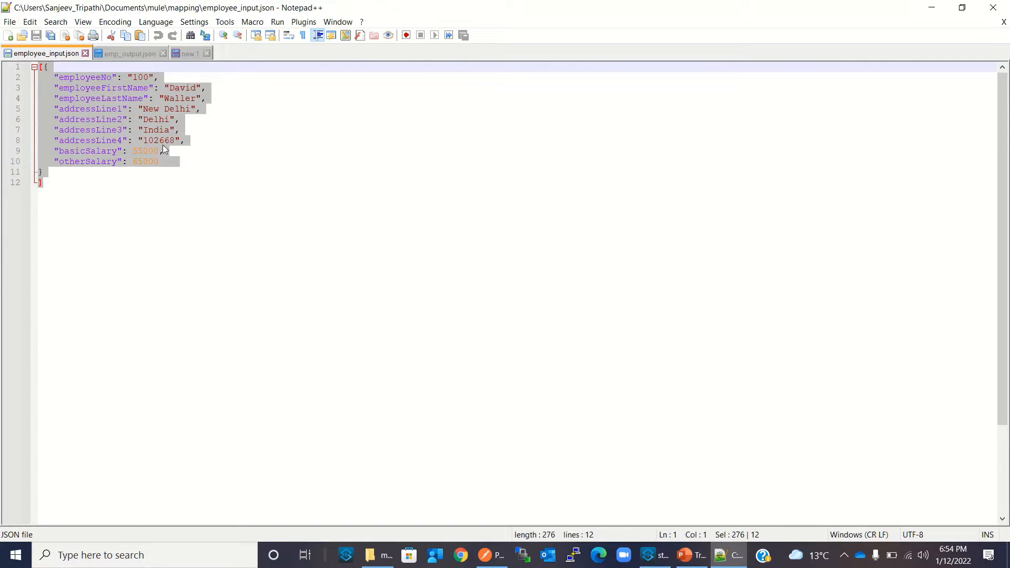
pyautogui.click(120, 53)
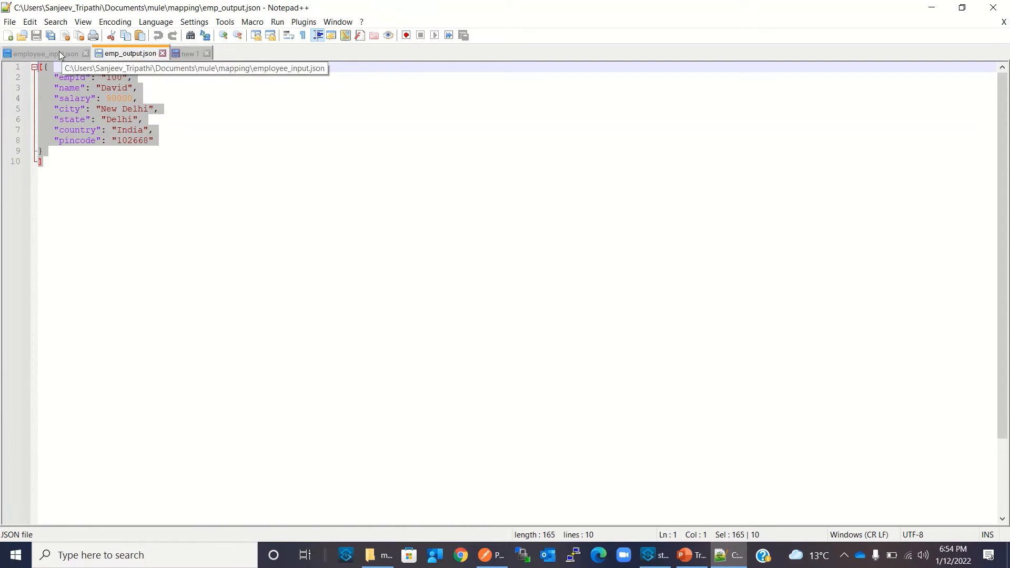
pyautogui.click(37, 68)
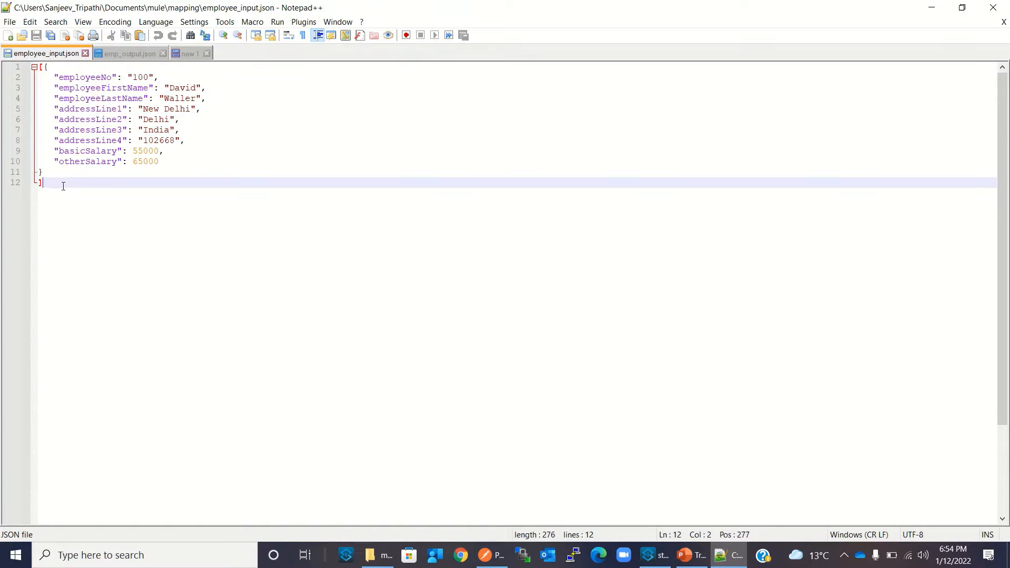
pyautogui.press('ctrl+a')
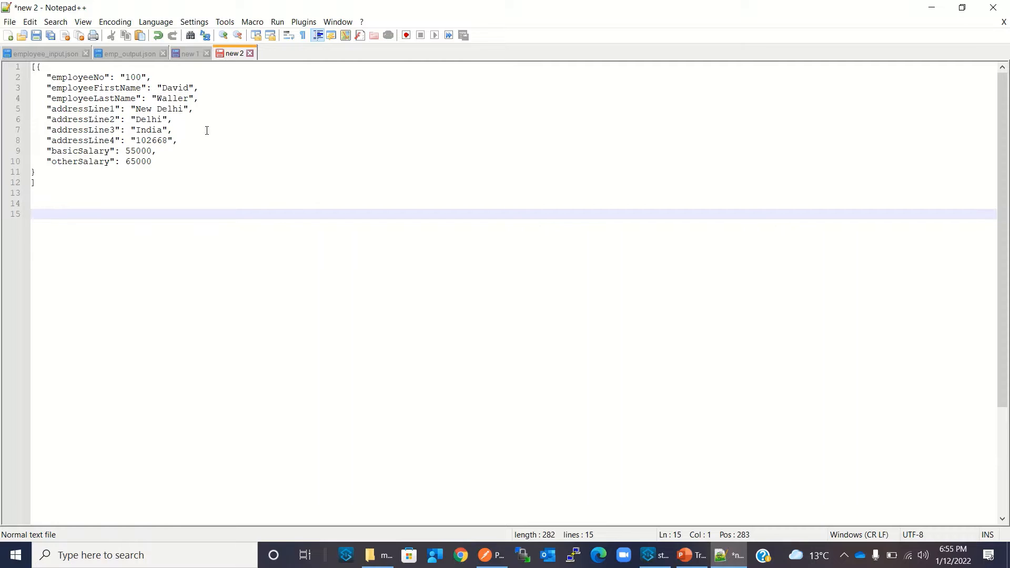
pyautogui.click(118, 54)
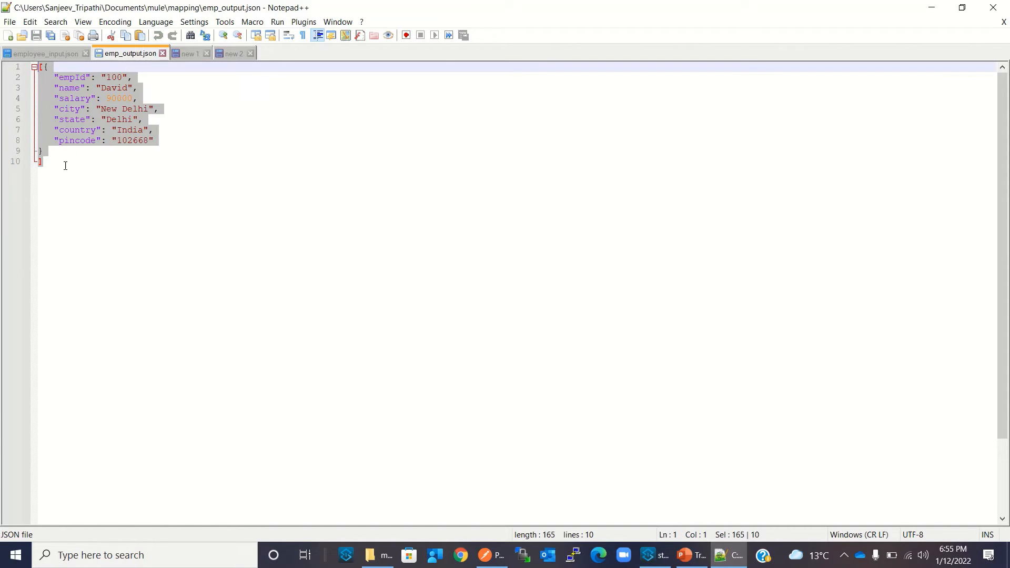
pyautogui.moveTo(226, 223)
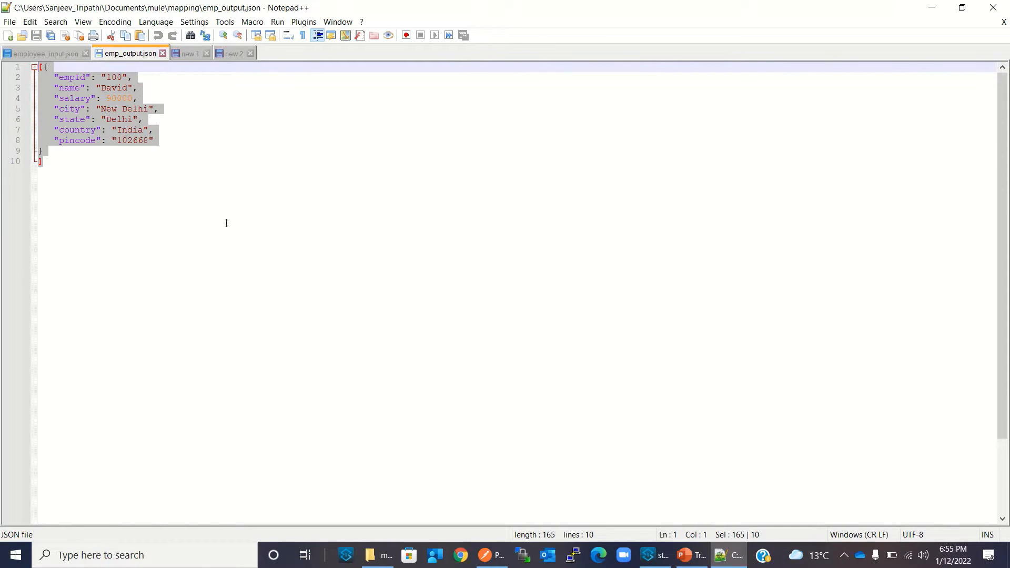
pyautogui.click(234, 53)
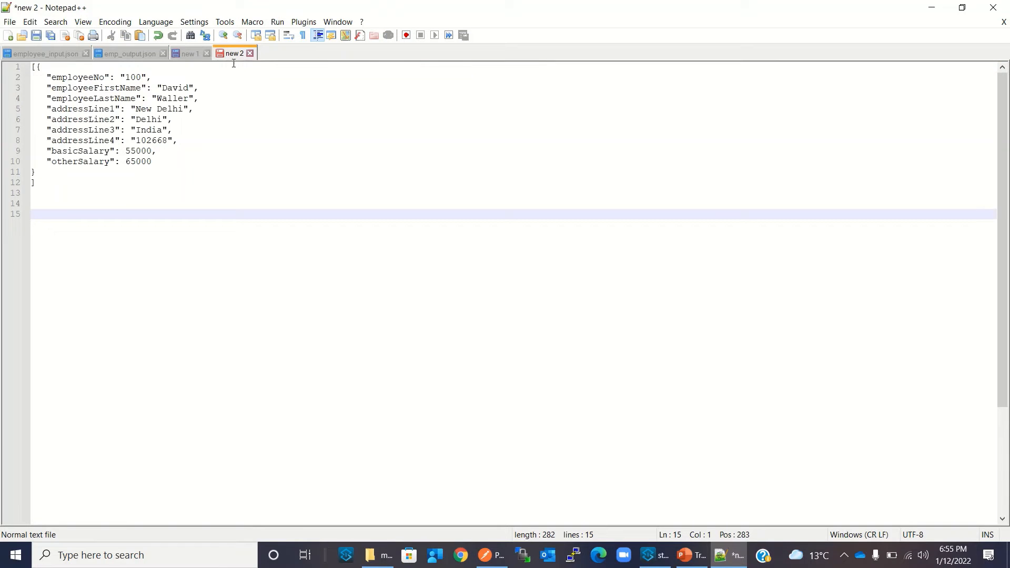
pyautogui.press('Enter')
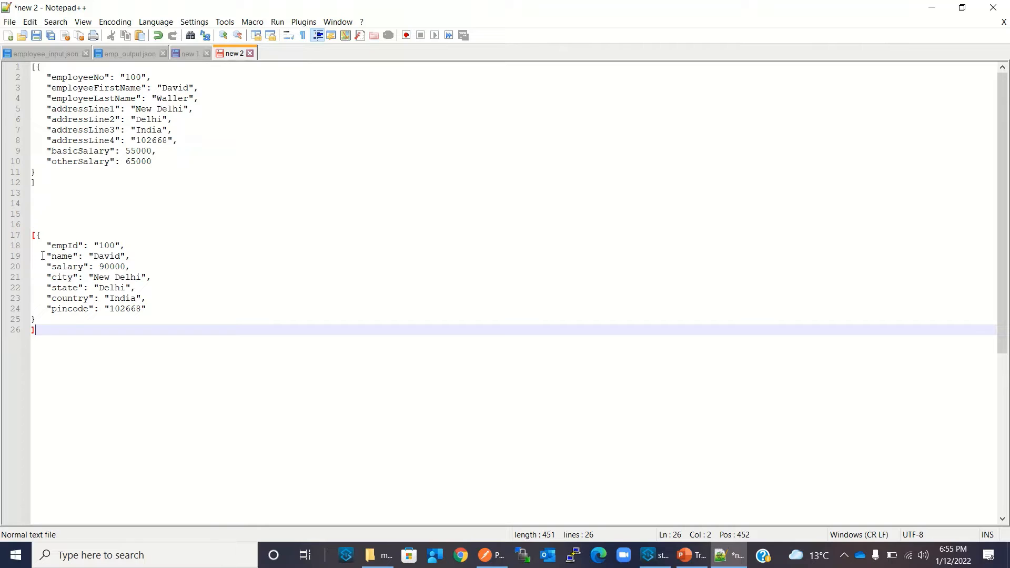
pyautogui.moveTo(78, 100)
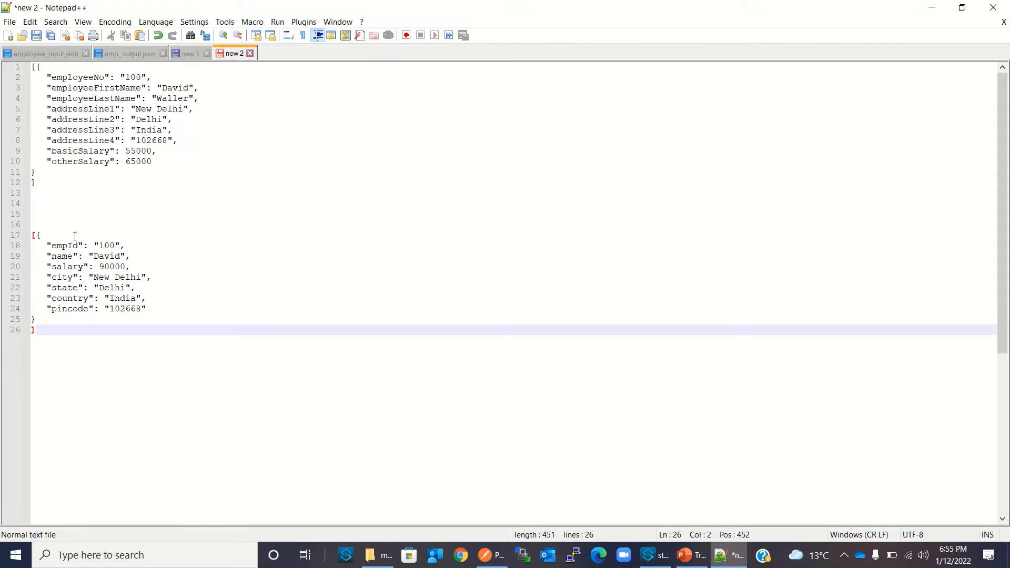
pyautogui.moveTo(105, 231)
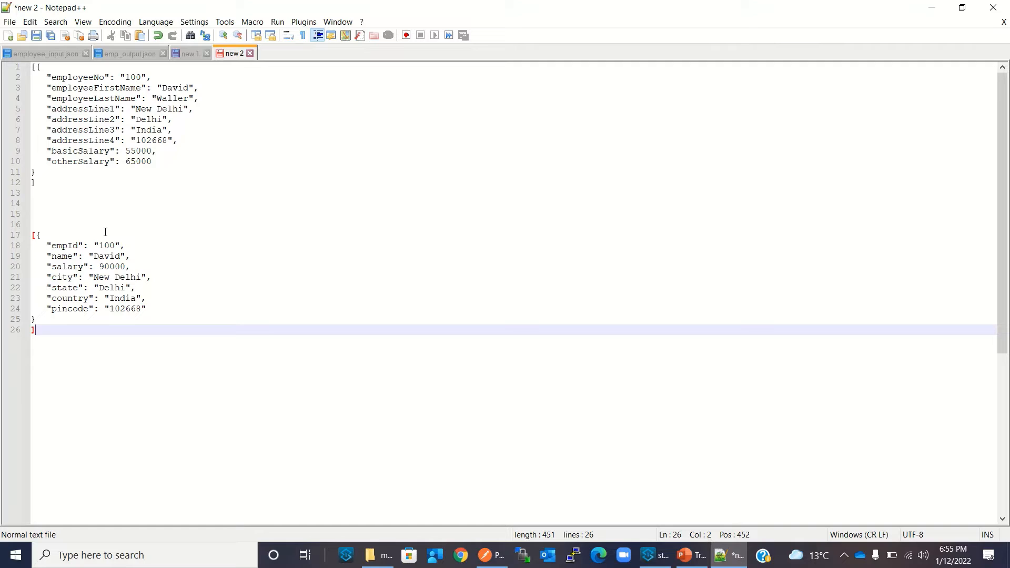
pyautogui.moveTo(82, 214)
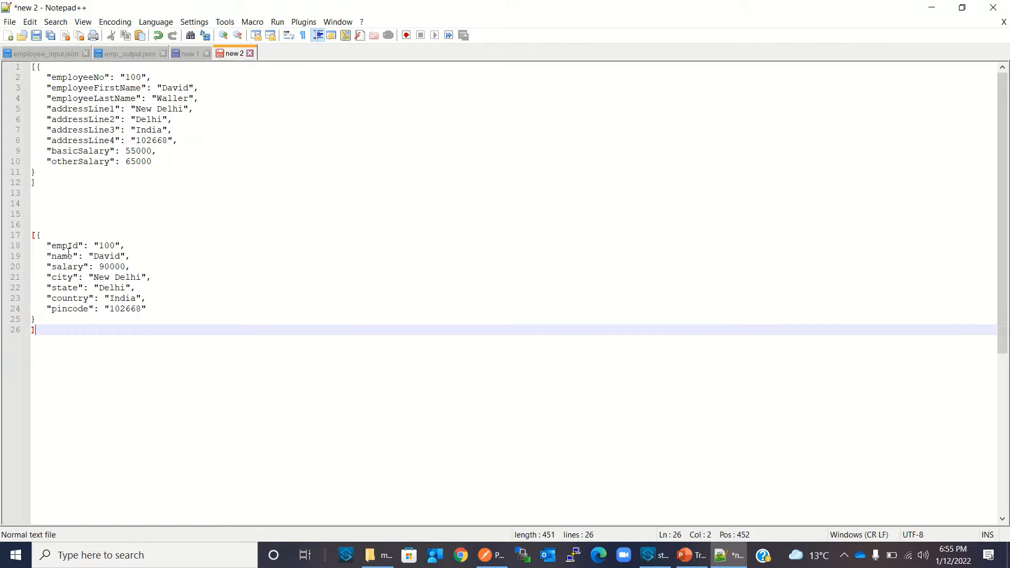
pyautogui.moveTo(62, 174)
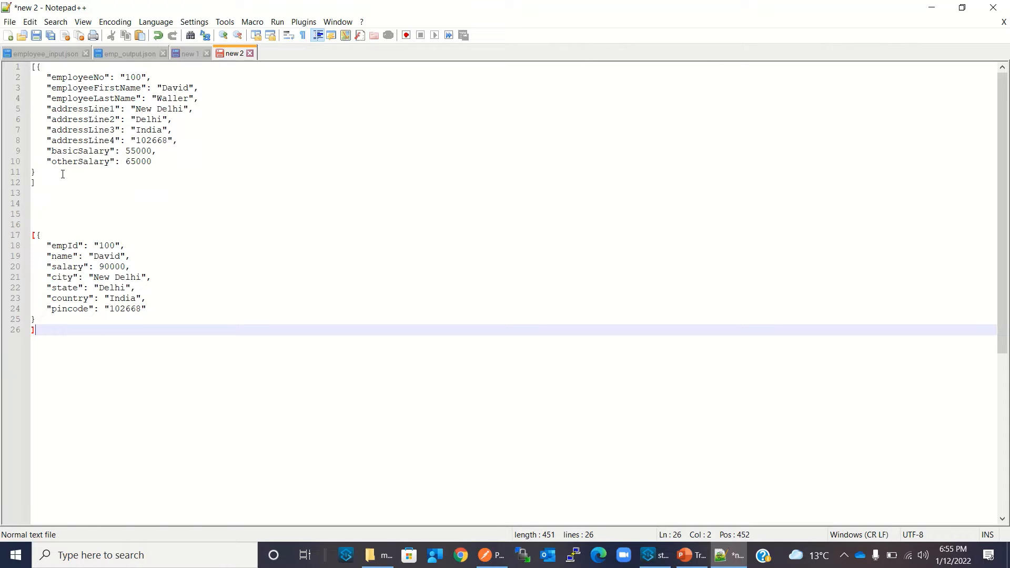
pyautogui.moveTo(72, 198)
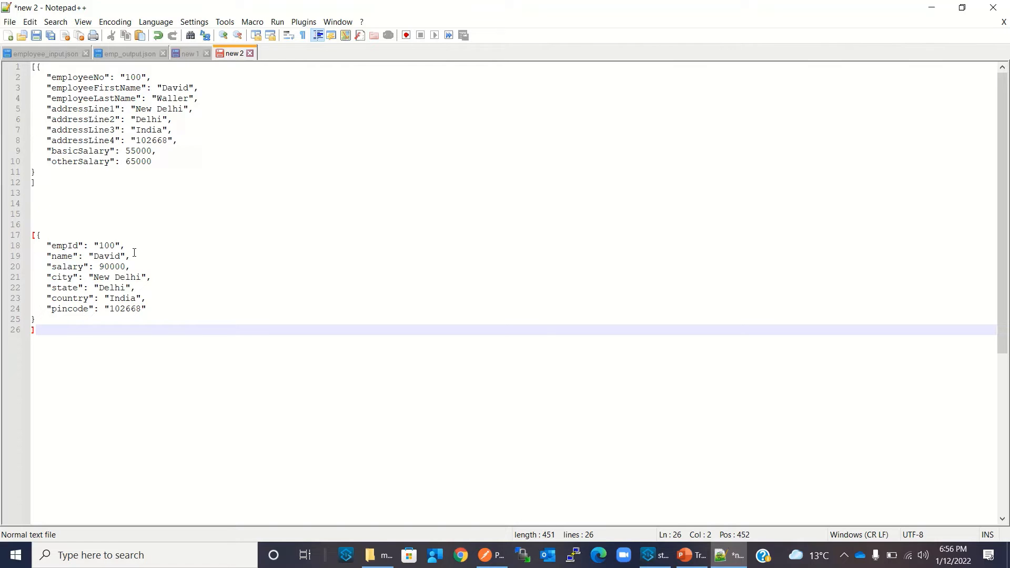
pyautogui.moveTo(414, 299)
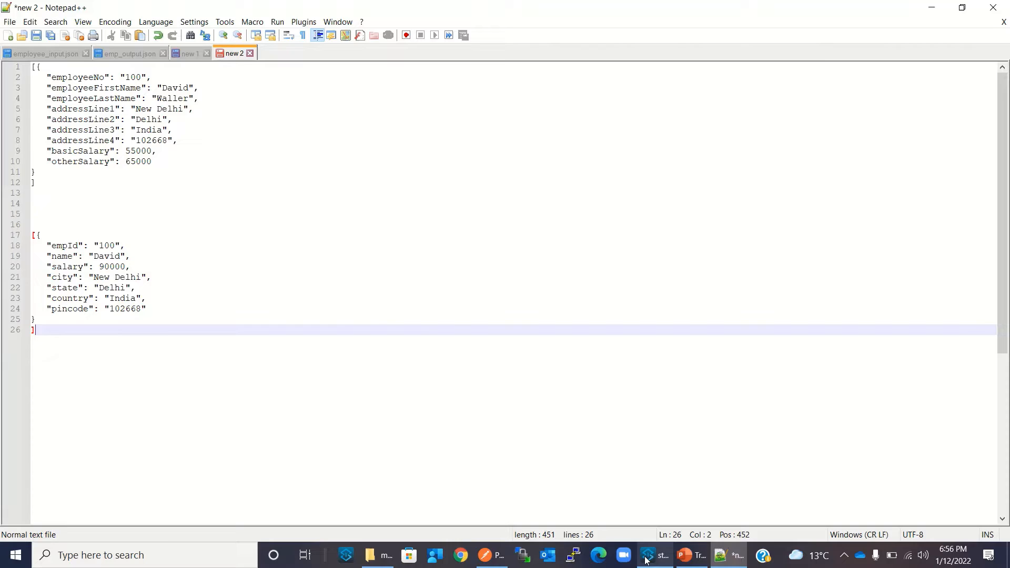
# Place a Transform Message component right after the Listener in demo-appFlow
pyautogui.click(648, 556)
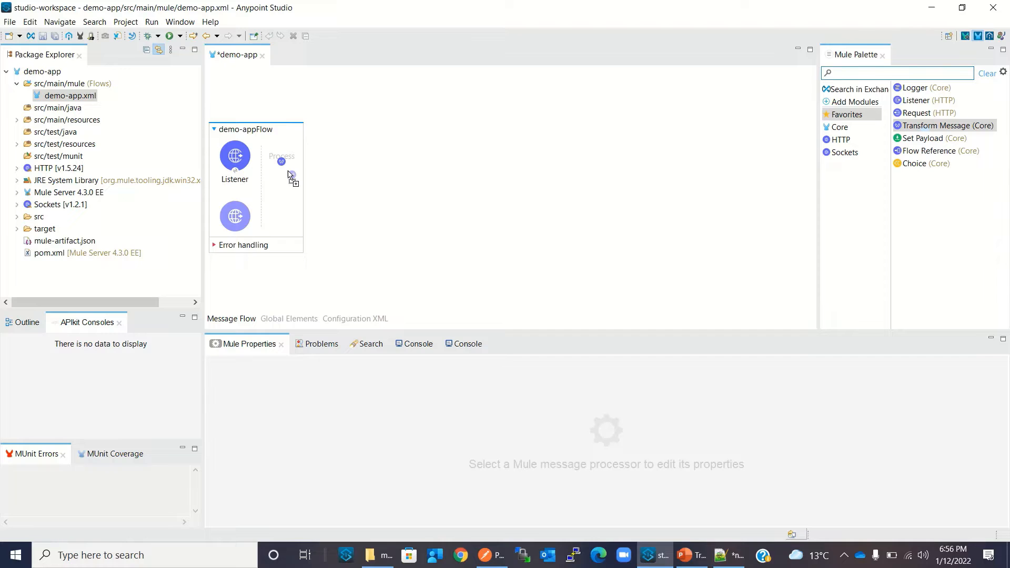
pyautogui.moveTo(946, 125); pyautogui.dragTo(281, 157)
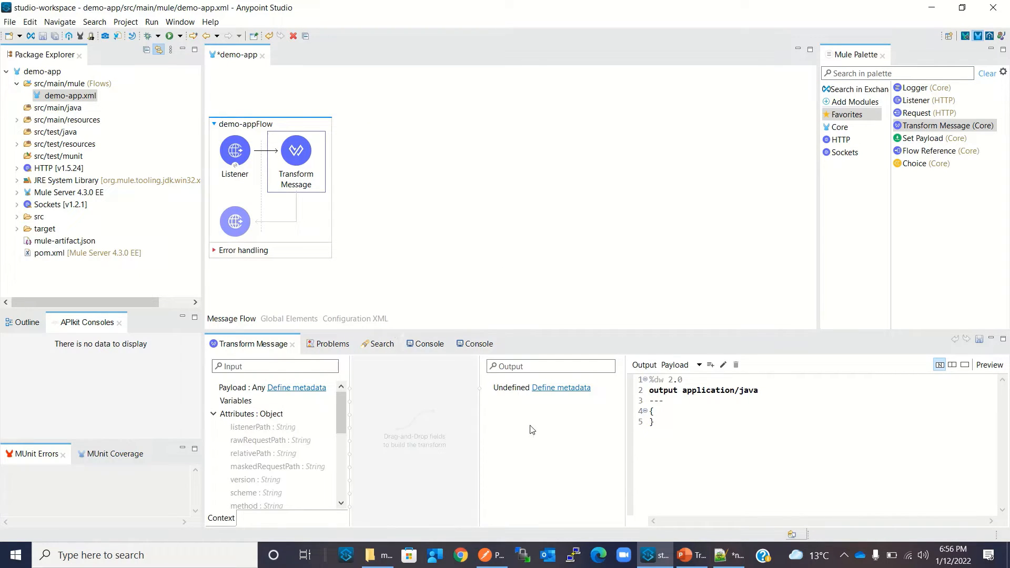
pyautogui.moveTo(283, 397)
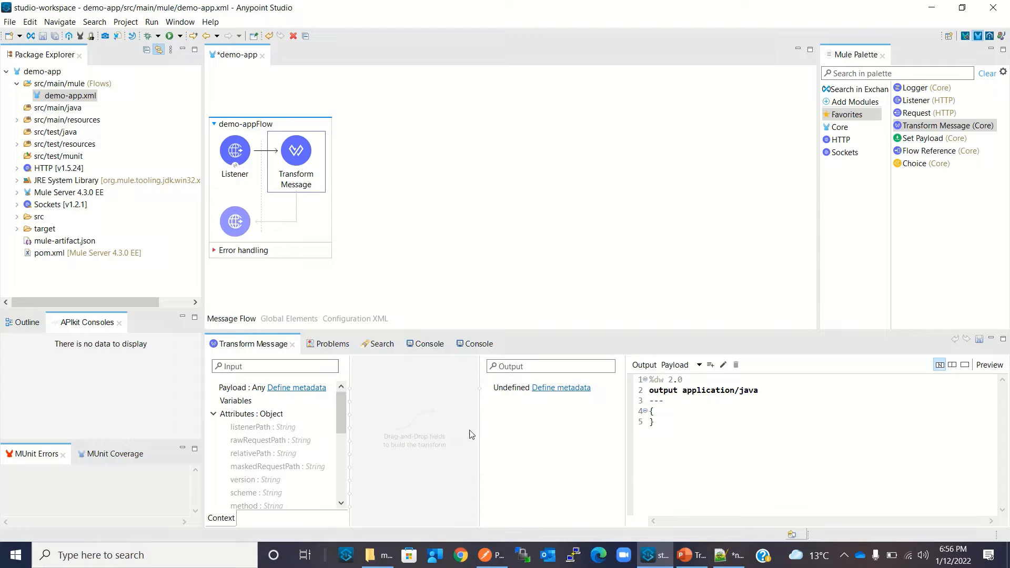
pyautogui.moveTo(430, 433)
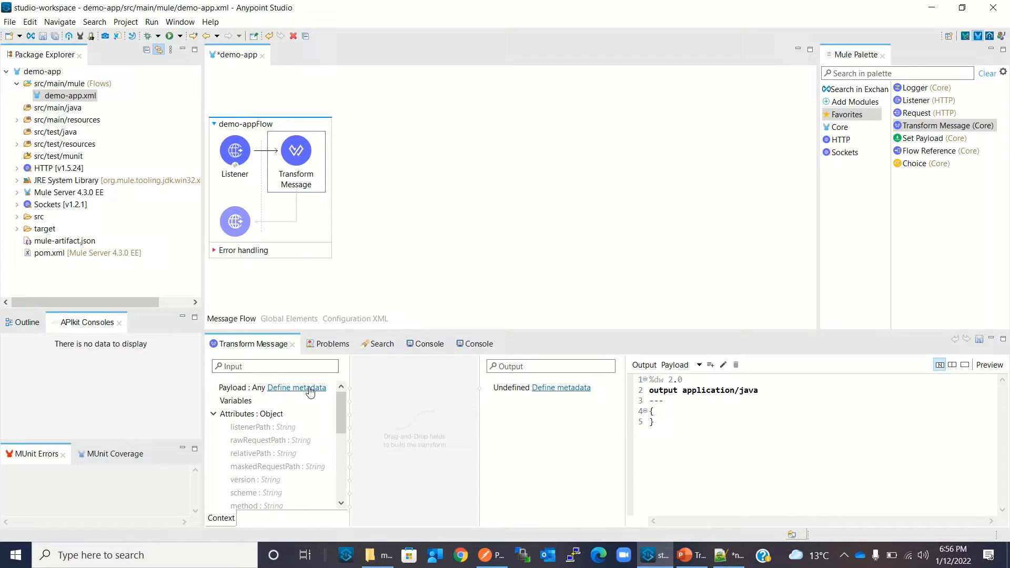
# Create input metadata type employeeInputJson as a JSON type defined from an example
pyautogui.click(296, 387)
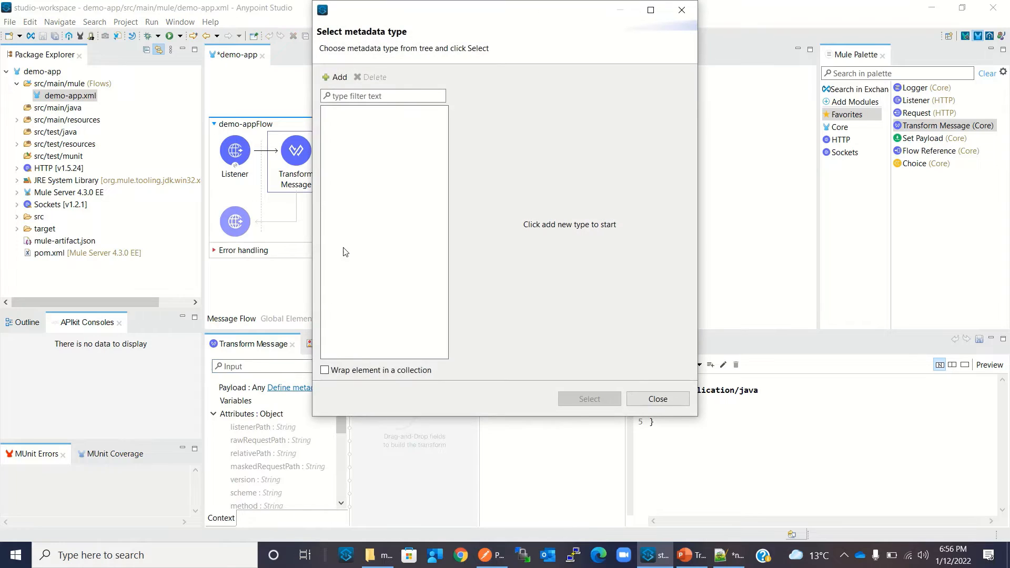
pyautogui.moveTo(338, 142)
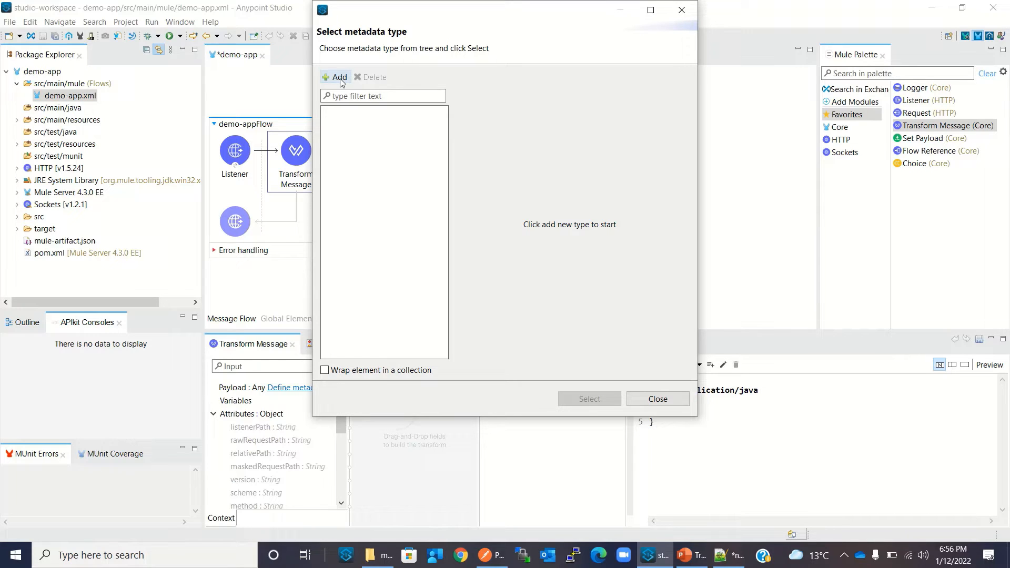
pyautogui.click(334, 78)
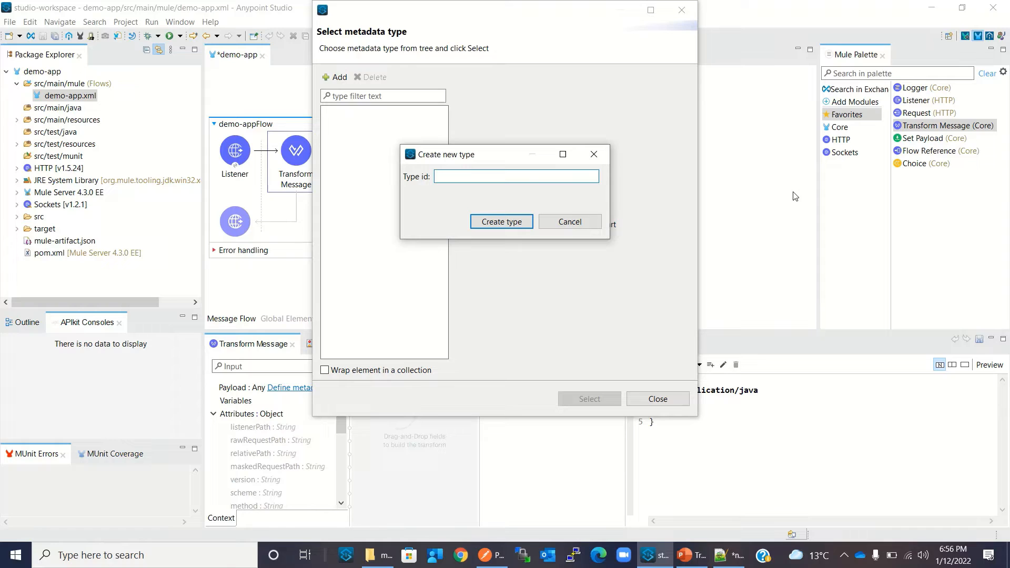
pyautogui.write('employeeInput')
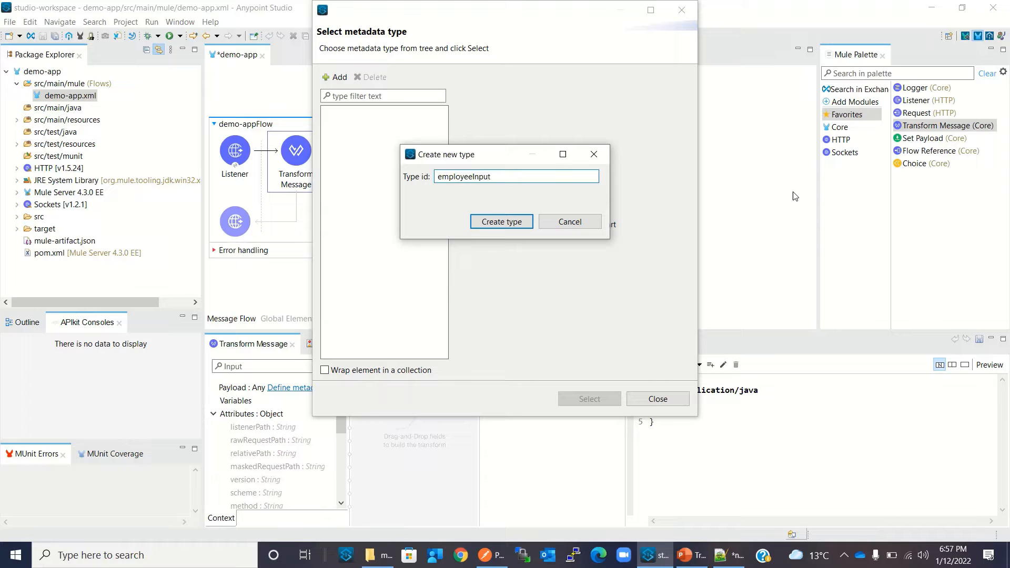
pyautogui.write('T')
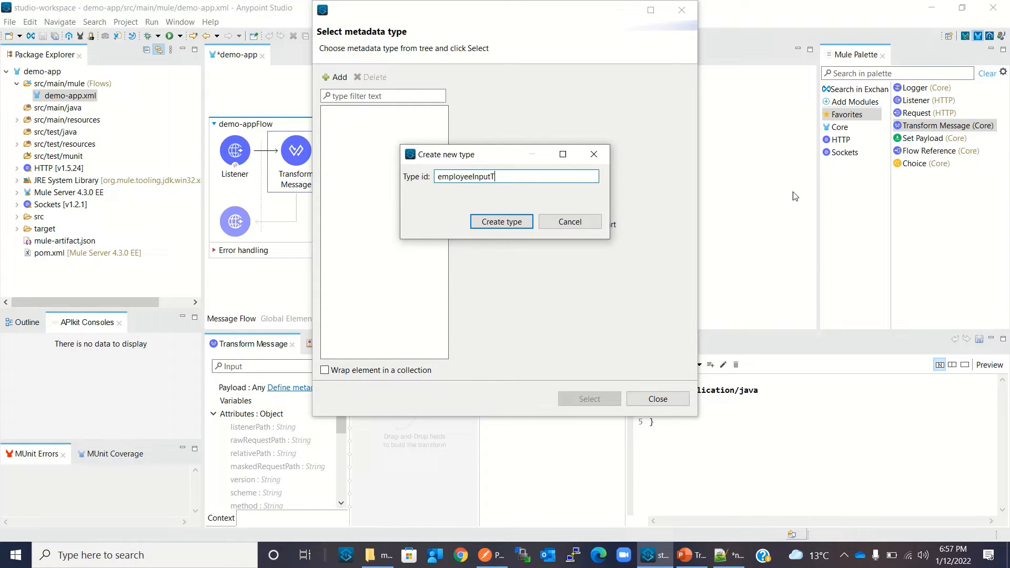
pyautogui.write('Js')
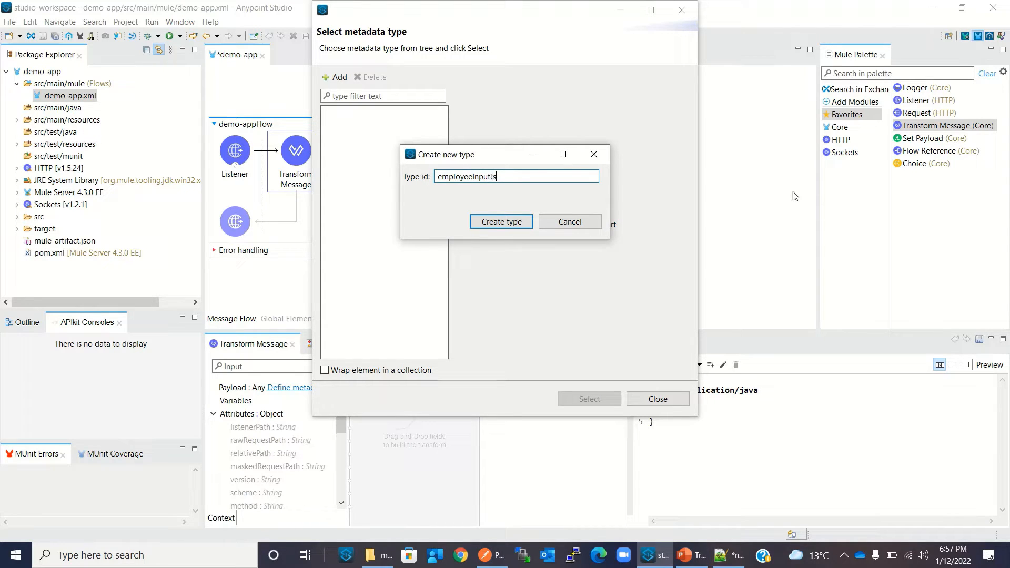
pyautogui.write('on')
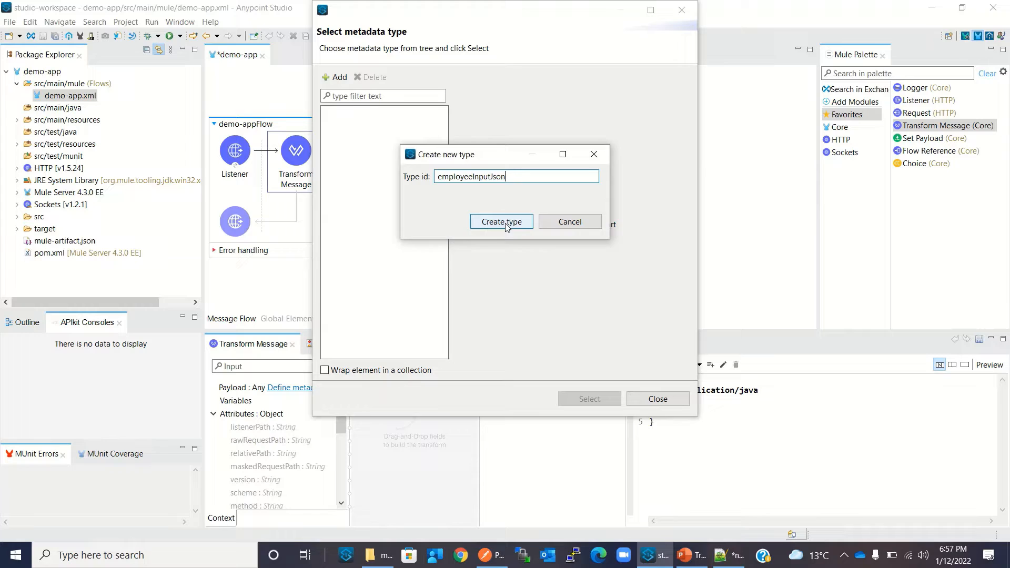
pyautogui.click(501, 221)
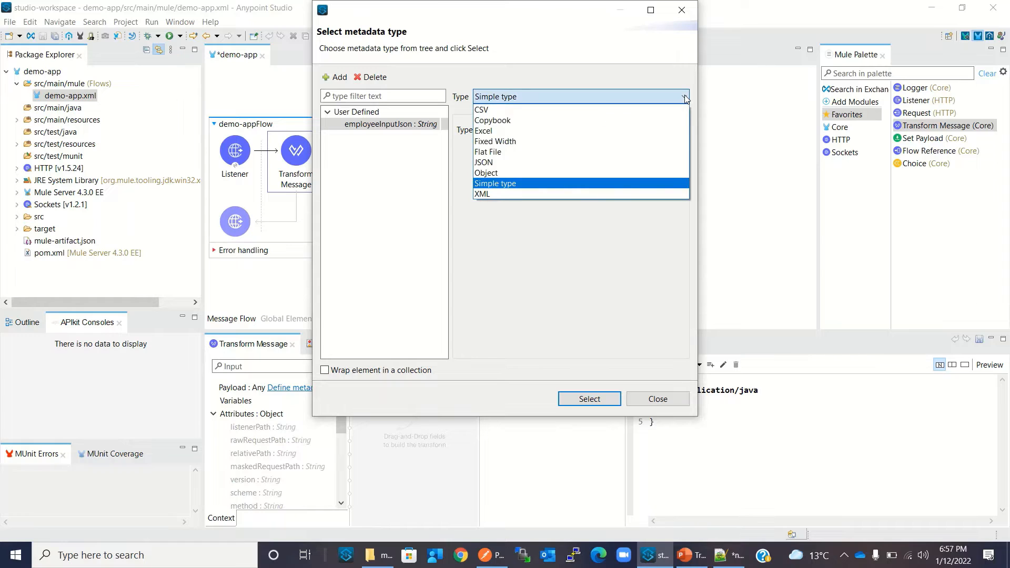
pyautogui.moveTo(564, 163)
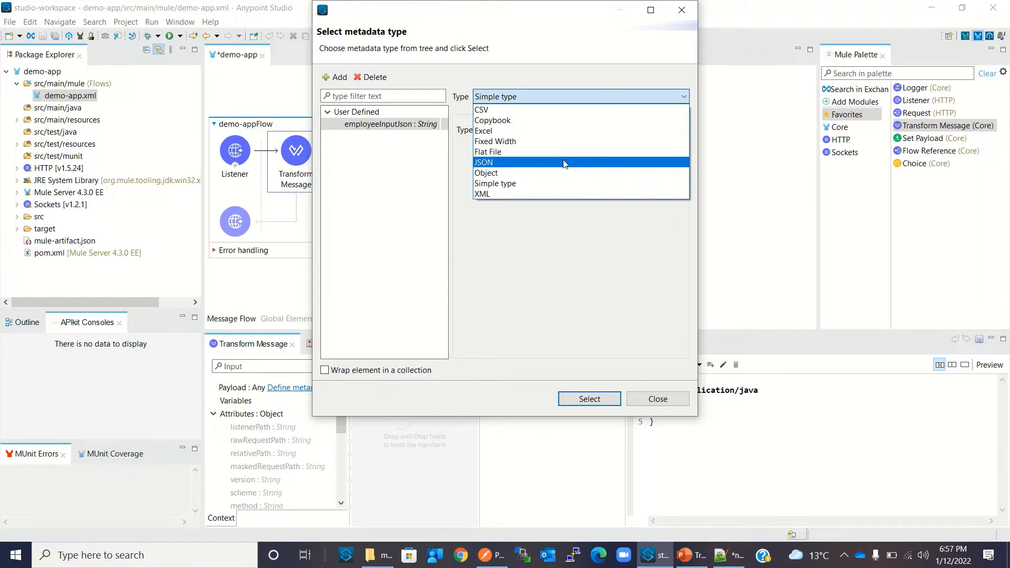
pyautogui.click(484, 162)
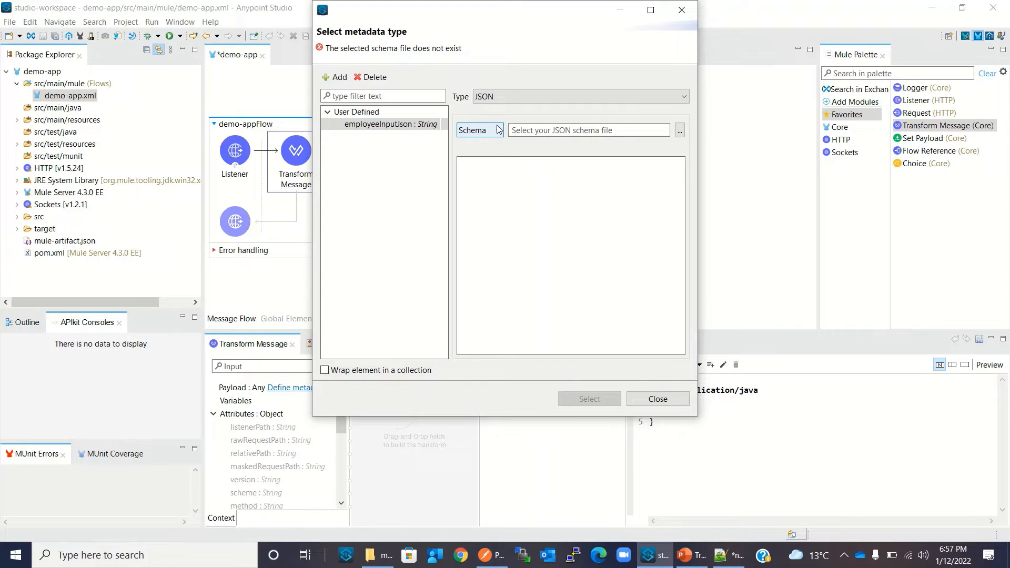
pyautogui.click(498, 130)
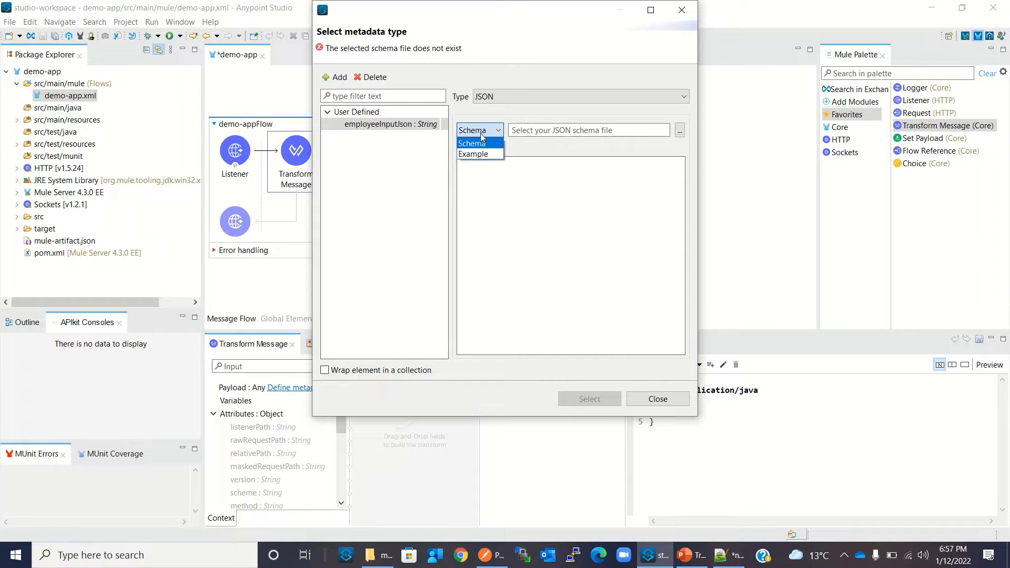
pyautogui.moveTo(486, 153)
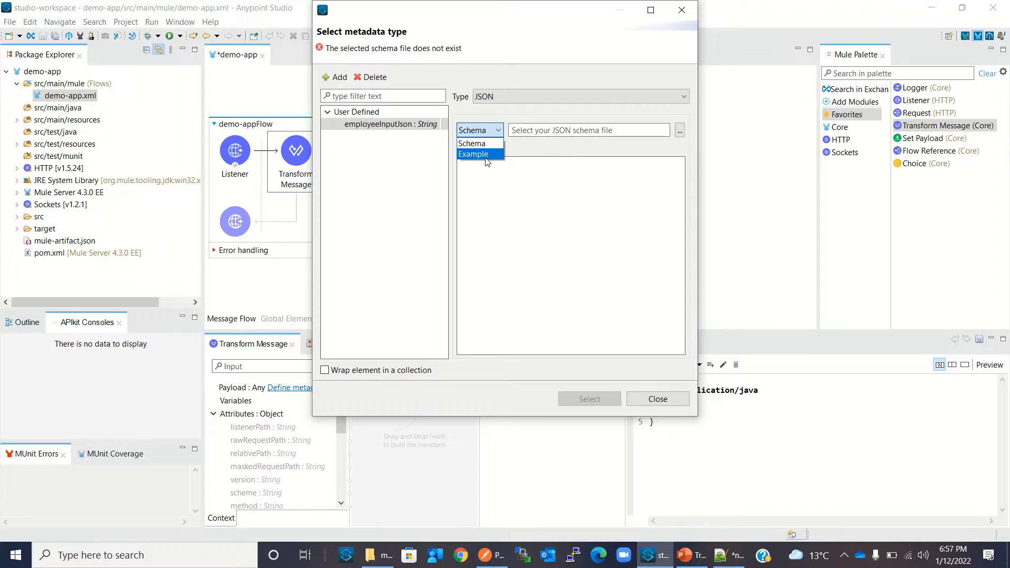
pyautogui.click(474, 153)
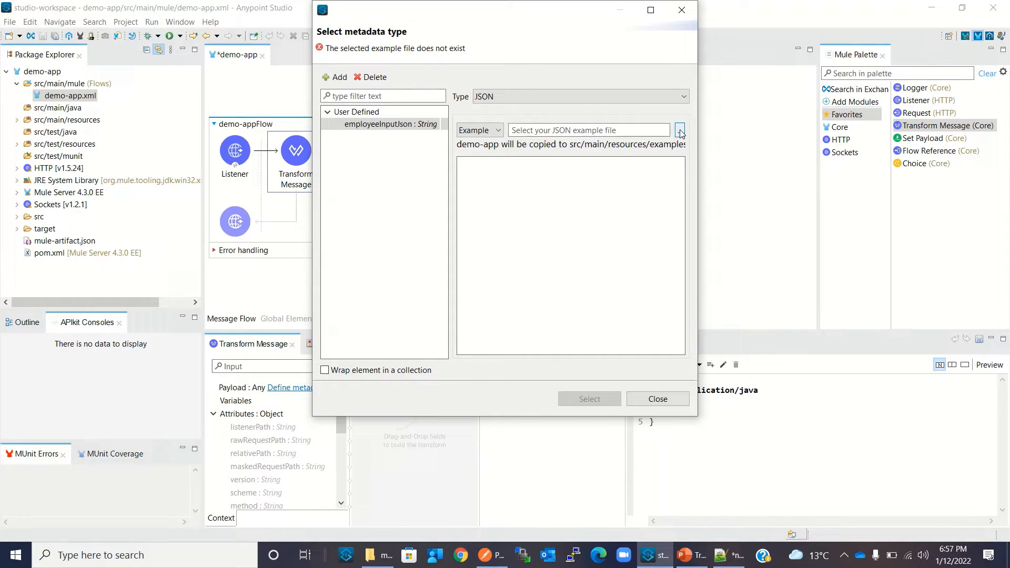
# Use Documents\mule\mapping\employee_input.json as the example and apply it as the input metadata
pyautogui.click(680, 131)
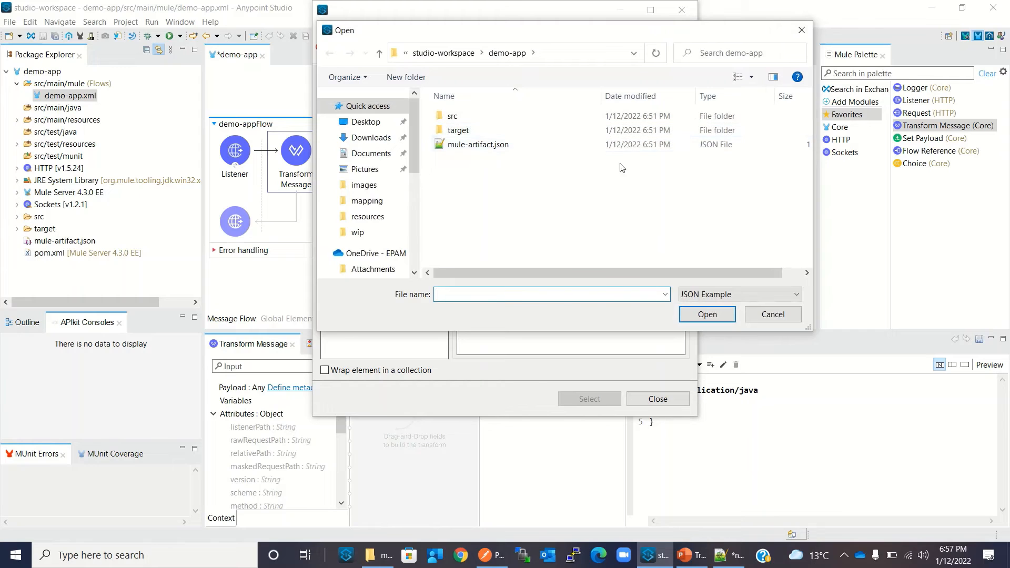
pyautogui.click(371, 154)
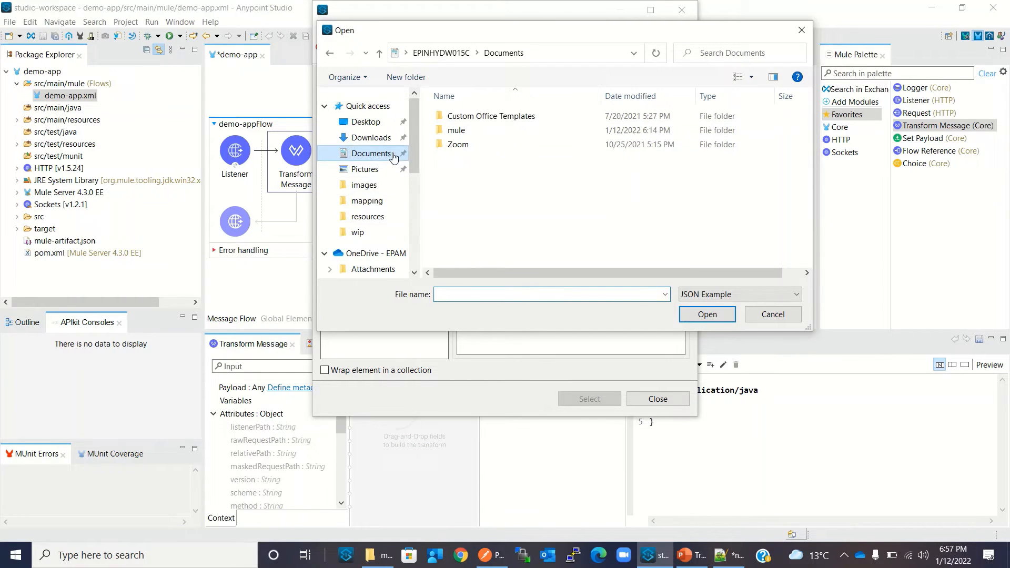
pyautogui.click(455, 130)
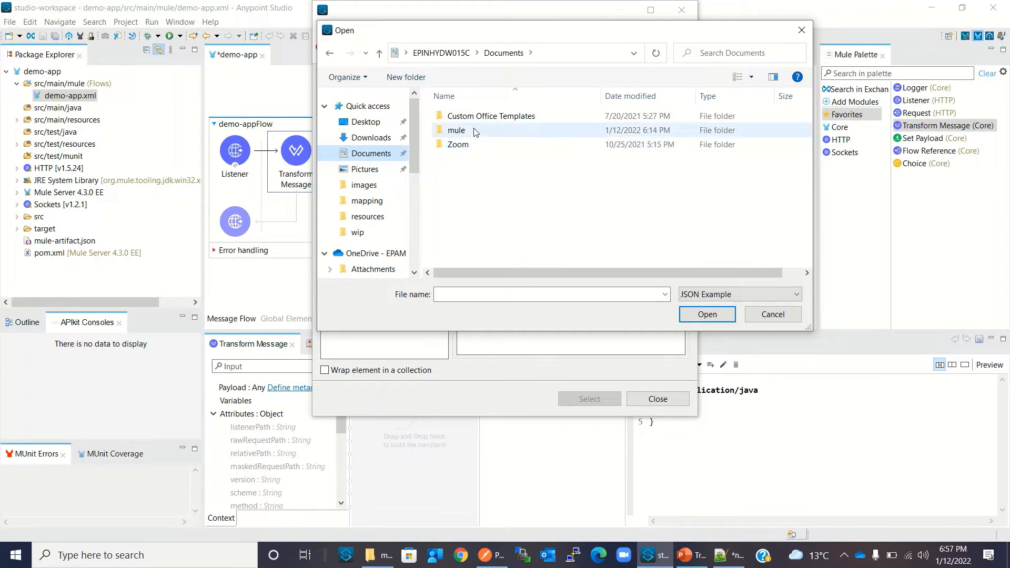
pyautogui.doubleClick(454, 130)
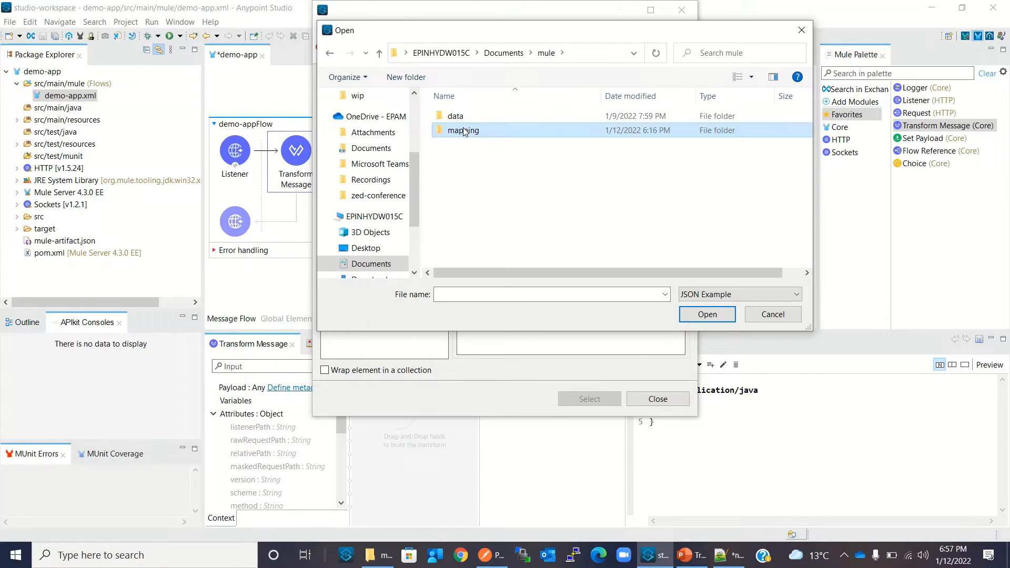
pyautogui.doubleClick(463, 131)
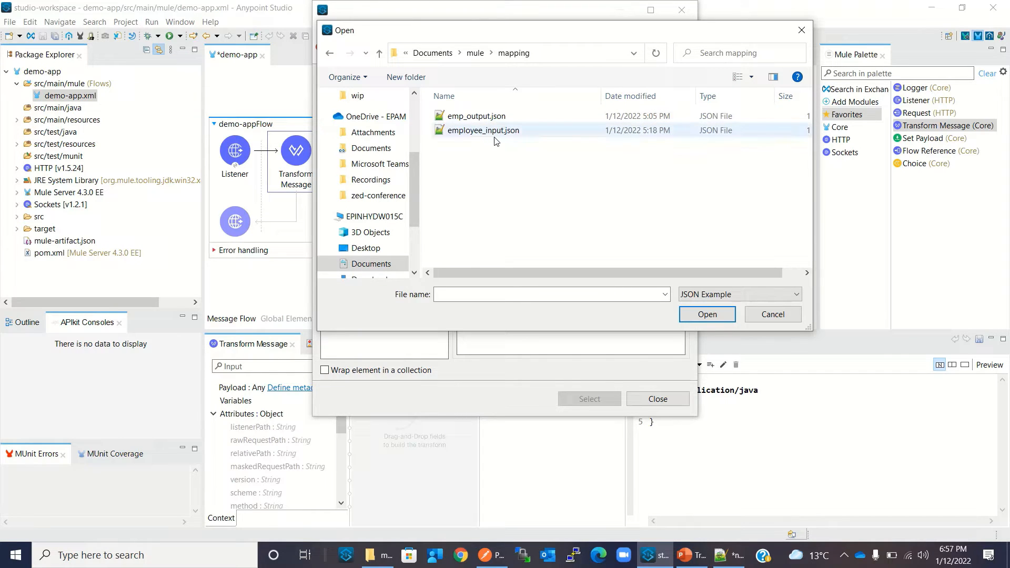
pyautogui.click(482, 130)
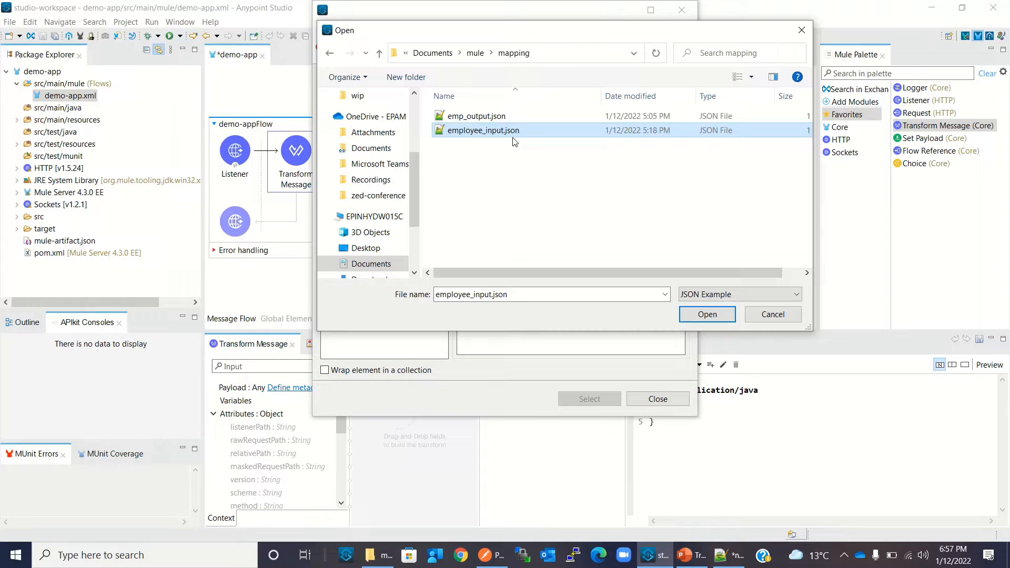
pyautogui.click(707, 313)
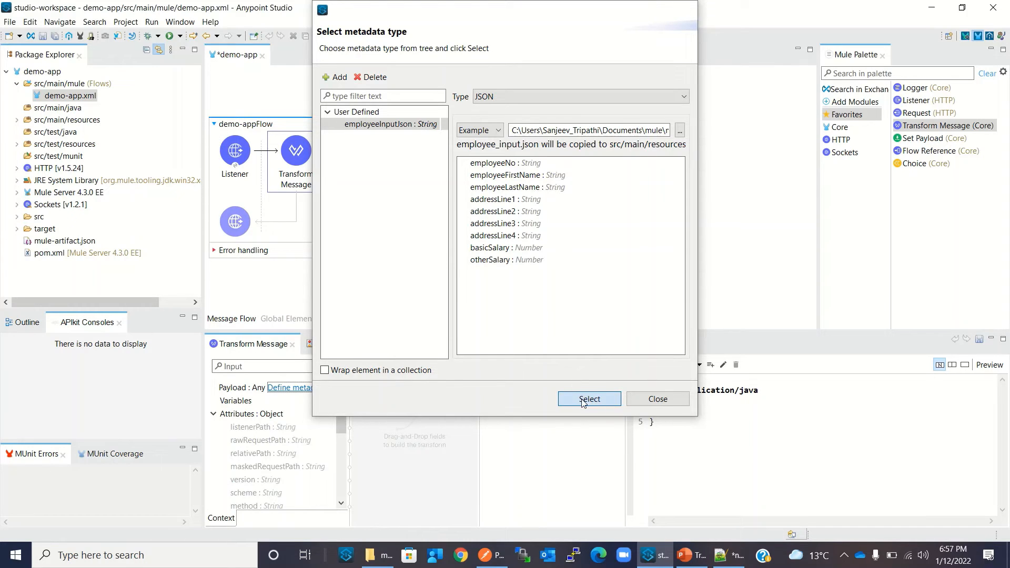
pyautogui.click(589, 399)
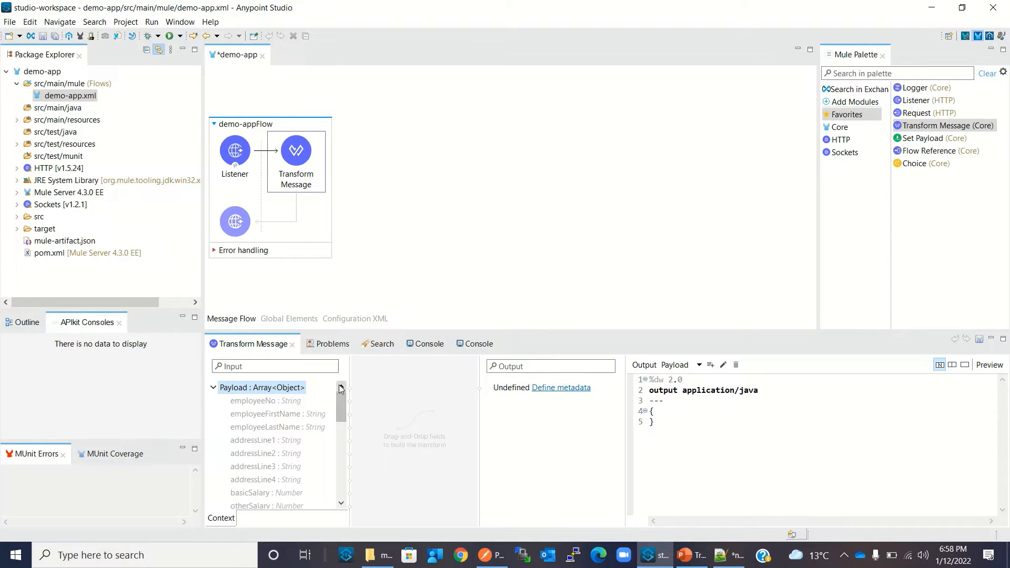
# Create a user-defined output metadata type named empOutptJson
pyautogui.scroll(-3)
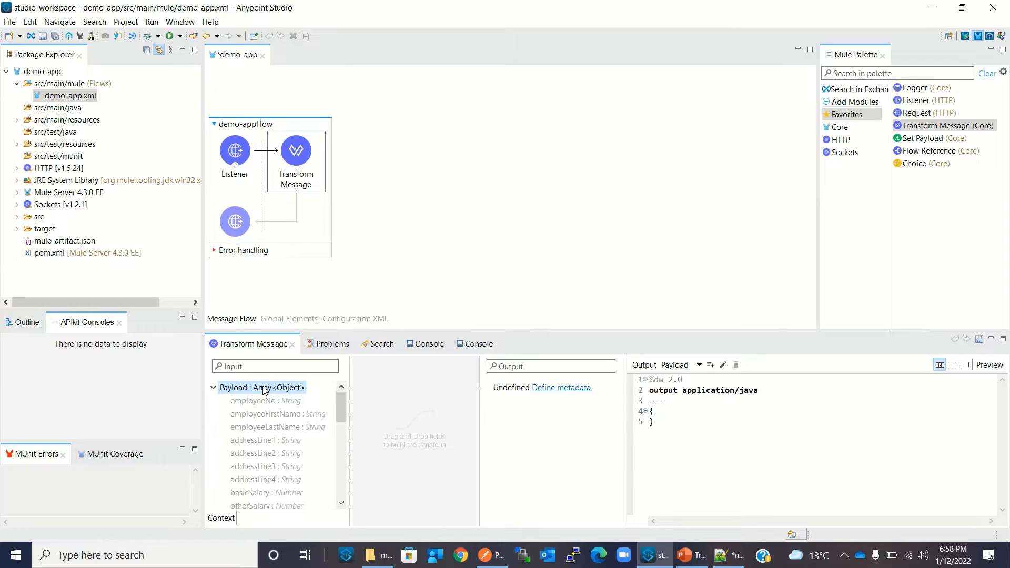
pyautogui.moveTo(457, 437)
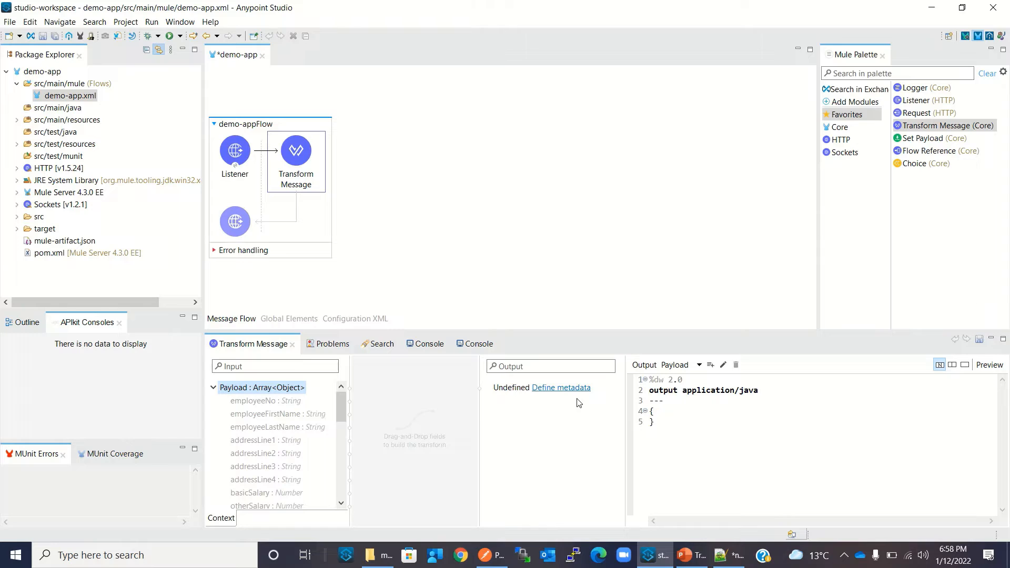
pyautogui.click(561, 388)
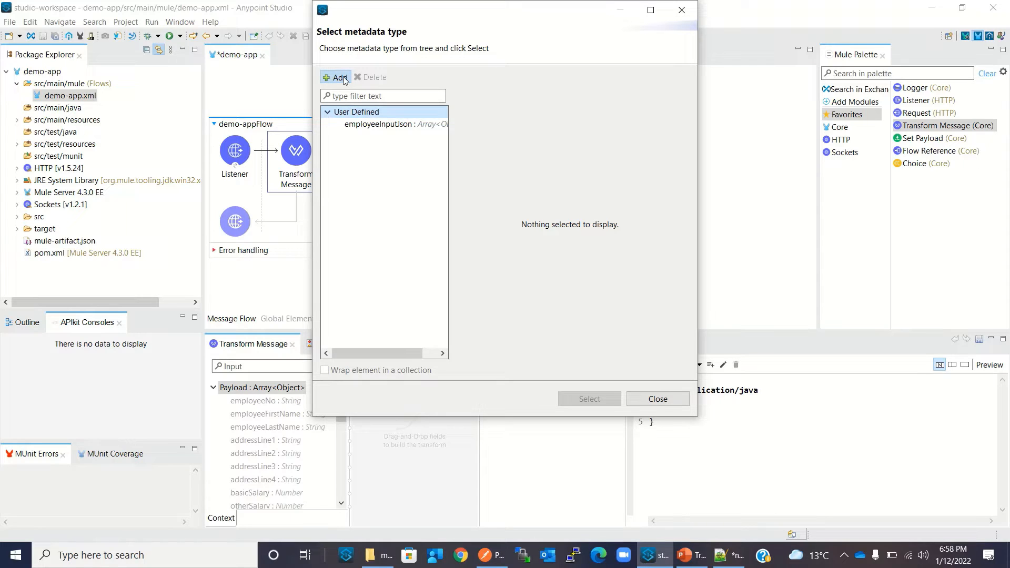
pyautogui.click(335, 78)
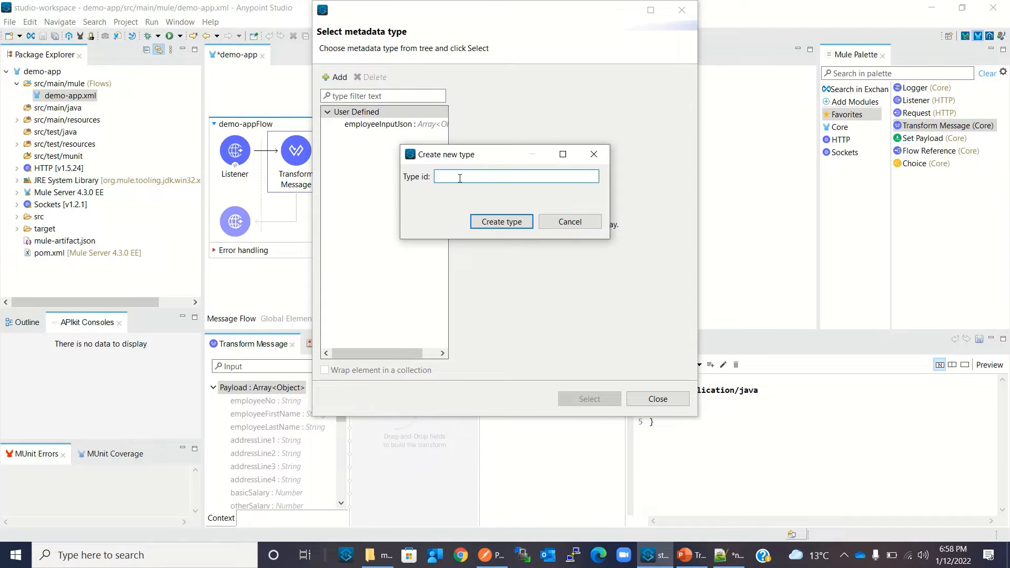
pyautogui.write('em')
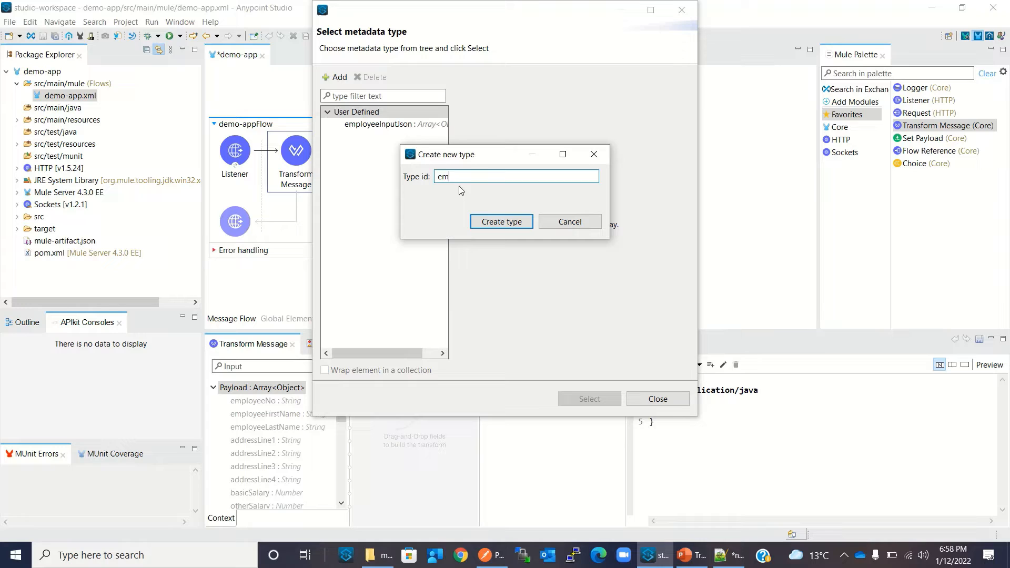
pyautogui.write('pOutptT')
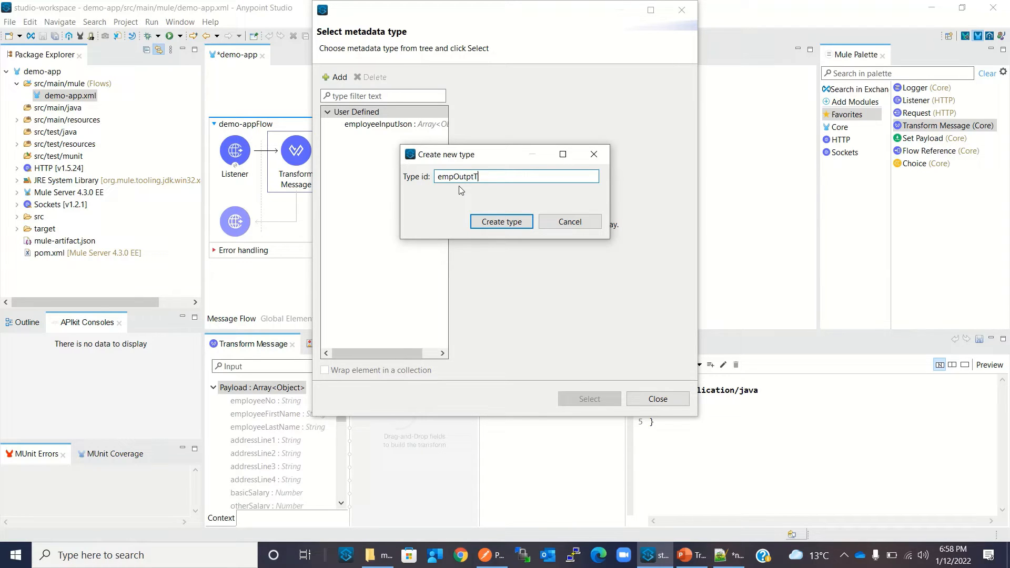
pyautogui.press('Backspace')
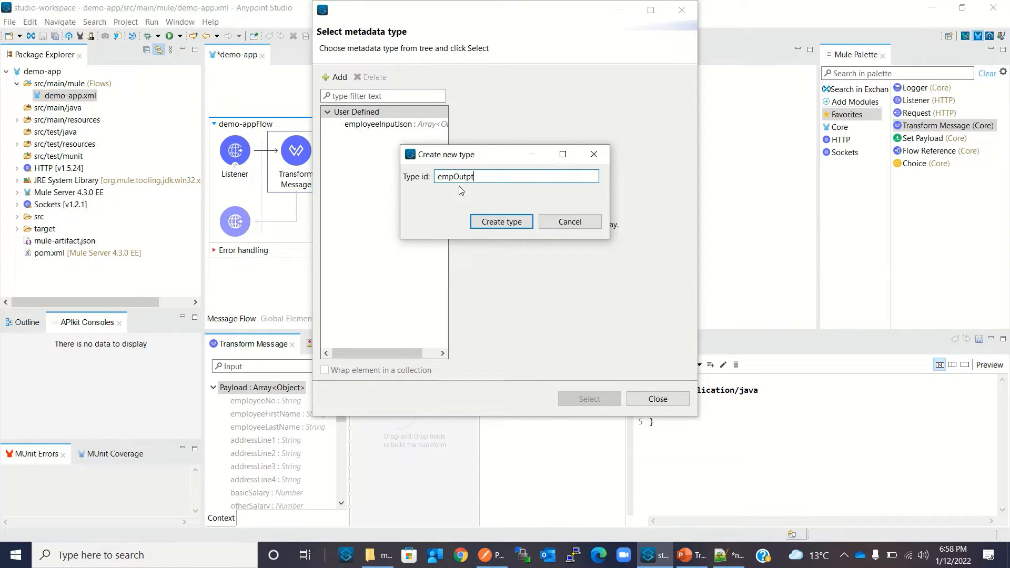
pyautogui.write('Json')
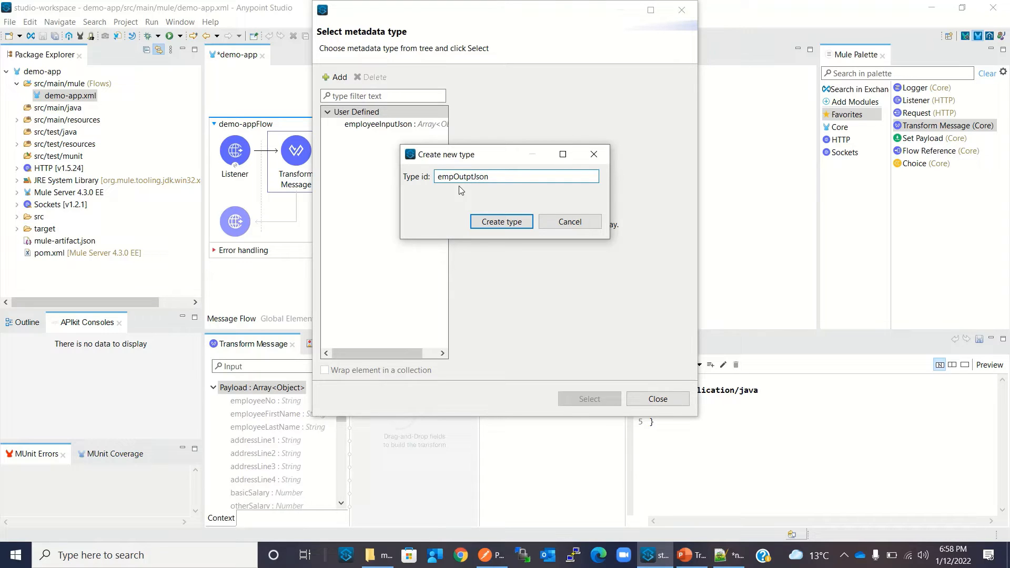
pyautogui.click(501, 221)
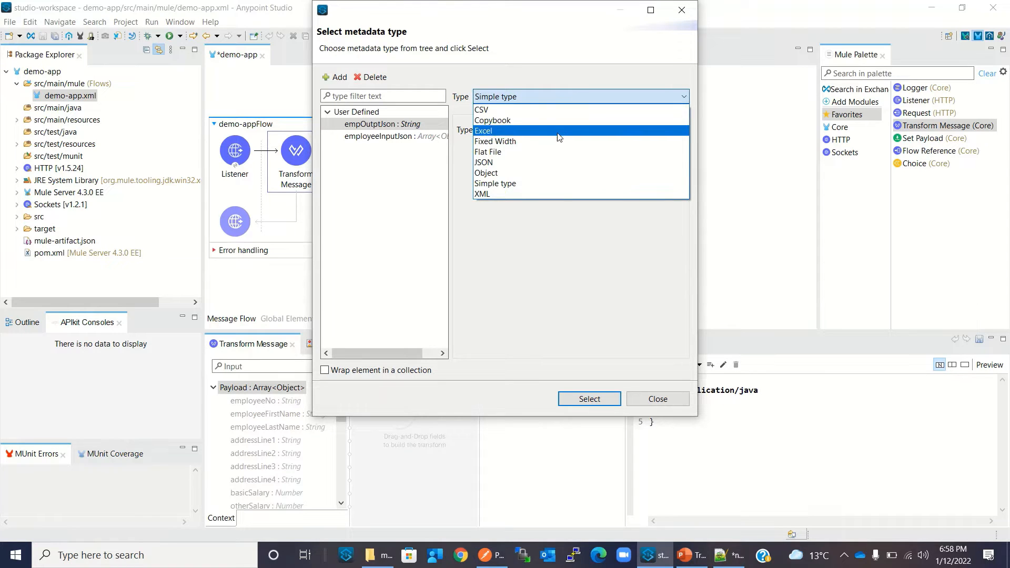
# Set empOutptJson to JSON from an example, first picking employee_input.json by mistake
pyautogui.click(484, 162)
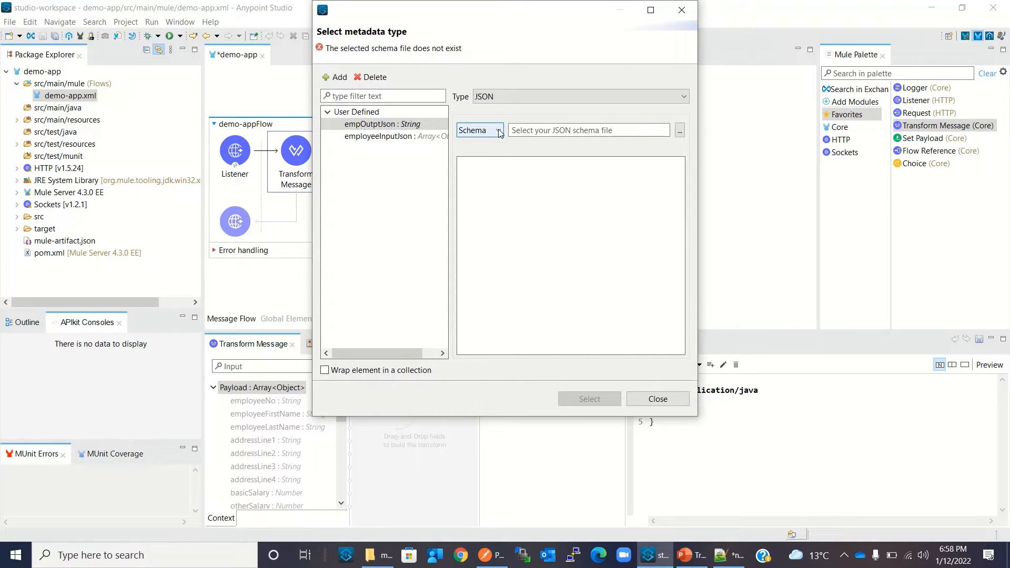
pyautogui.click(499, 131)
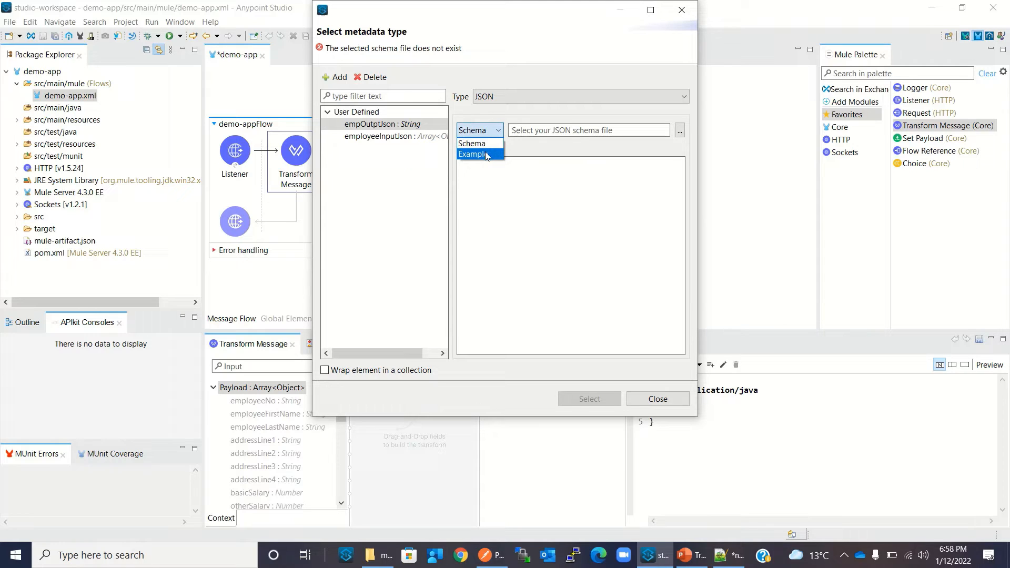
pyautogui.click(473, 153)
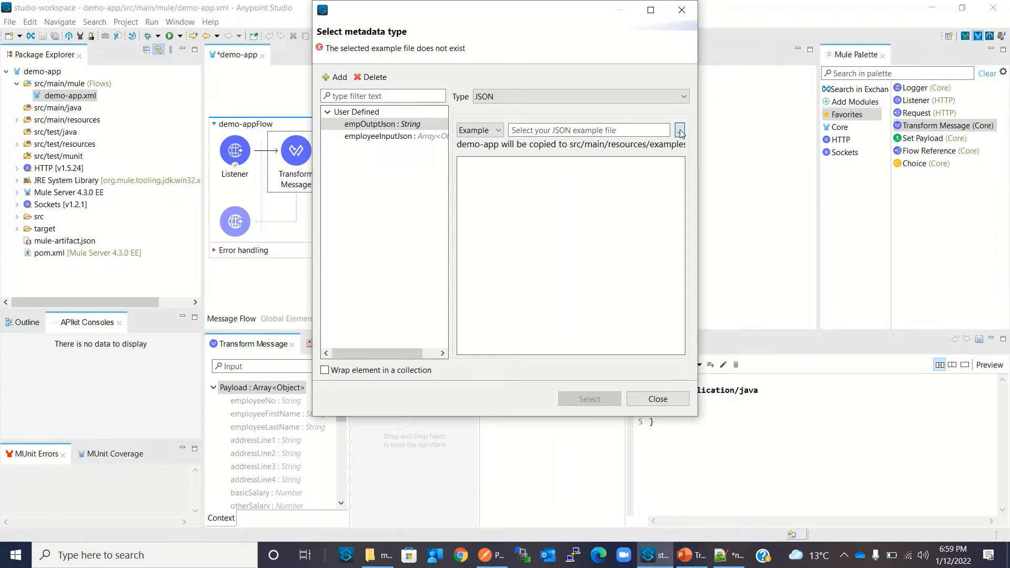
pyautogui.click(680, 131)
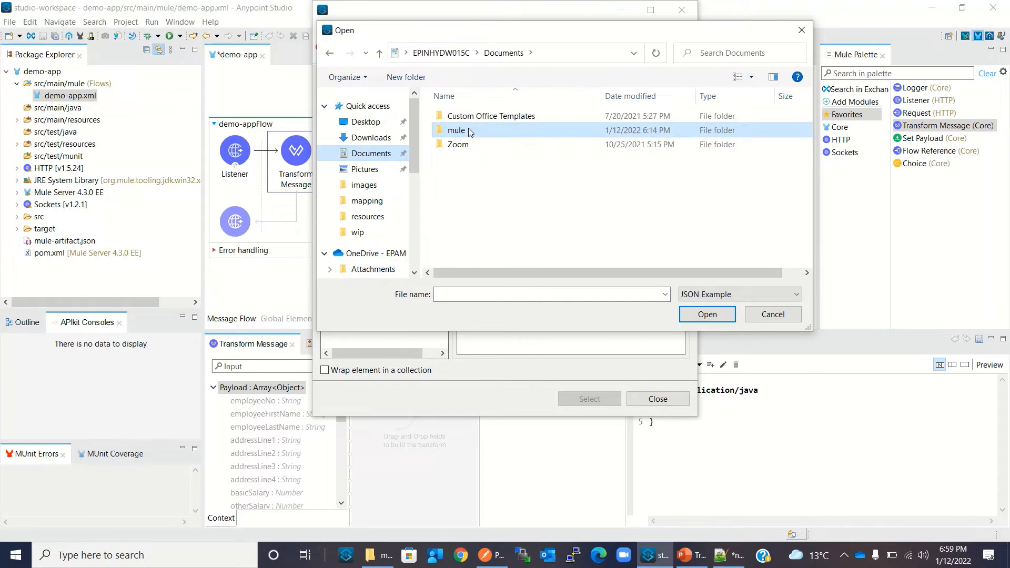
pyautogui.doubleClick(455, 130)
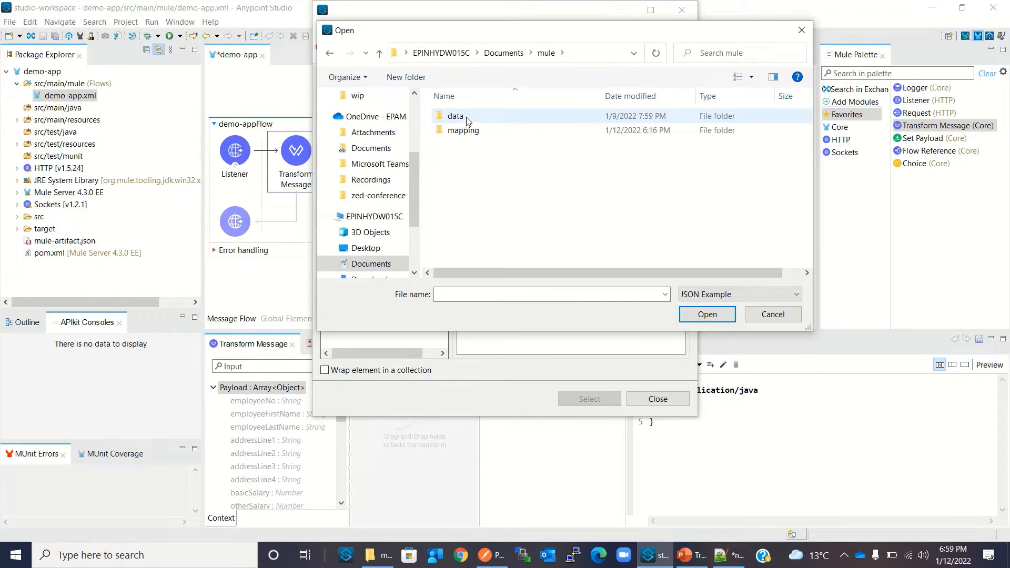
pyautogui.doubleClick(461, 131)
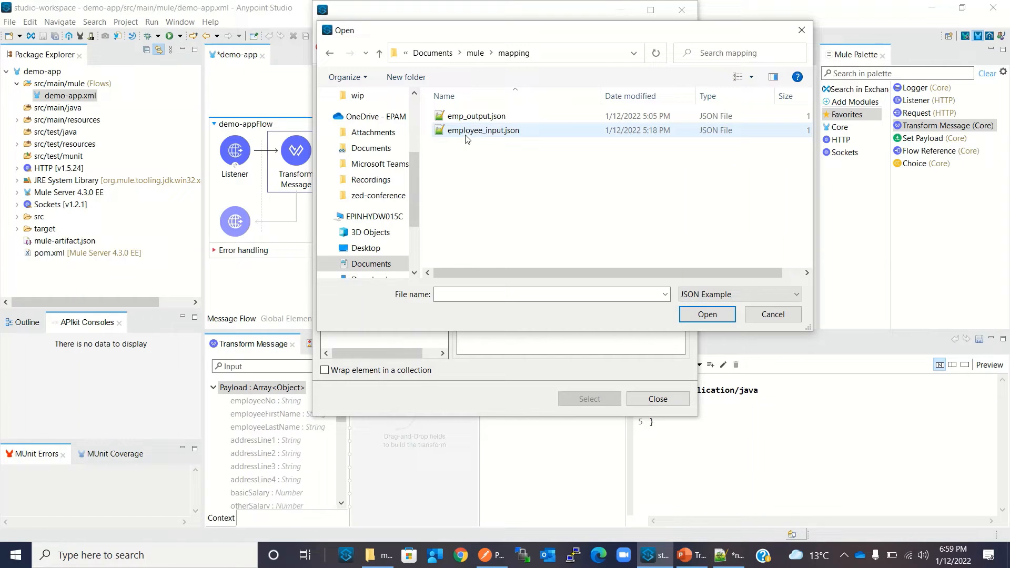
pyautogui.click(708, 314)
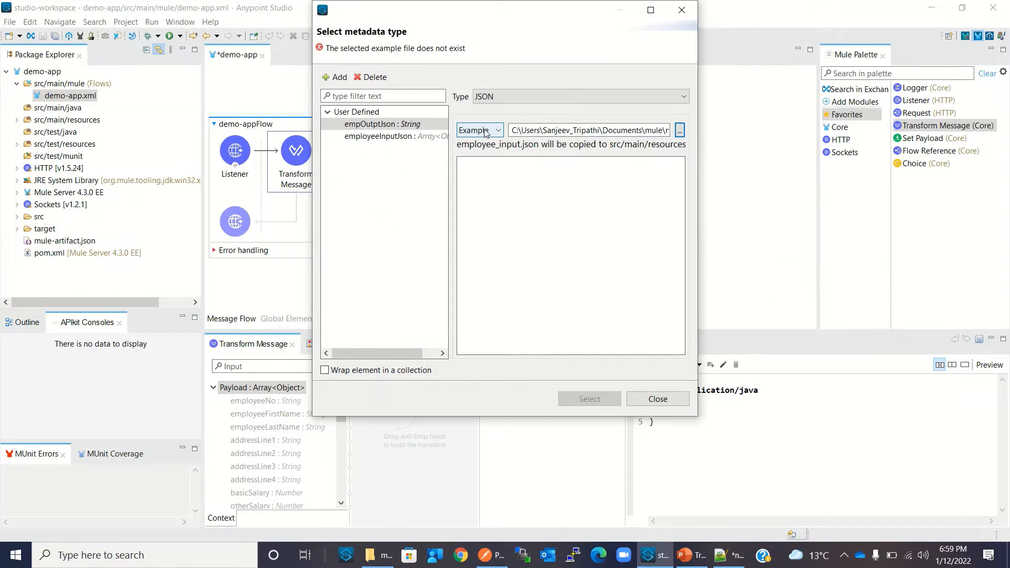
# Replace the example with Documents\mule\mapping\emp_output.json and apply it as the output metadata
pyautogui.click(680, 131)
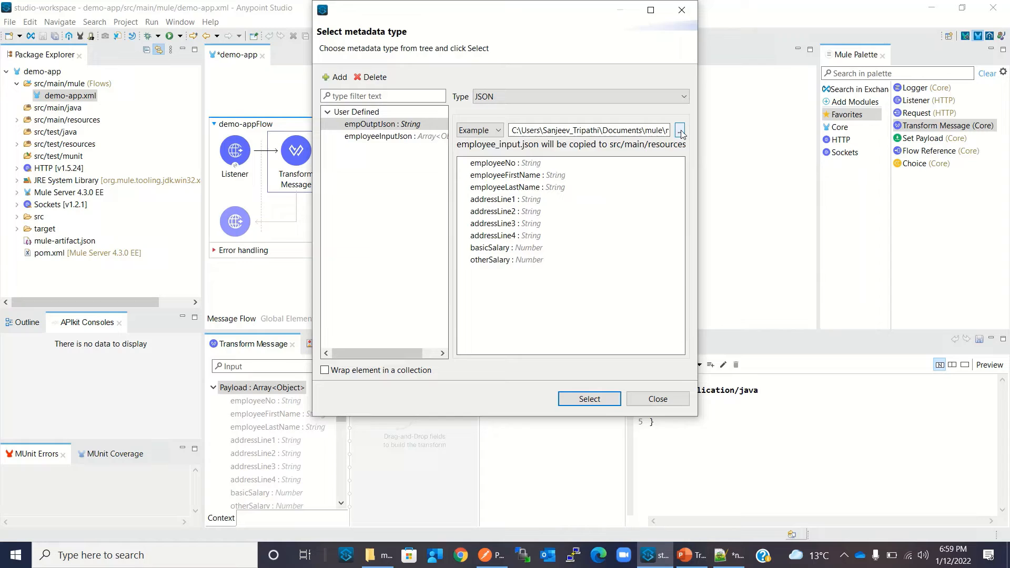
pyautogui.click(680, 131)
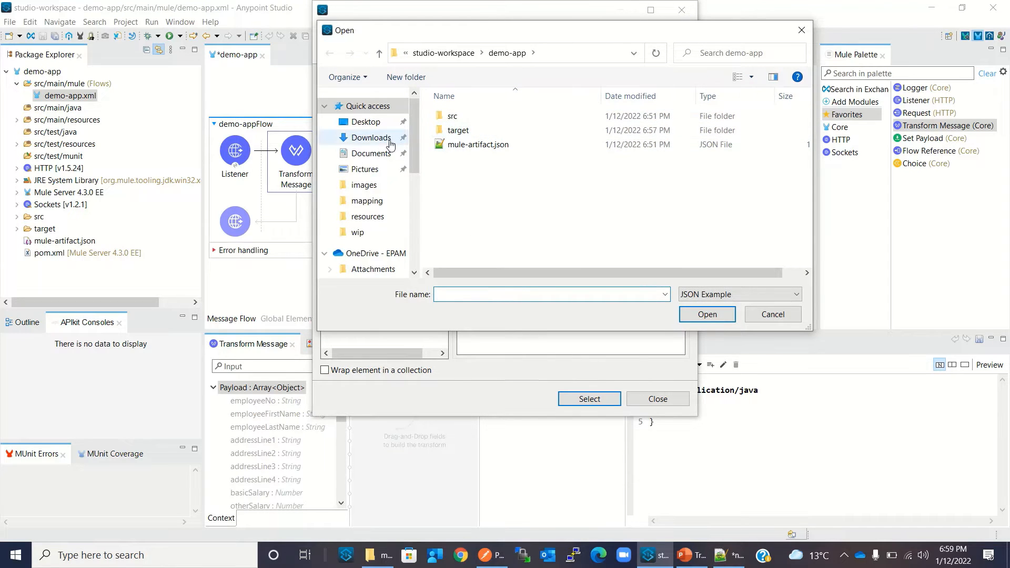
pyautogui.click(372, 154)
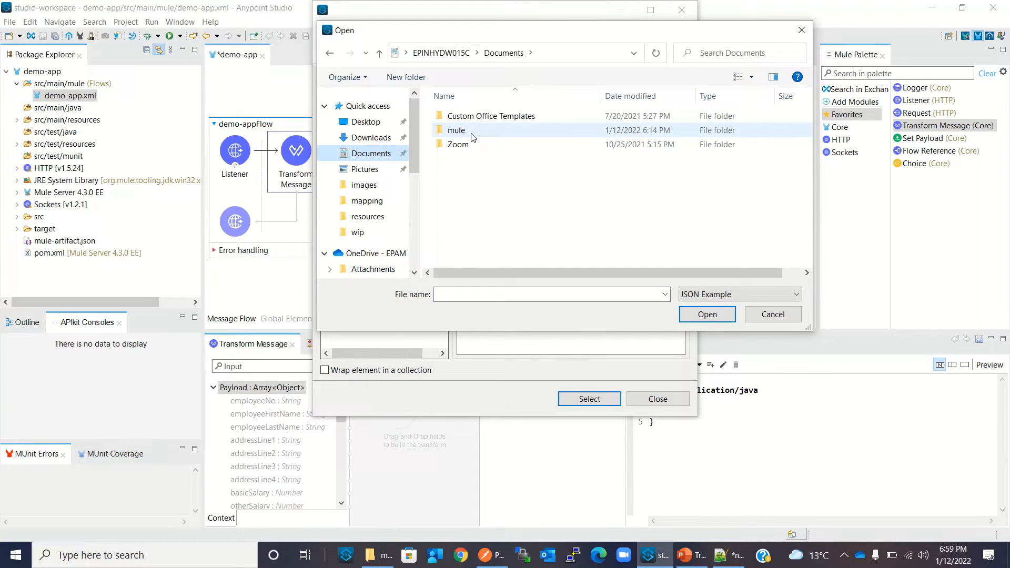
pyautogui.doubleClick(455, 130)
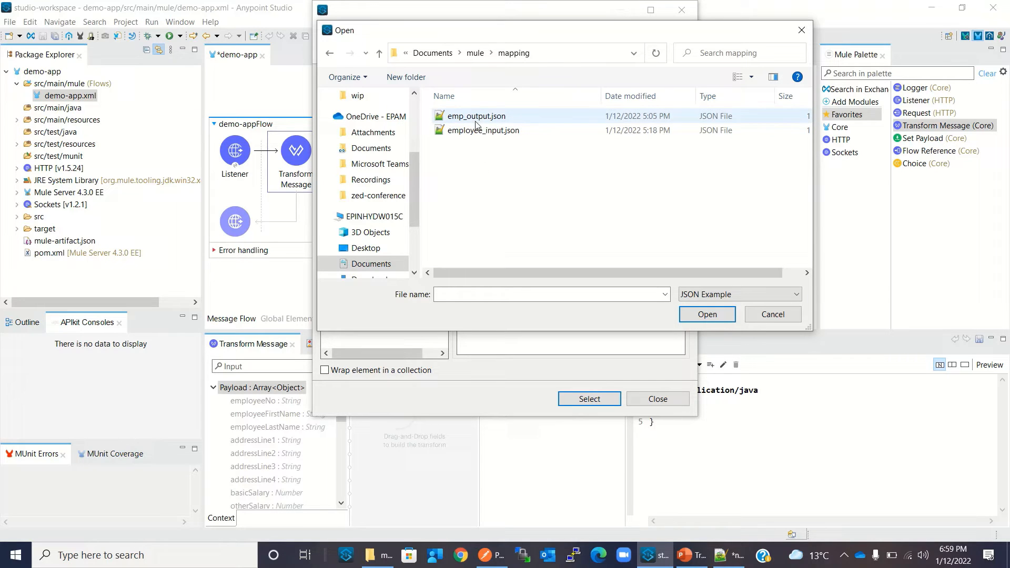
pyautogui.click(477, 115)
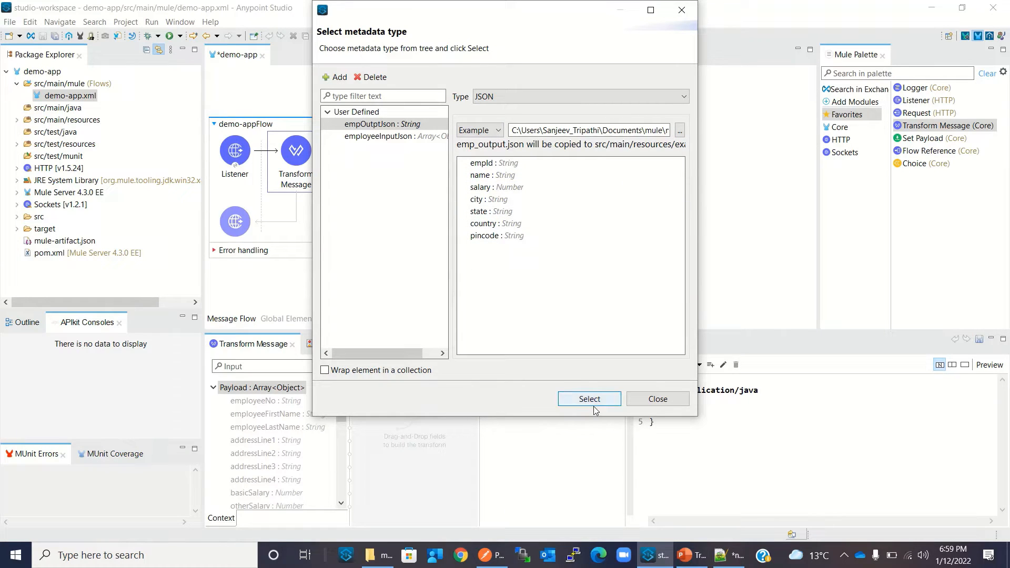
pyautogui.click(589, 399)
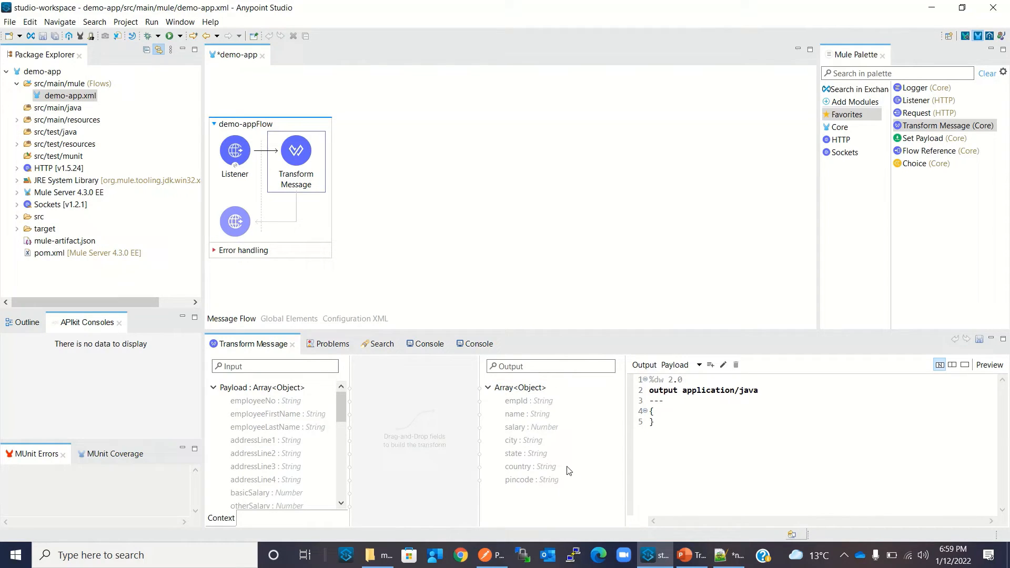
pyautogui.moveTo(556, 408)
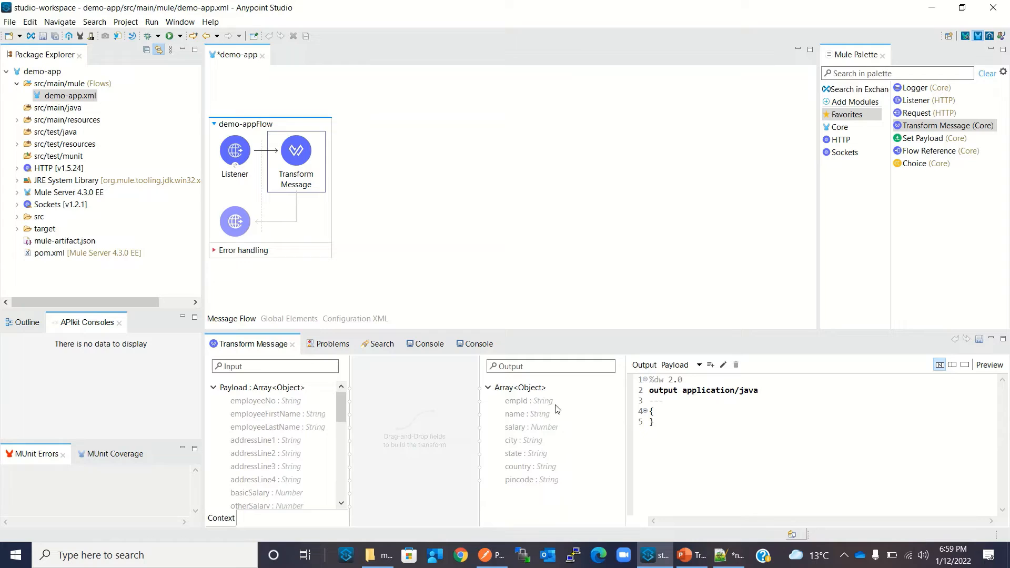
pyautogui.moveTo(434, 441)
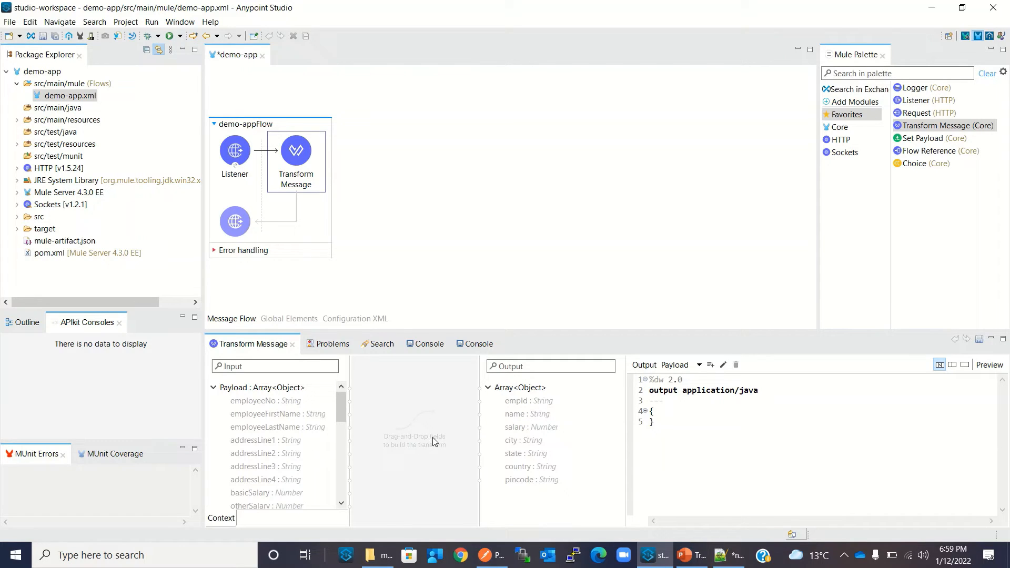
pyautogui.moveTo(322, 455)
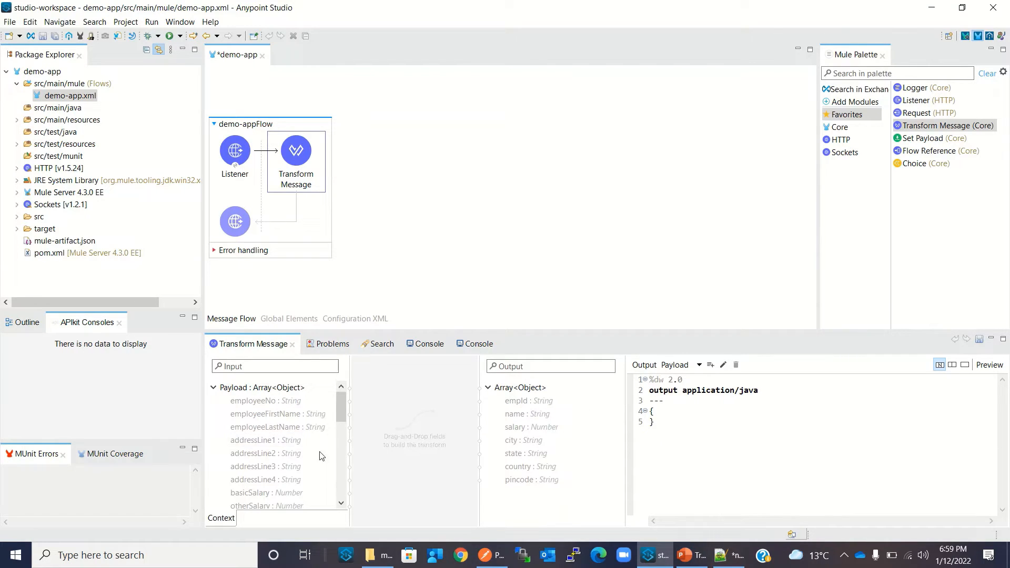
# Map employeeNo to empId and joined first and last names to name
pyautogui.click(259, 401)
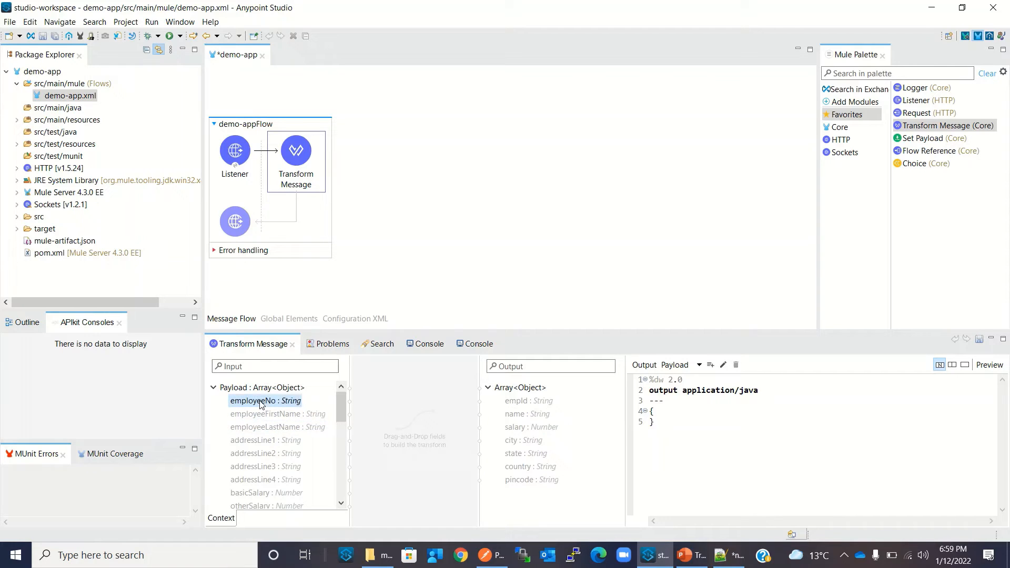
pyautogui.moveTo(265, 399); pyautogui.dragTo(528, 400)
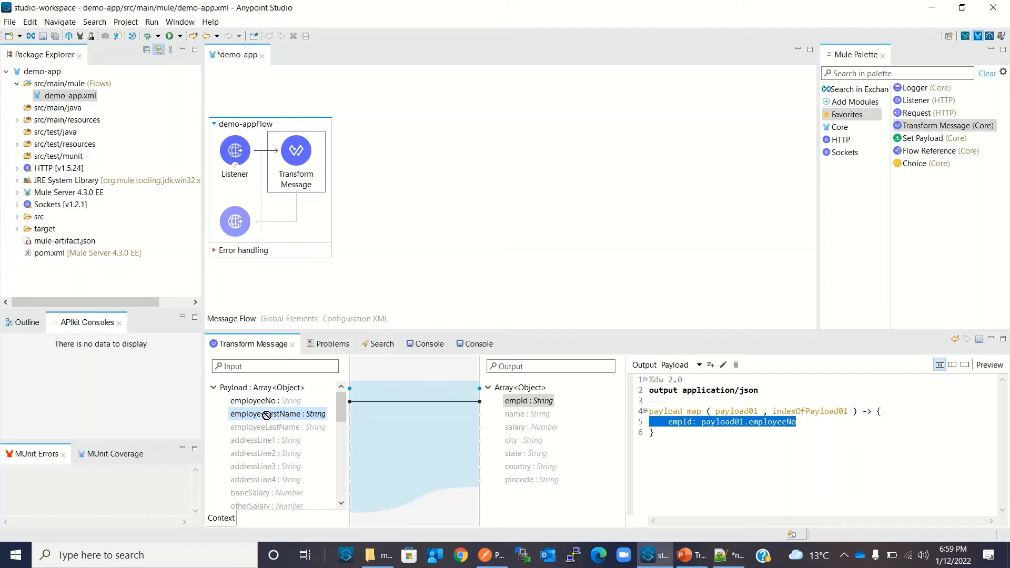
pyautogui.moveTo(264, 414); pyautogui.dragTo(467, 415)
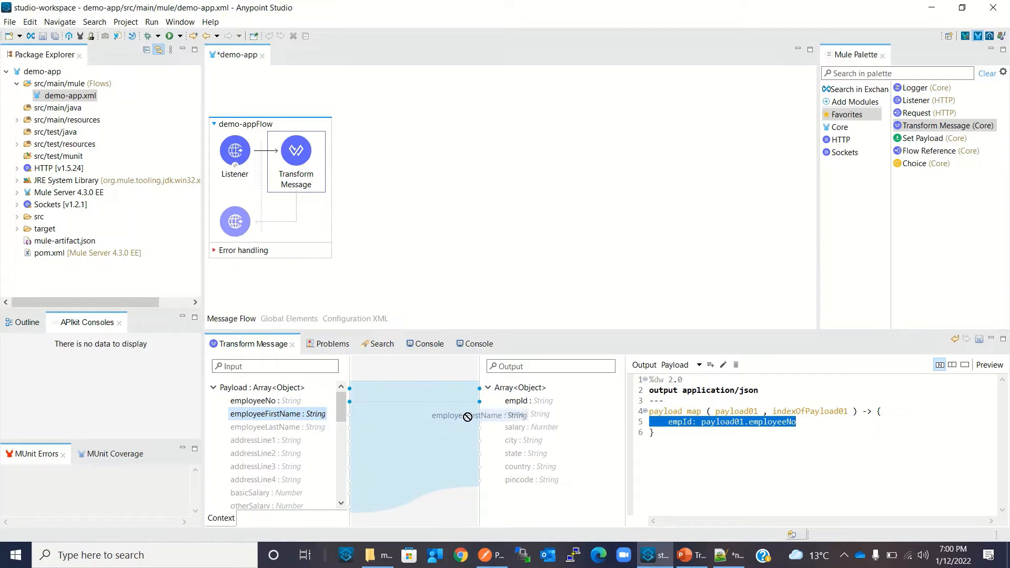
pyautogui.moveTo(277, 413); pyautogui.dragTo(526, 413)
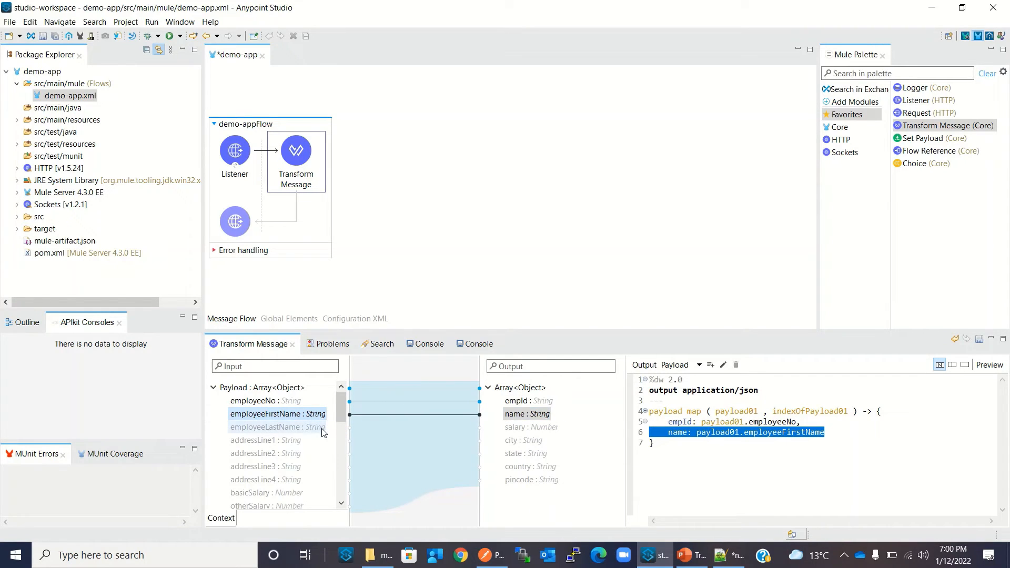
pyautogui.moveTo(269, 429)
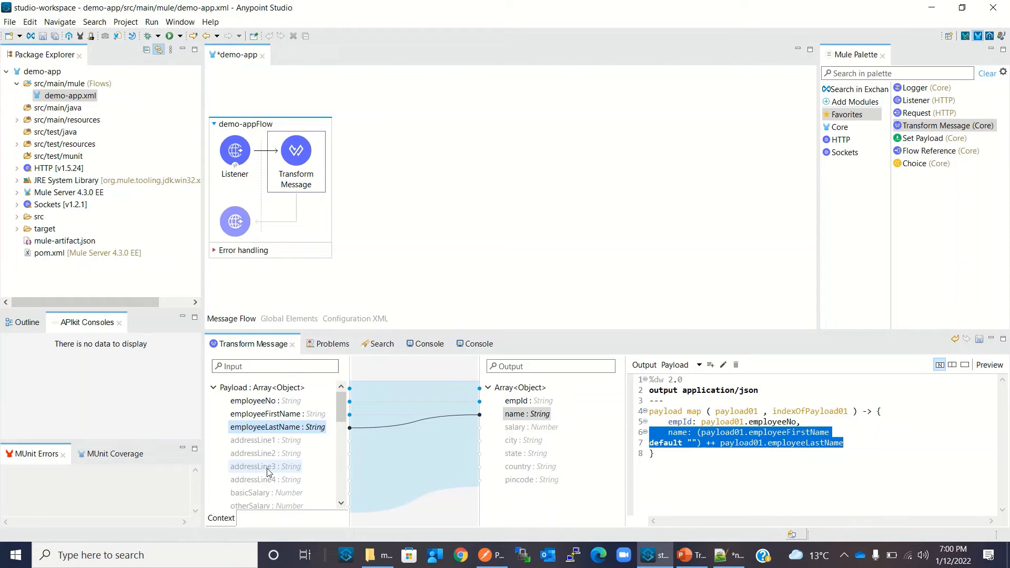
pyautogui.moveTo(267, 454)
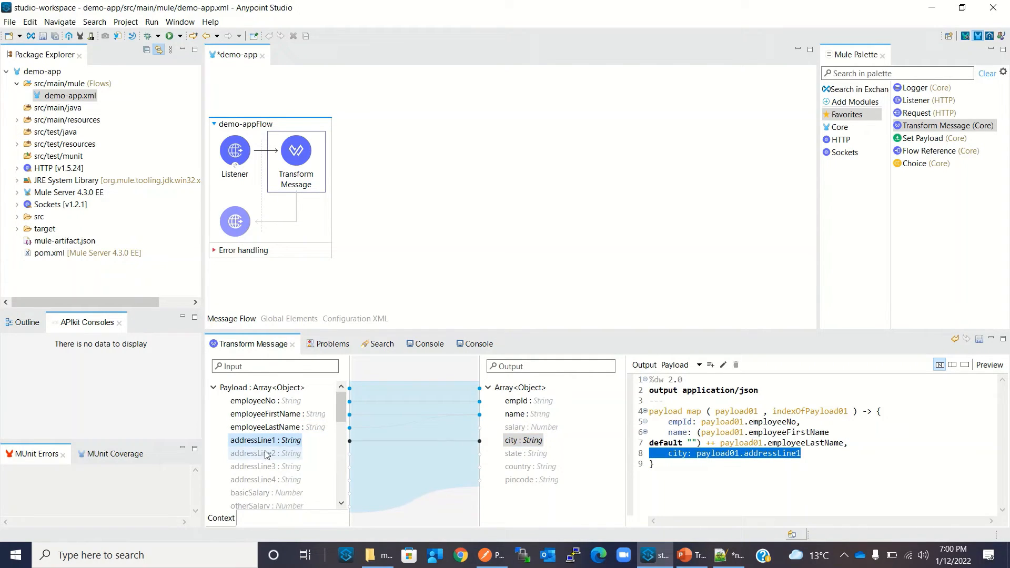
# Map addressLine3 to country, addressLine4 to pincode and basicSalary to salary
pyautogui.click(265, 454)
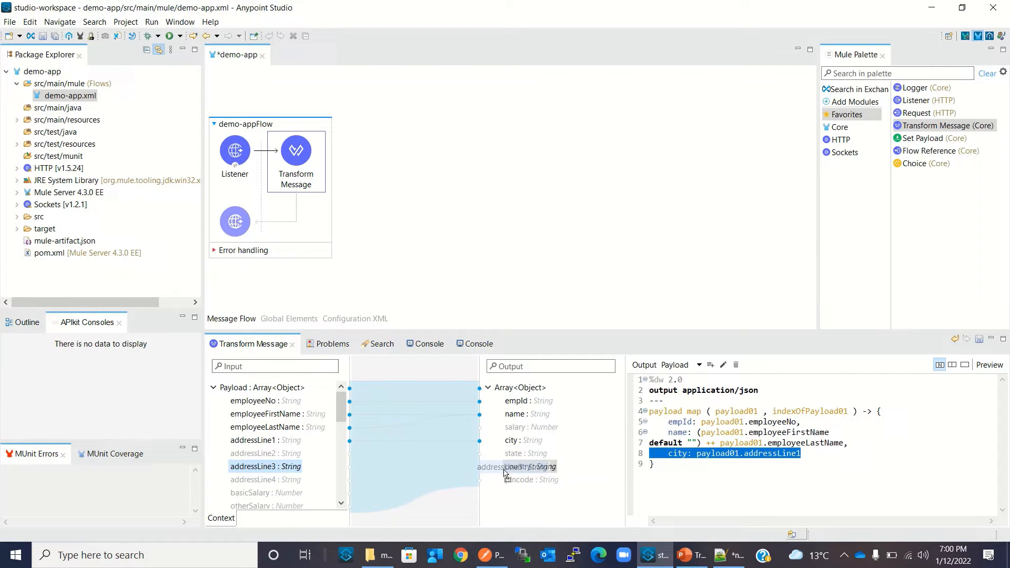
pyautogui.moveTo(265, 466); pyautogui.dragTo(529, 466)
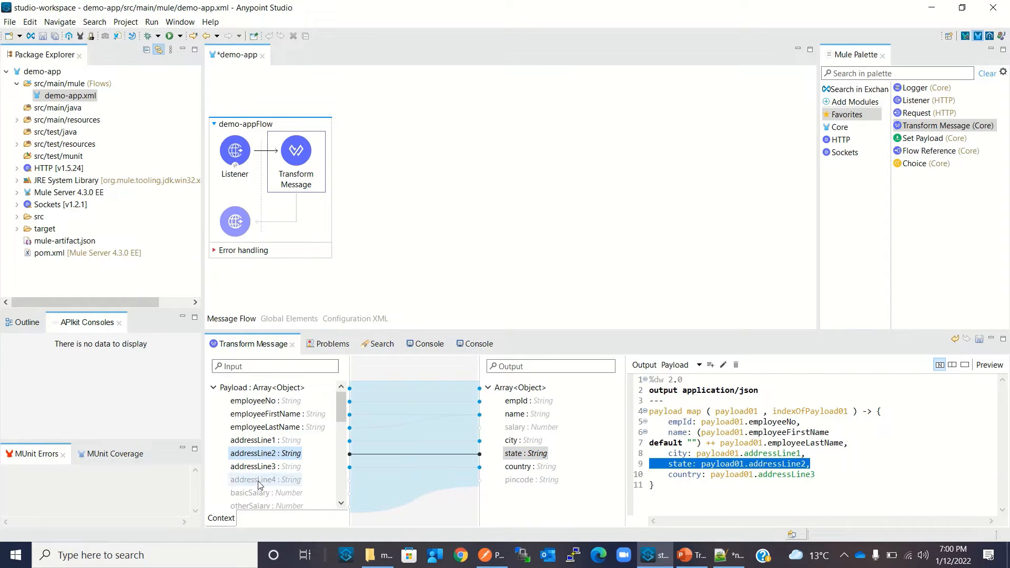
pyautogui.moveTo(260, 479); pyautogui.dragTo(521, 480)
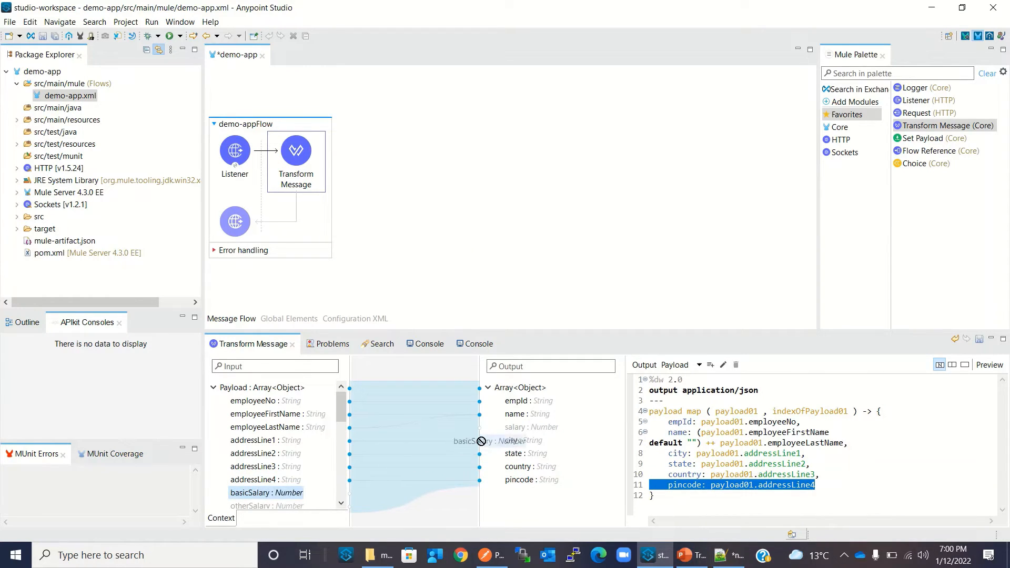
pyautogui.moveTo(267, 493); pyautogui.dragTo(530, 426)
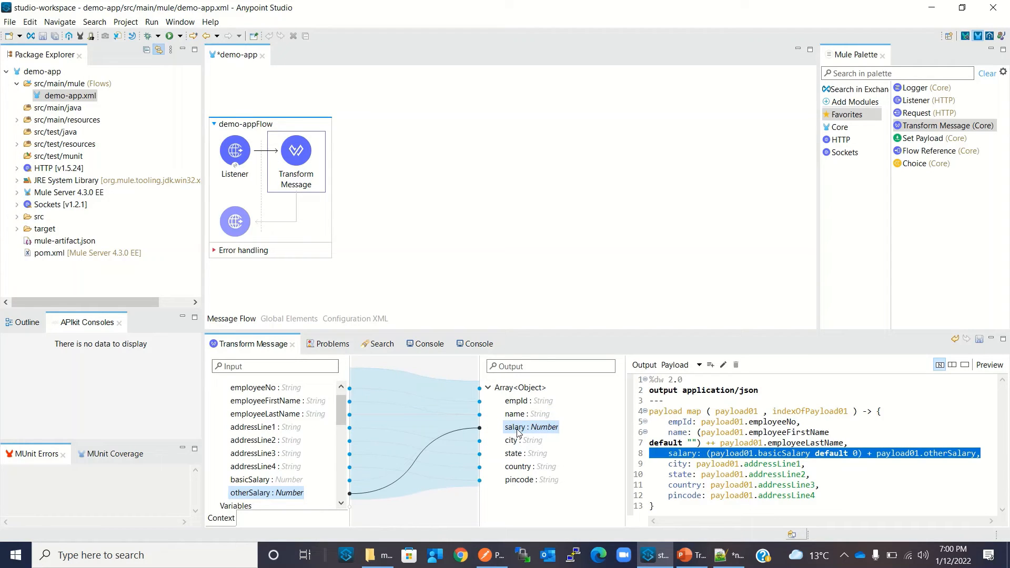
pyautogui.moveTo(467, 463)
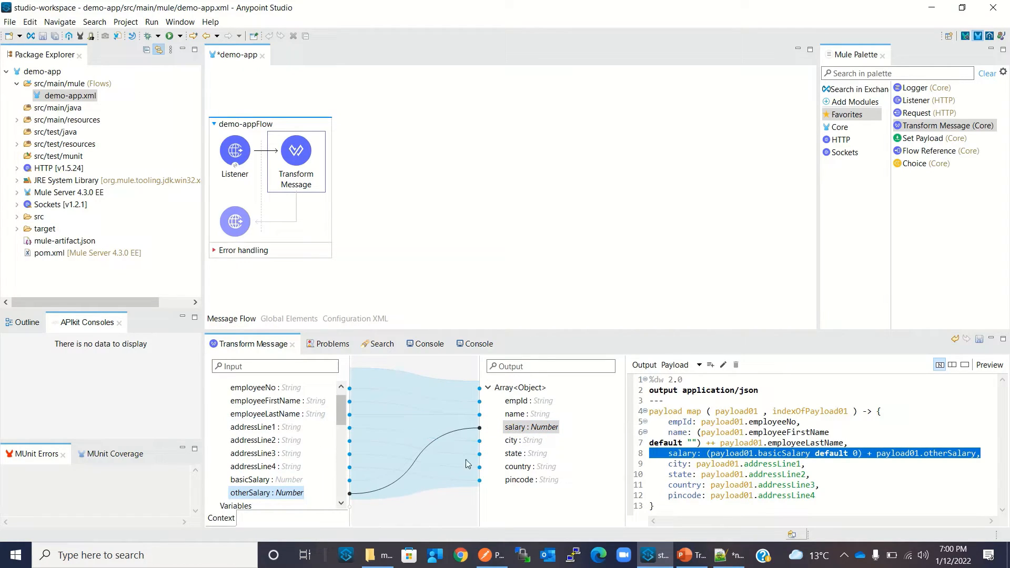
pyautogui.moveTo(798, 372)
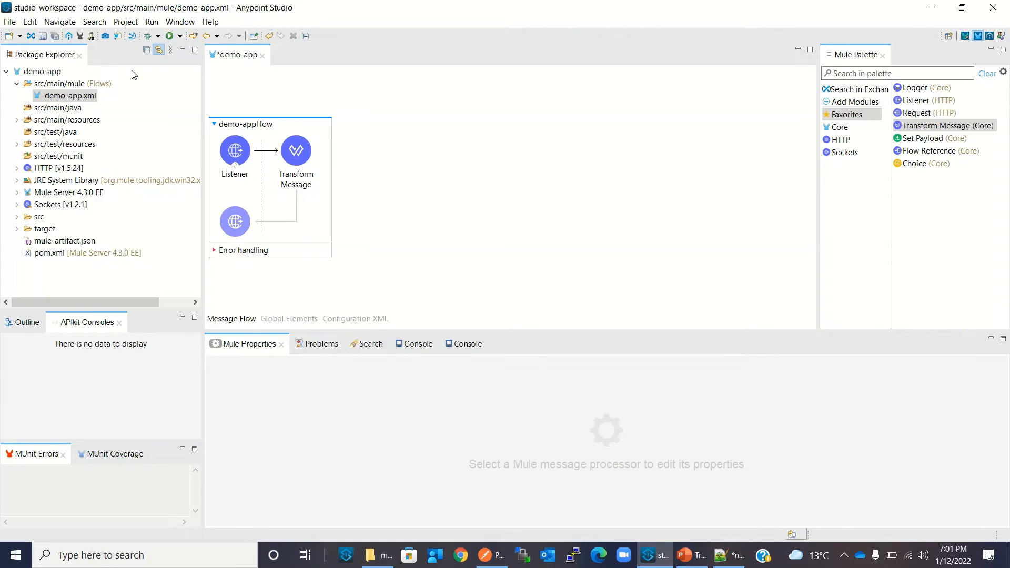
# Save the flow and run demo-app locally until the console reports DEPLOYED
pyautogui.press('ctrl+s')
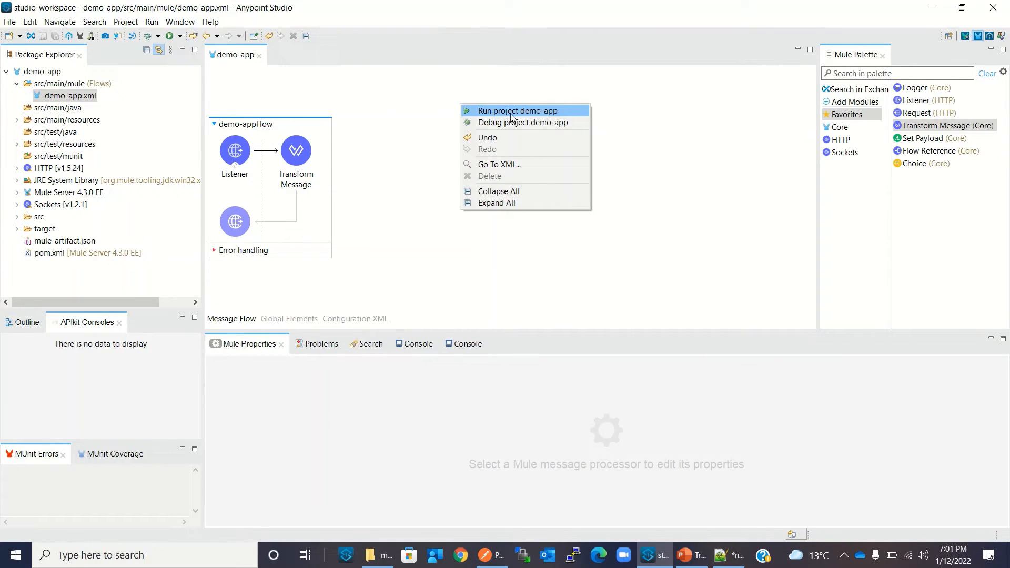
pyautogui.click(518, 110)
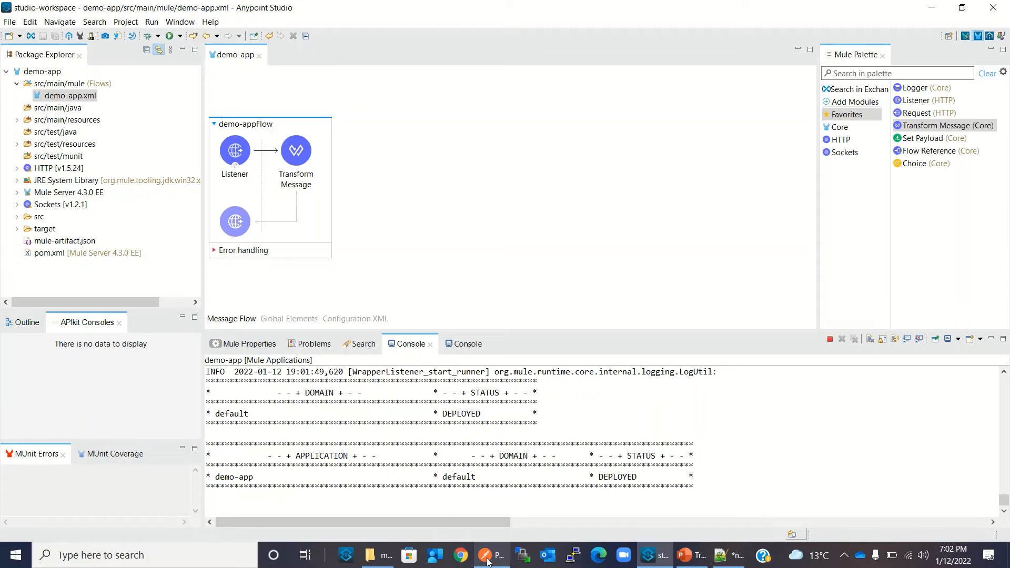
pyautogui.click(485, 555)
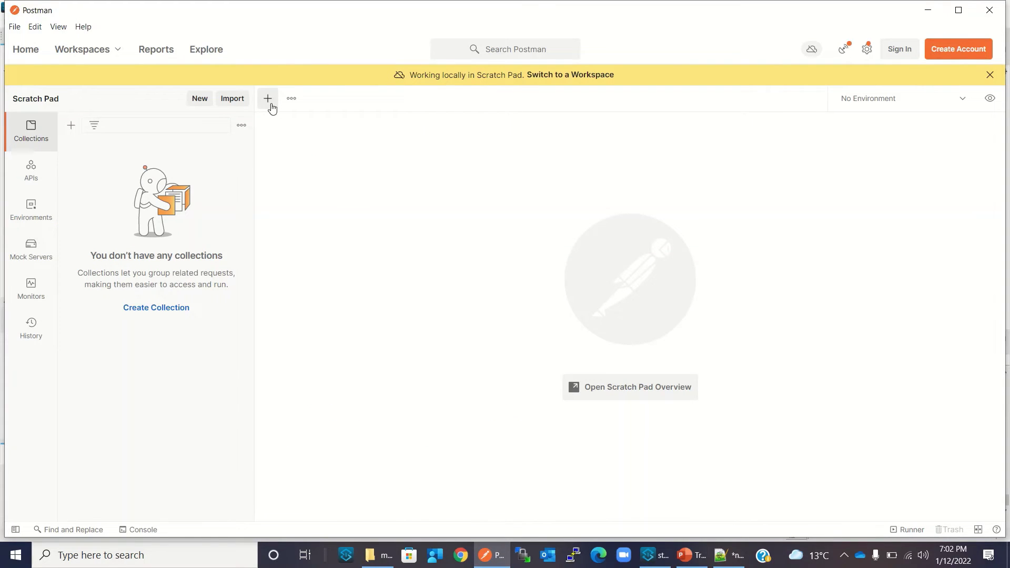
pyautogui.click(267, 99)
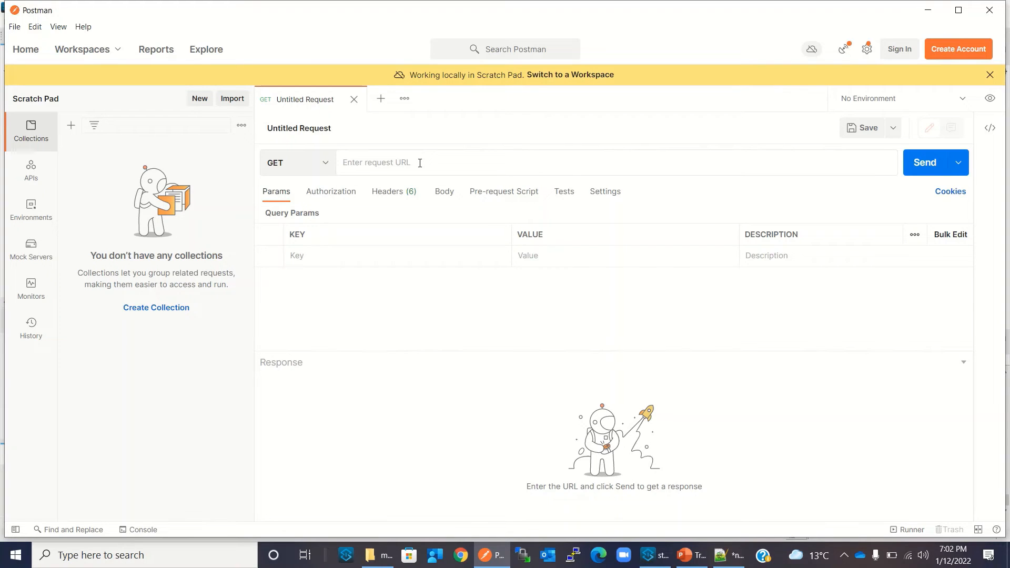
pyautogui.write('htt')
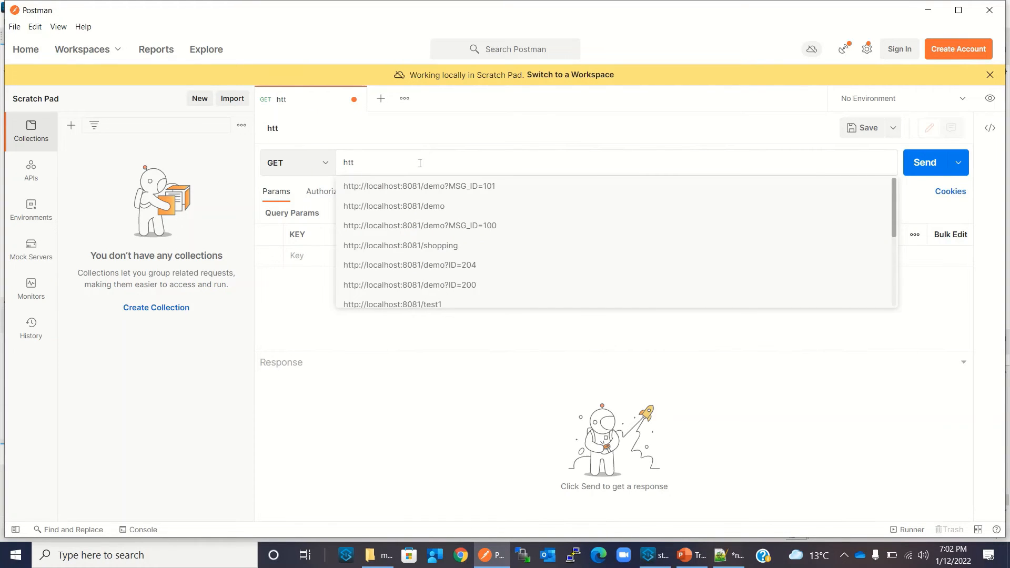
pyautogui.click(393, 206)
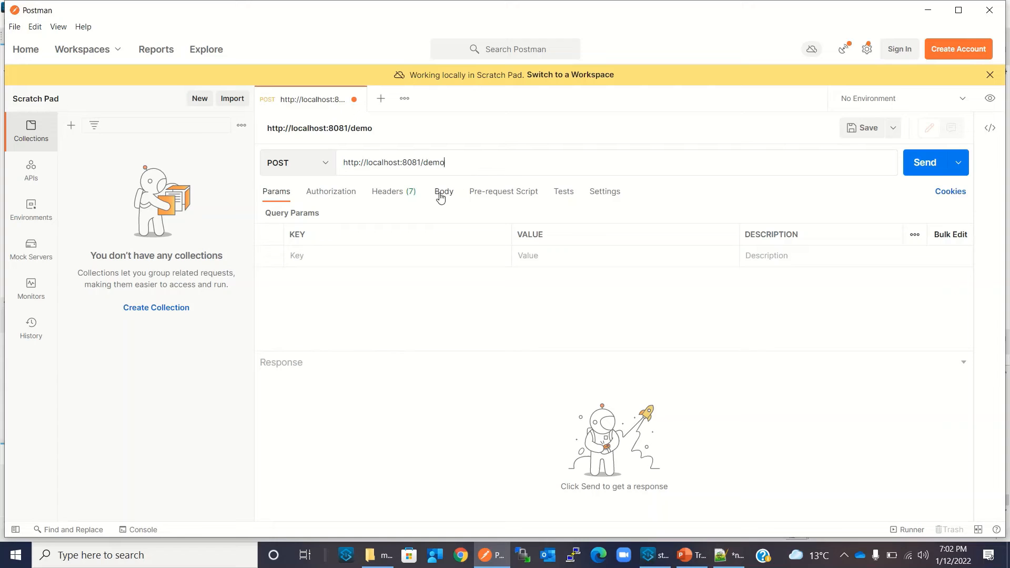
pyautogui.click(443, 192)
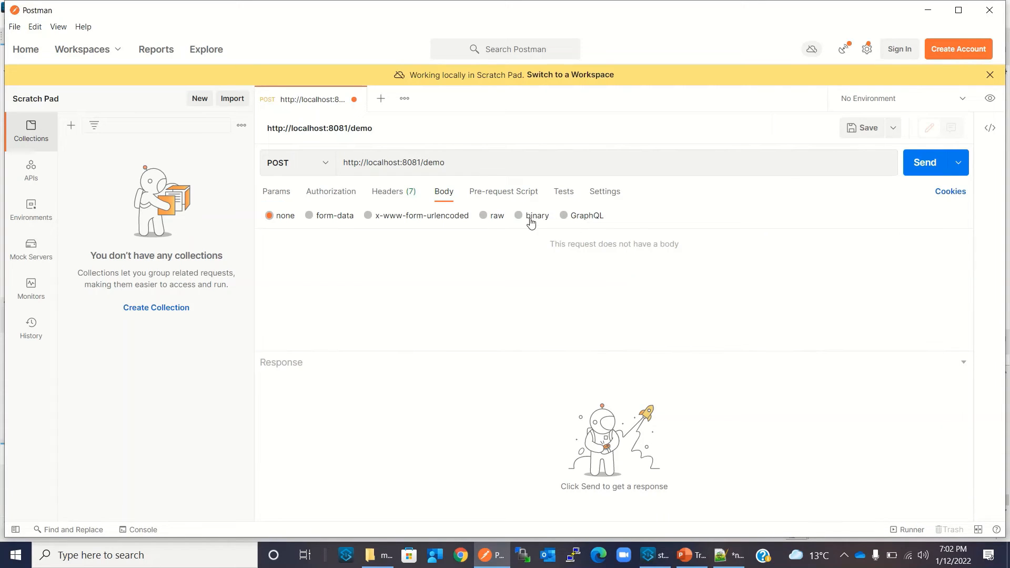
pyautogui.click(484, 215)
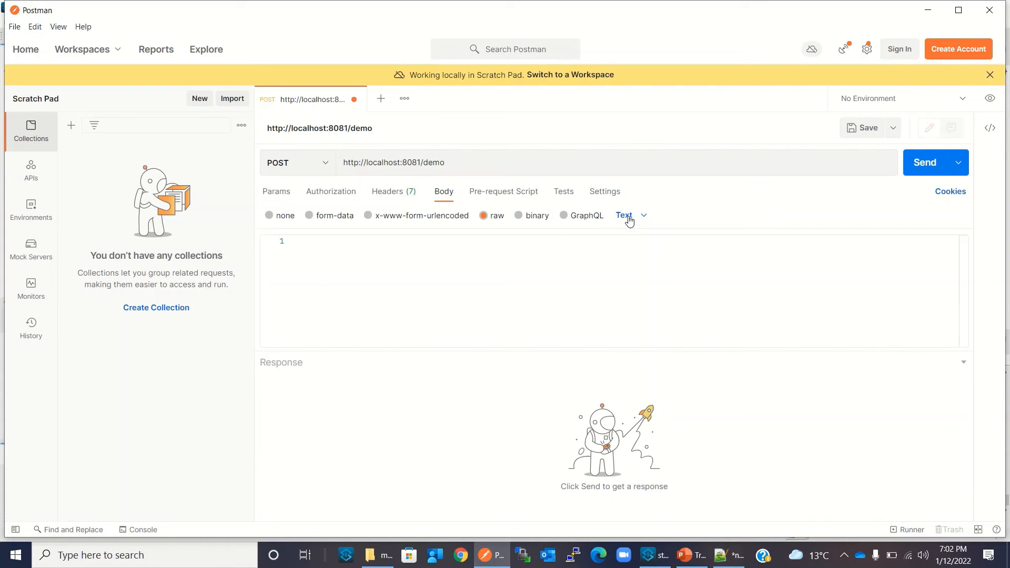
pyautogui.click(625, 214)
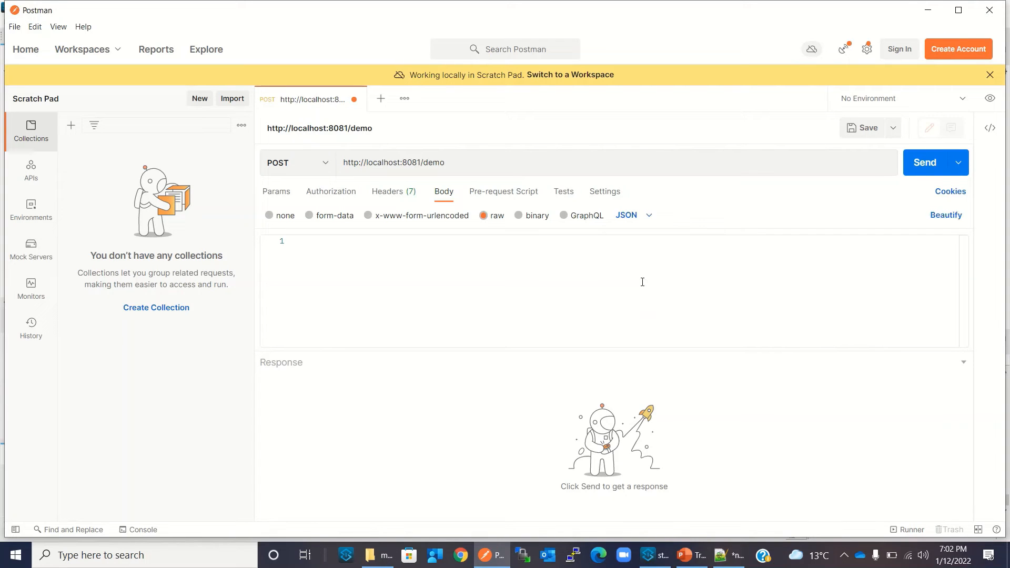
pyautogui.moveTo(467, 265)
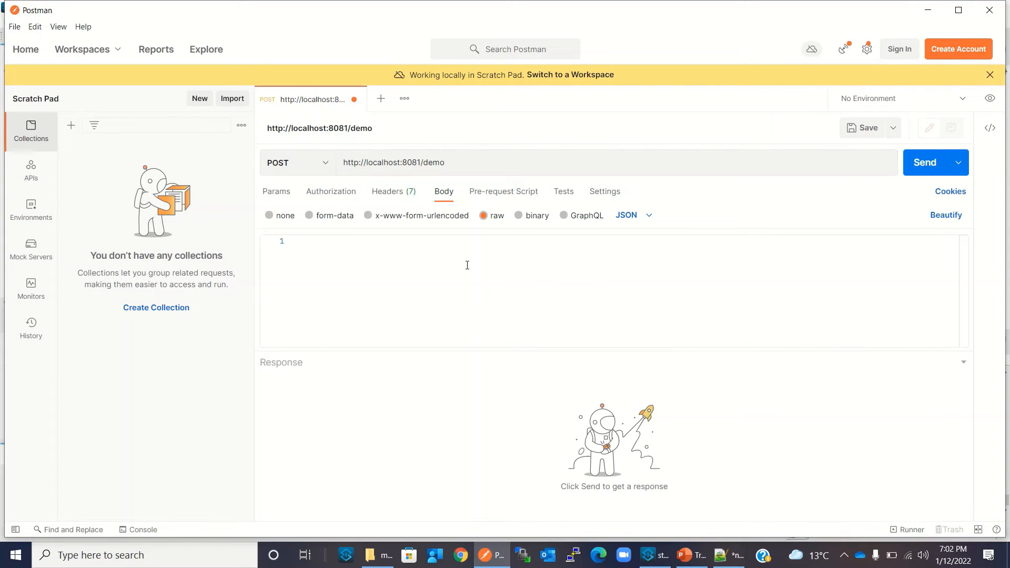
pyautogui.moveTo(385, 558)
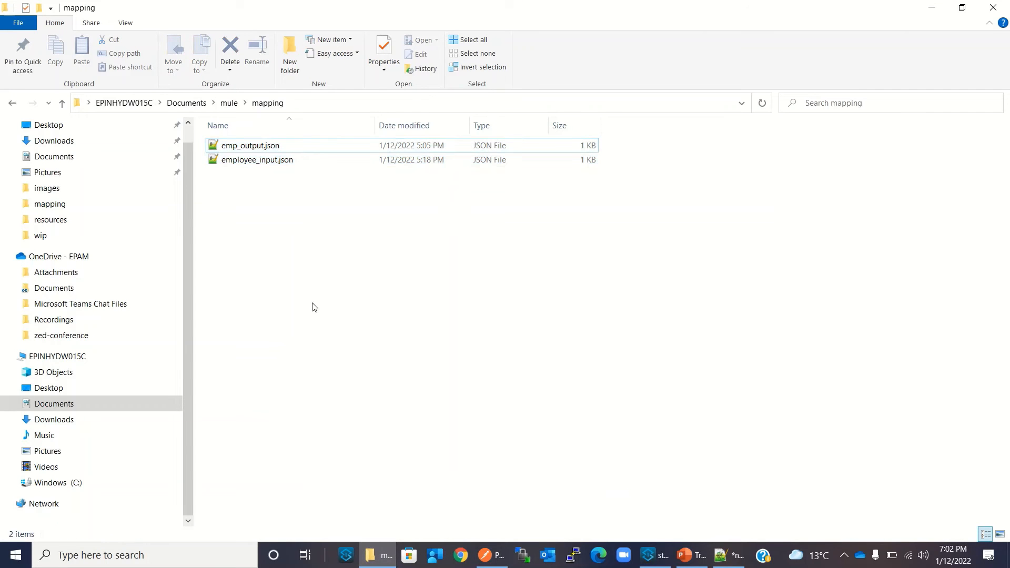
# Load employee_input.json in Notepad++ and select its whole employee record
pyautogui.doubleClick(257, 160)
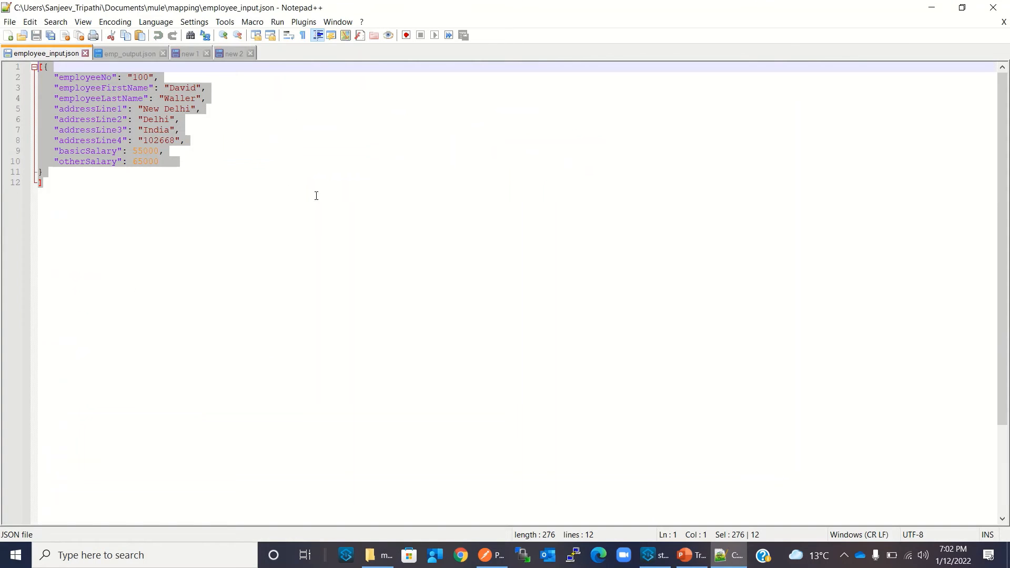
pyautogui.click(44, 183)
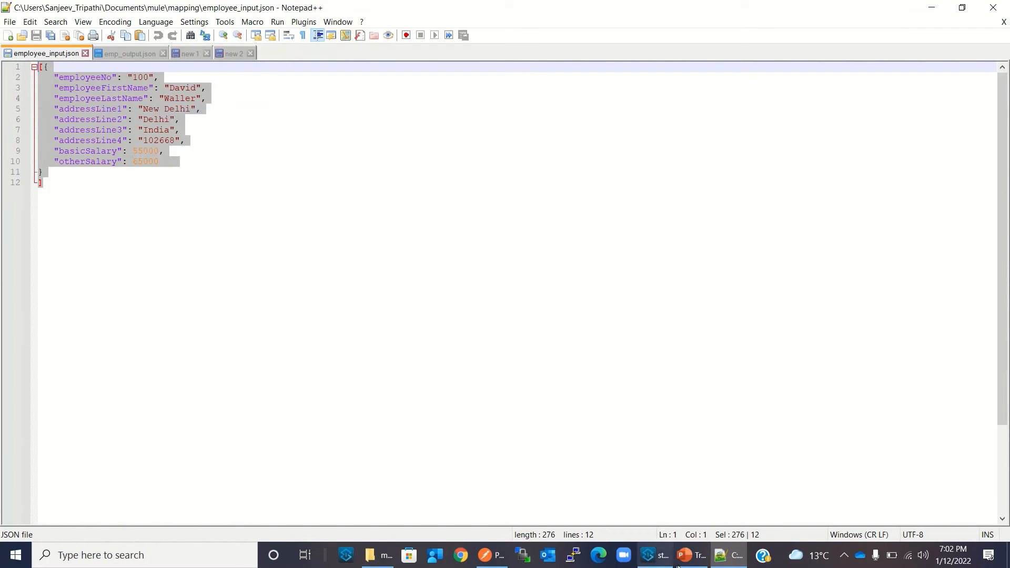
pyautogui.moveTo(497, 556)
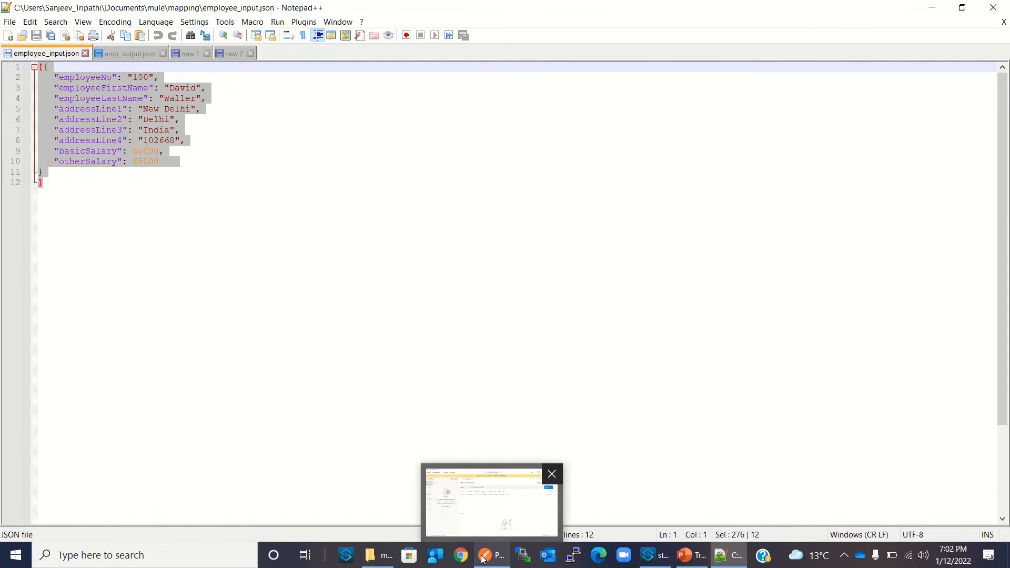
pyautogui.rightClick(317, 250)
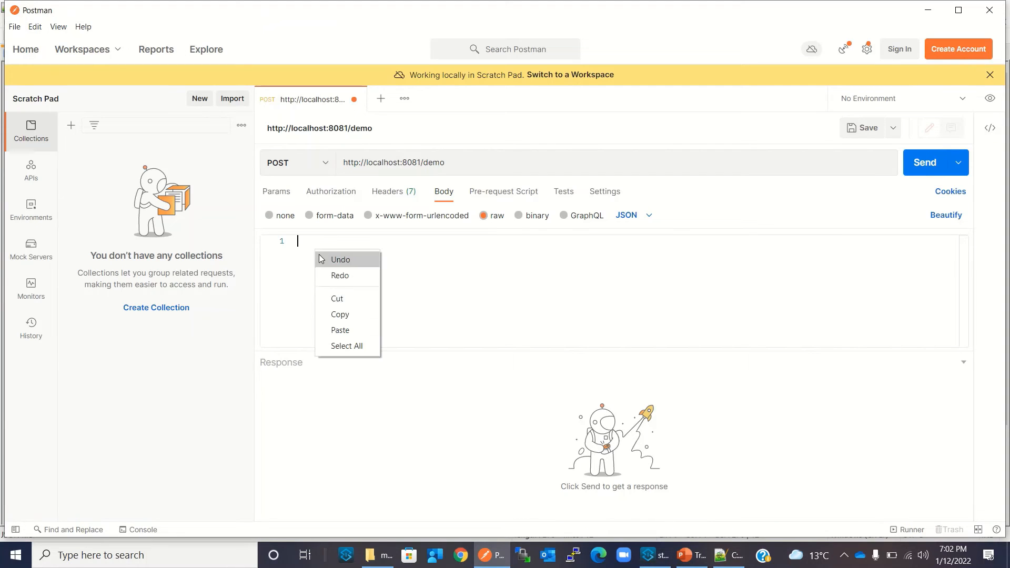
pyautogui.click(339, 330)
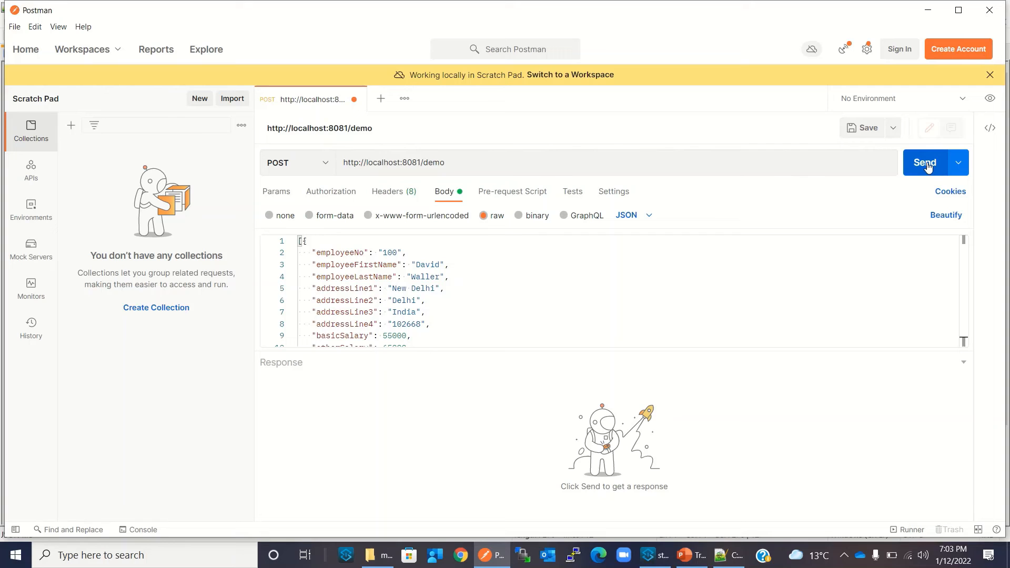
pyautogui.click(925, 162)
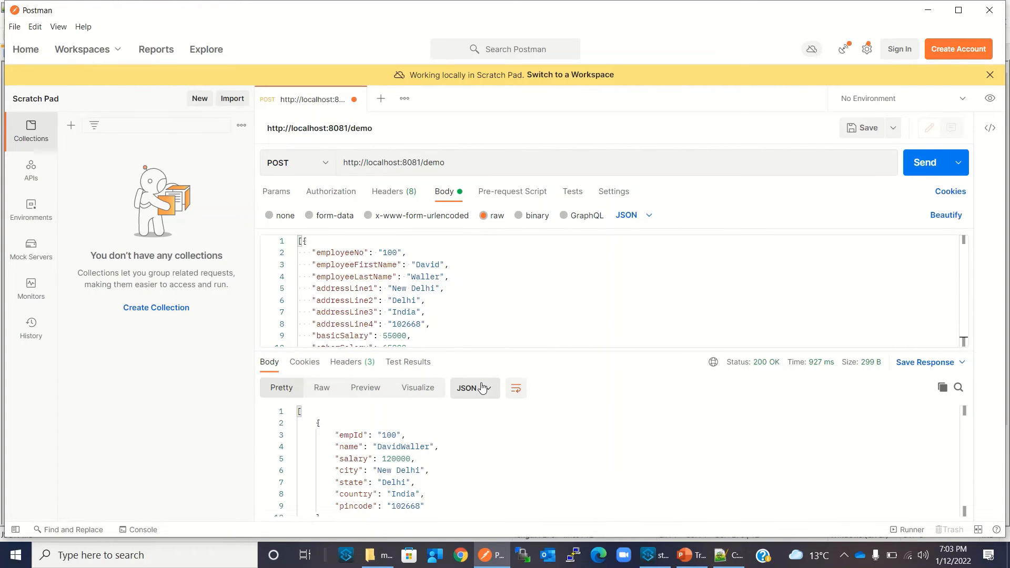
pyautogui.scroll(-3)
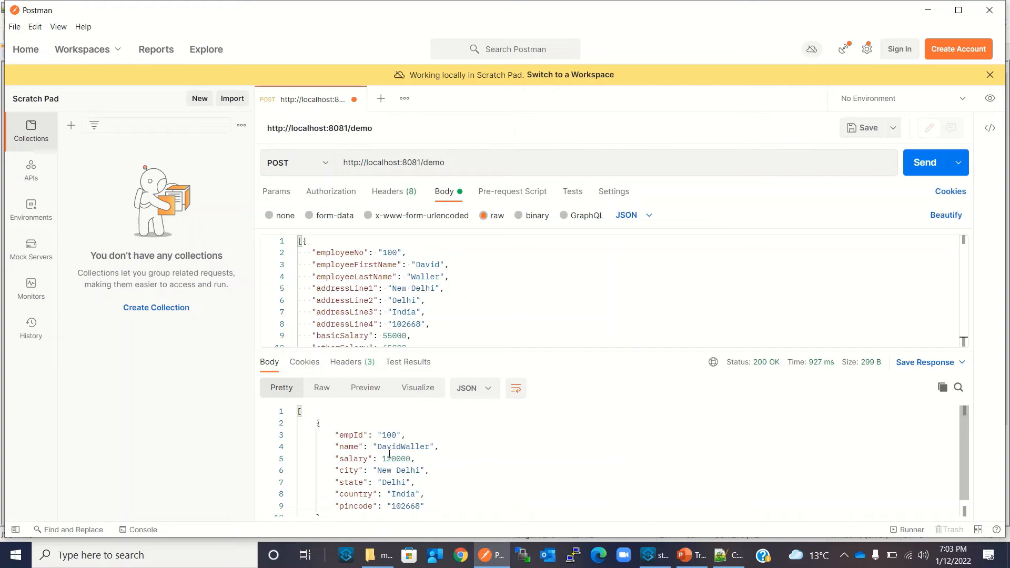
pyautogui.moveTo(370, 465)
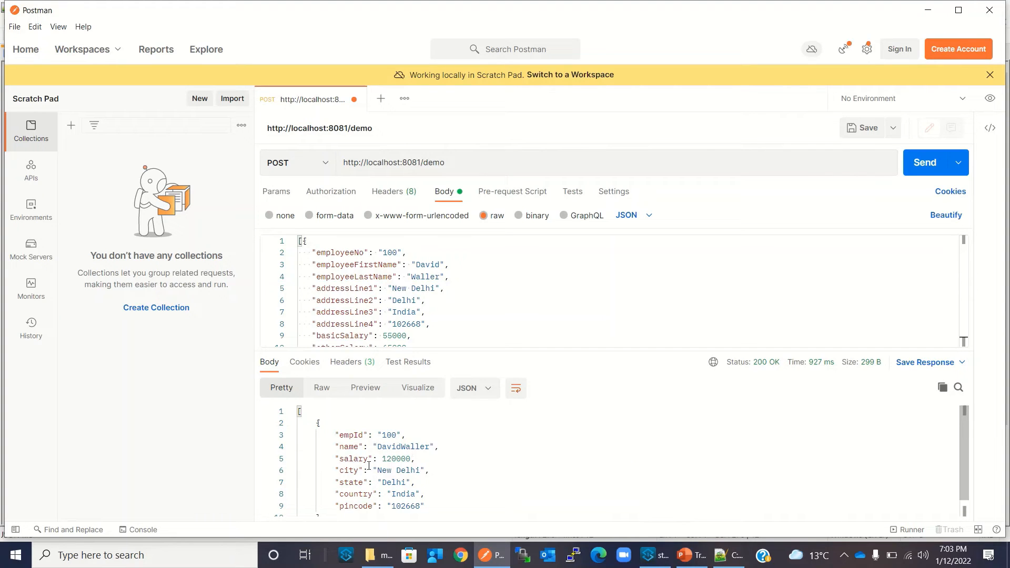
pyautogui.moveTo(334, 332)
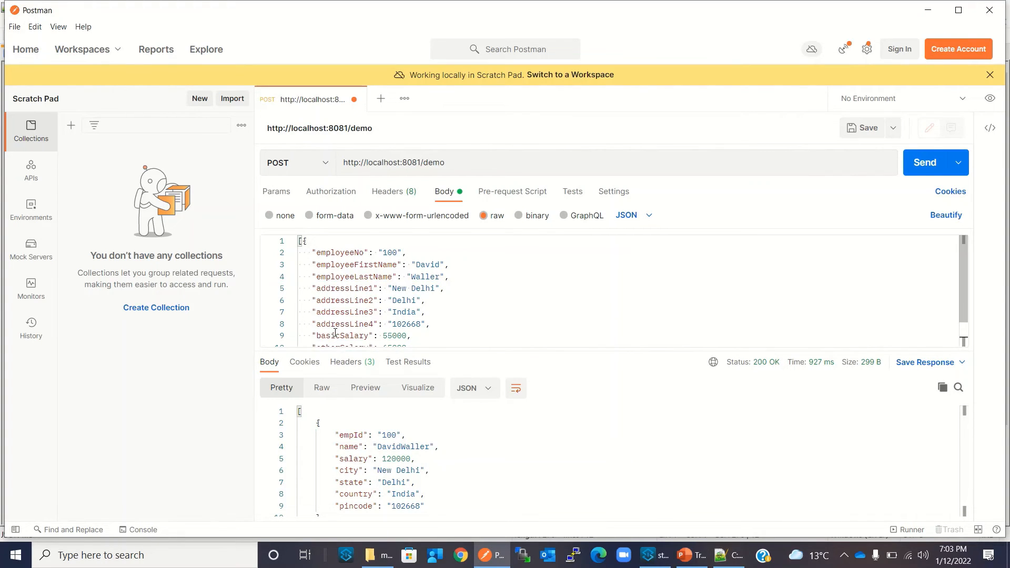
pyautogui.scroll(-3)
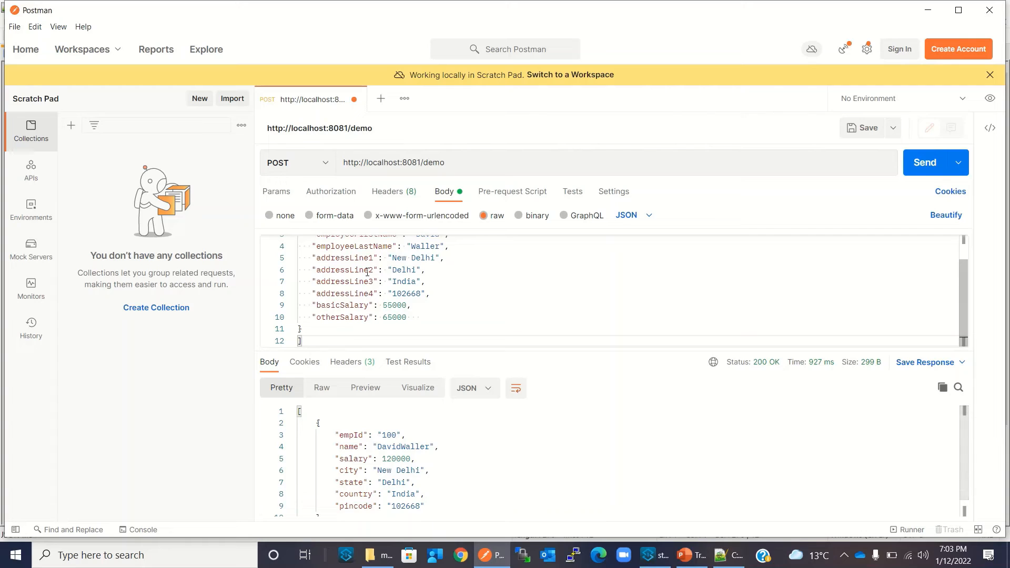
pyautogui.moveTo(354, 479)
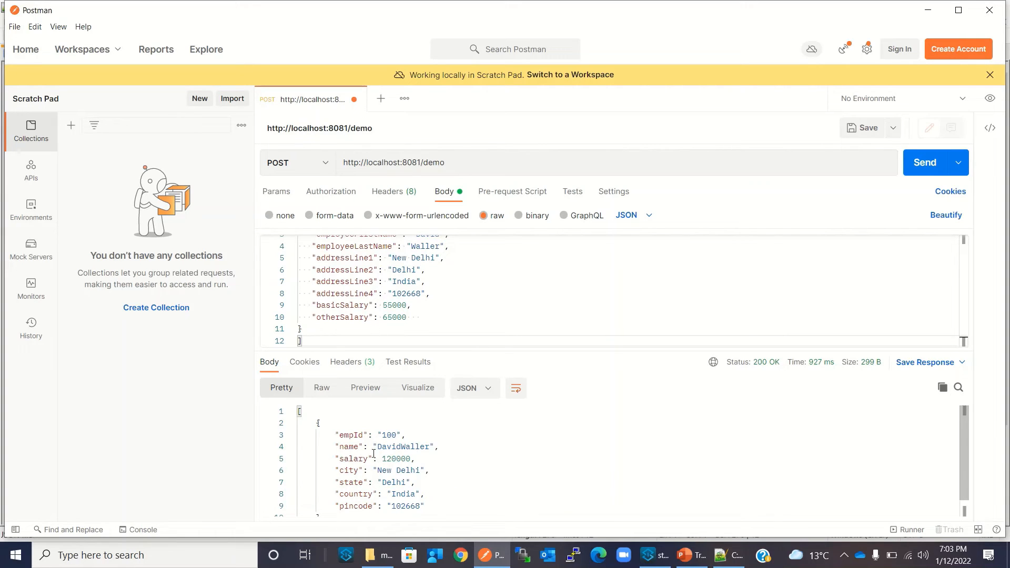
pyautogui.moveTo(432, 453)
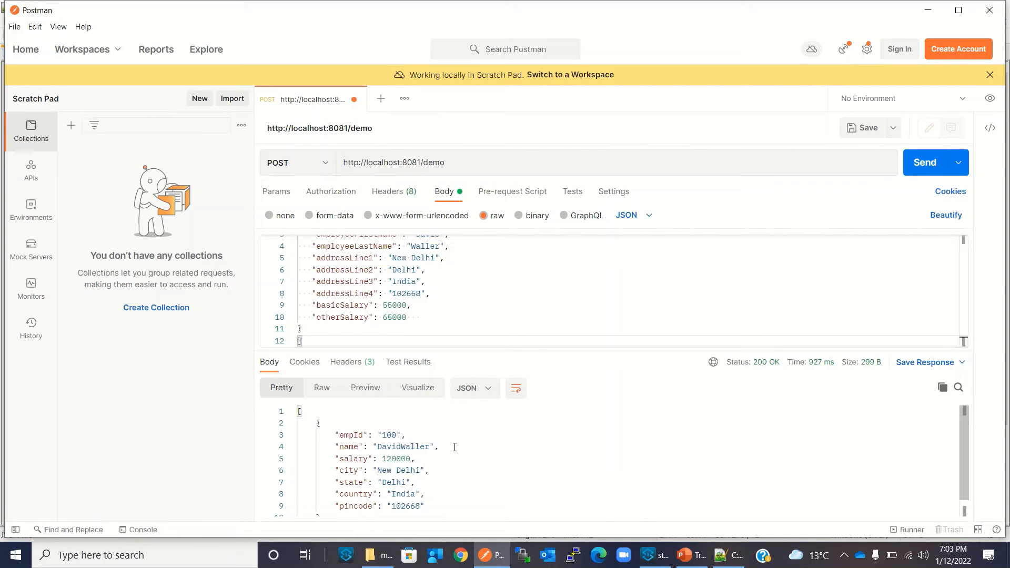
pyautogui.moveTo(522, 452)
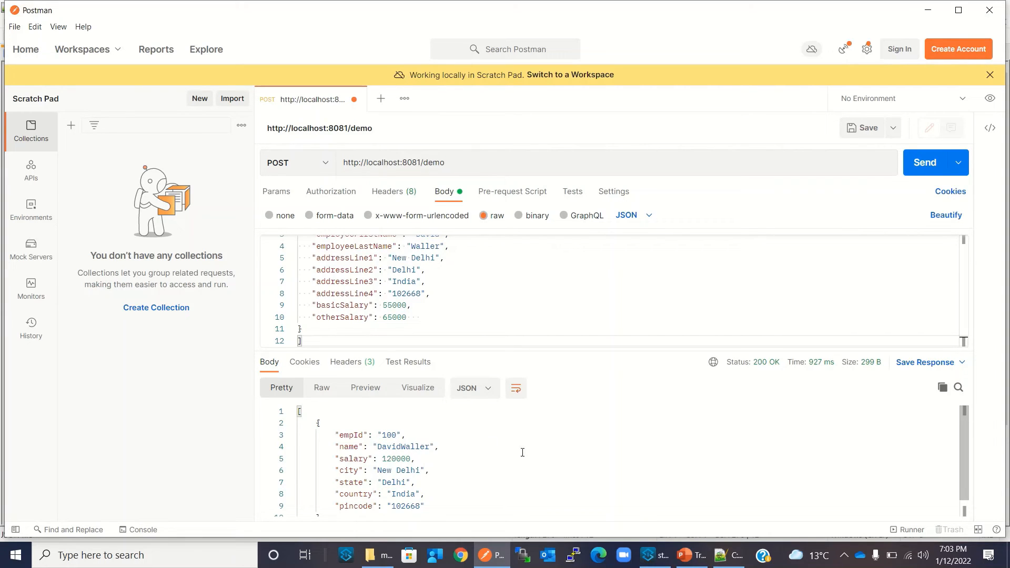
# Edit the Transform Message DataWeave to join first and last name with " " and let demo-app redeploy
pyautogui.click(656, 556)
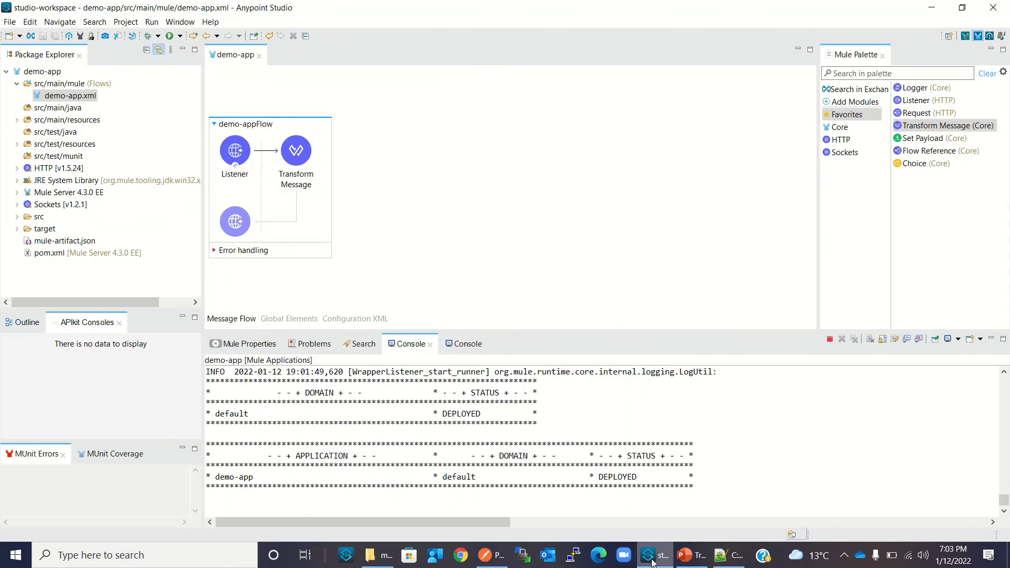
pyautogui.click(296, 151)
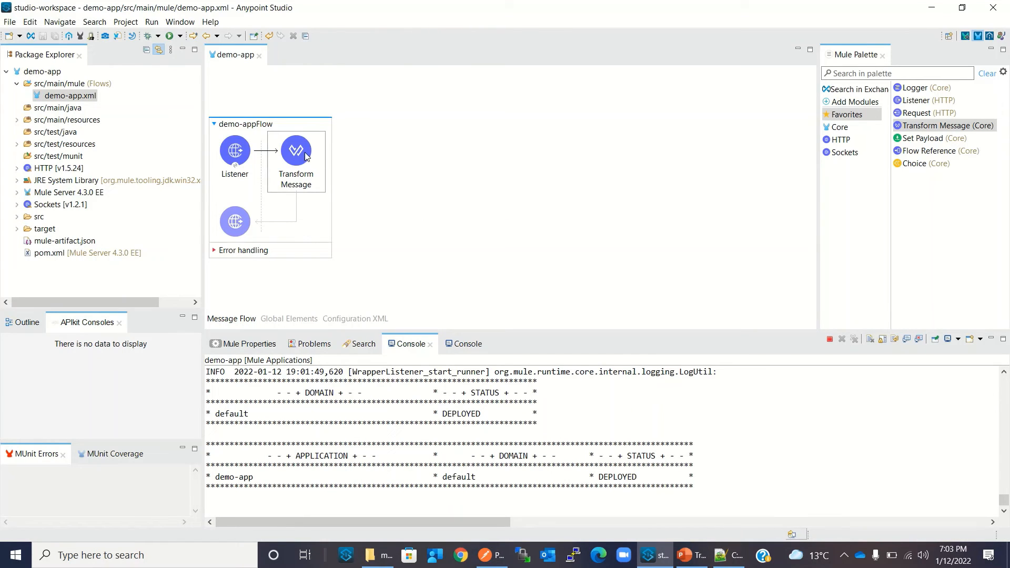
pyautogui.doubleClick(296, 149)
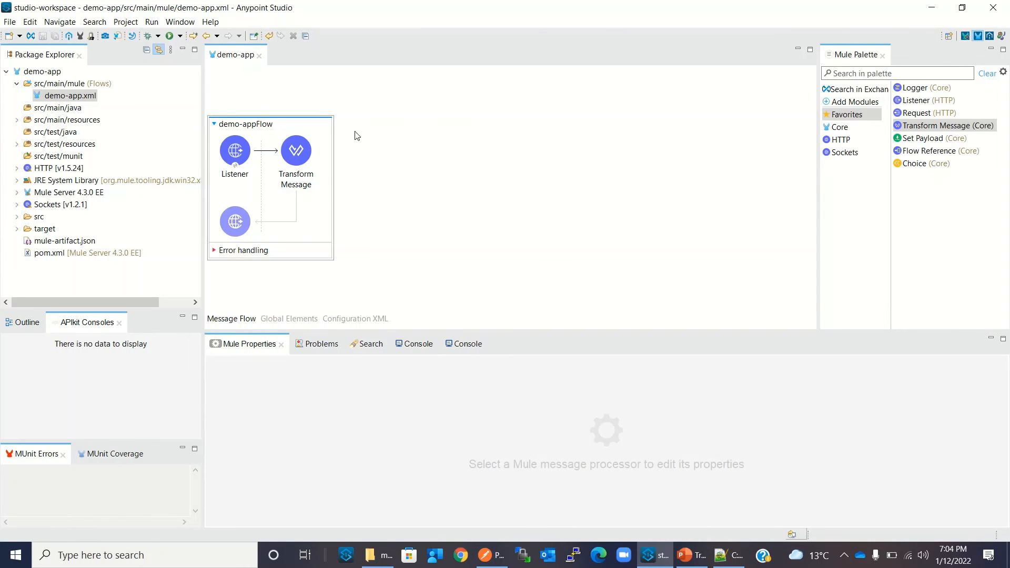
pyautogui.click(412, 343)
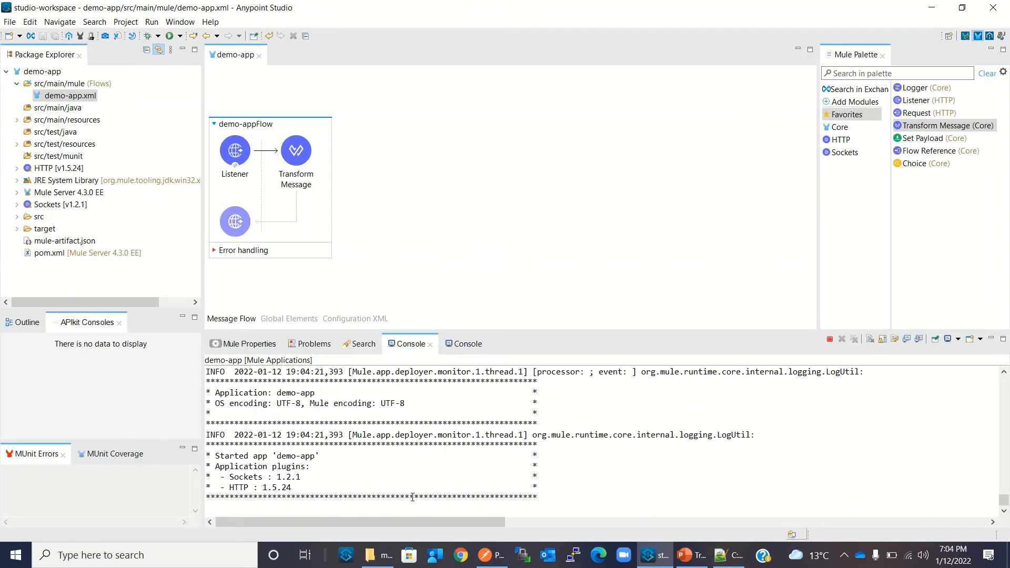
pyautogui.moveTo(468, 454)
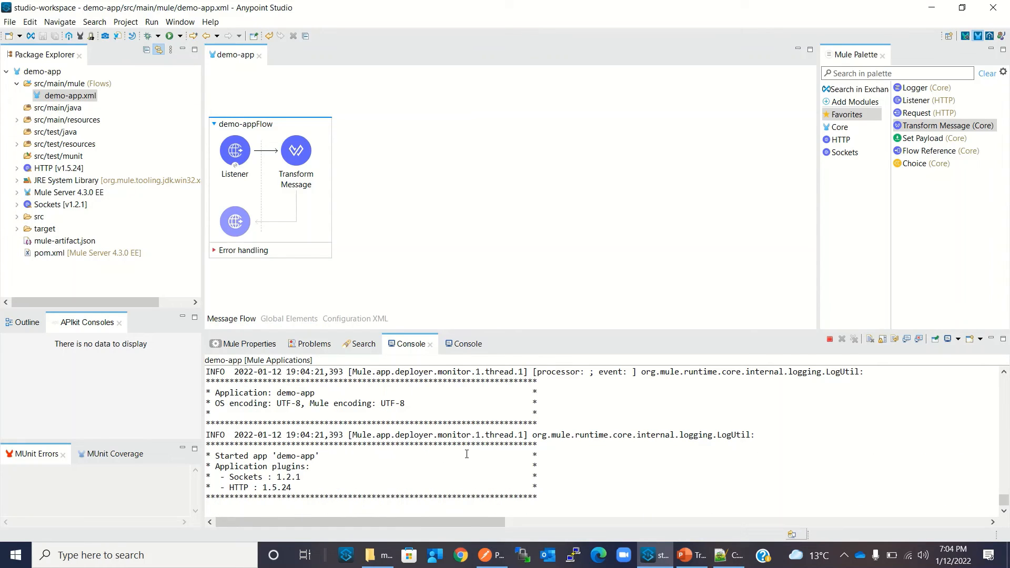
pyautogui.moveTo(484, 555)
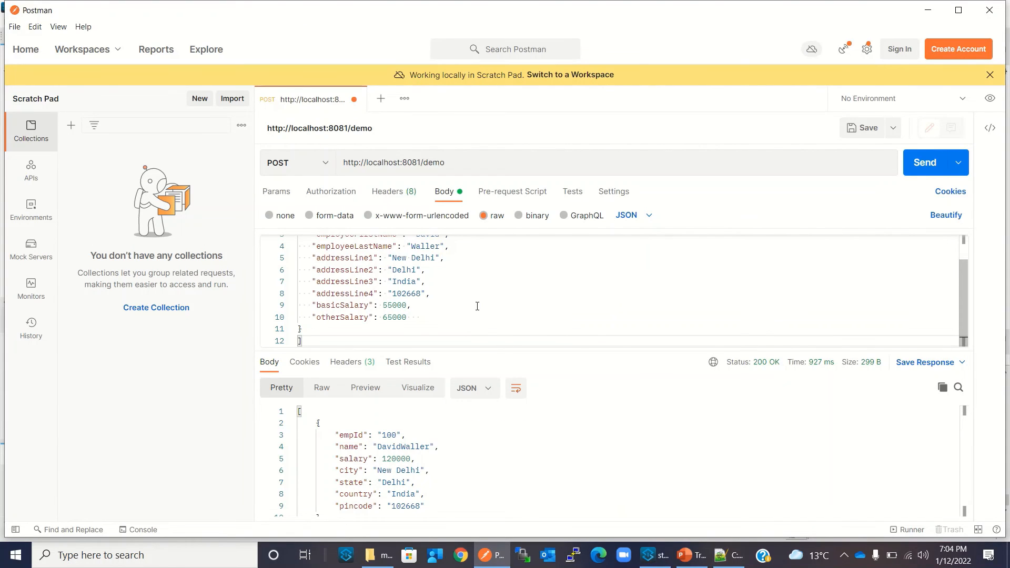
pyautogui.click(929, 162)
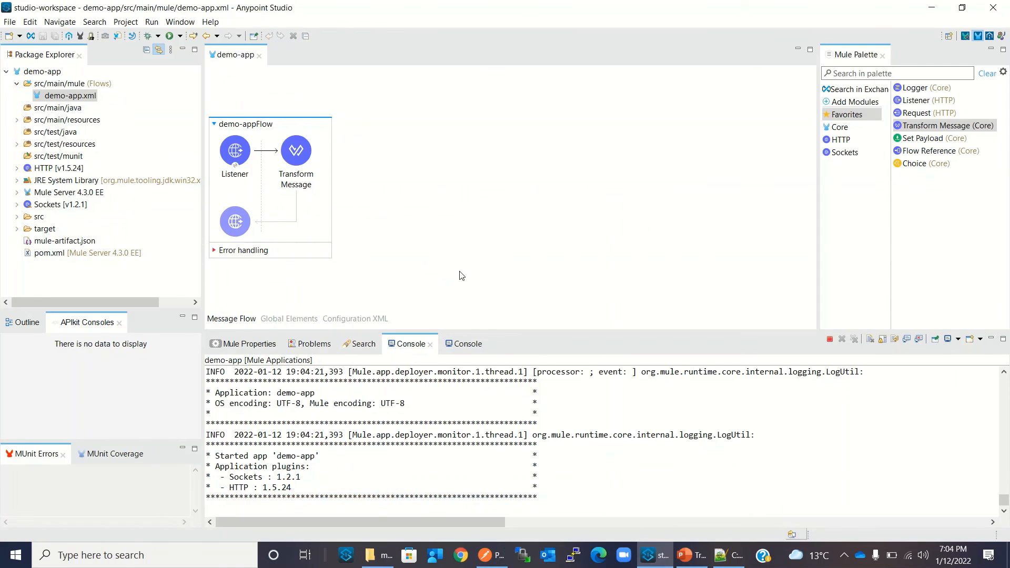
# Reopen the Transform Message editor showing the name fields joined with a space
pyautogui.doubleClick(296, 151)
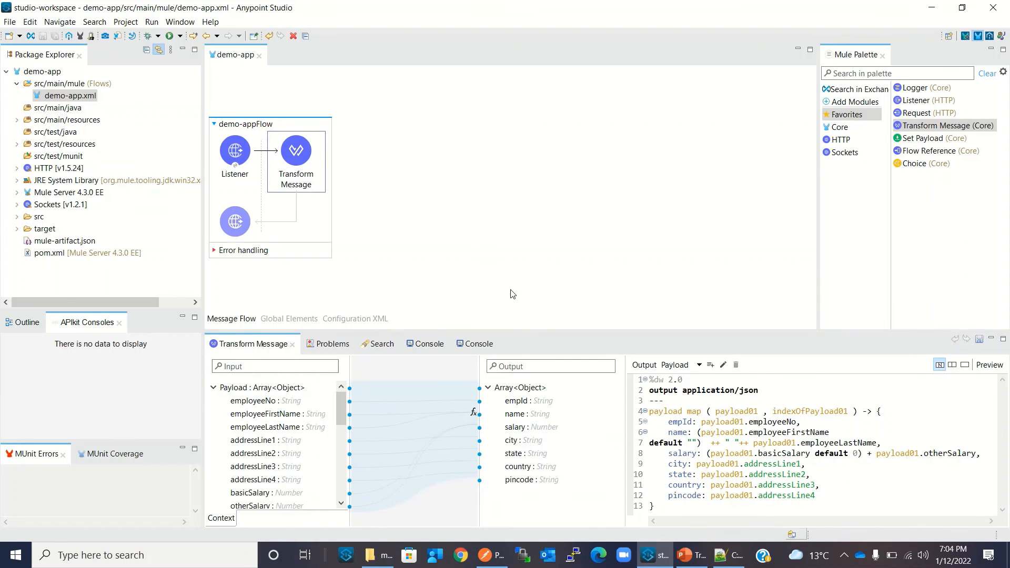
pyautogui.moveTo(526, 209)
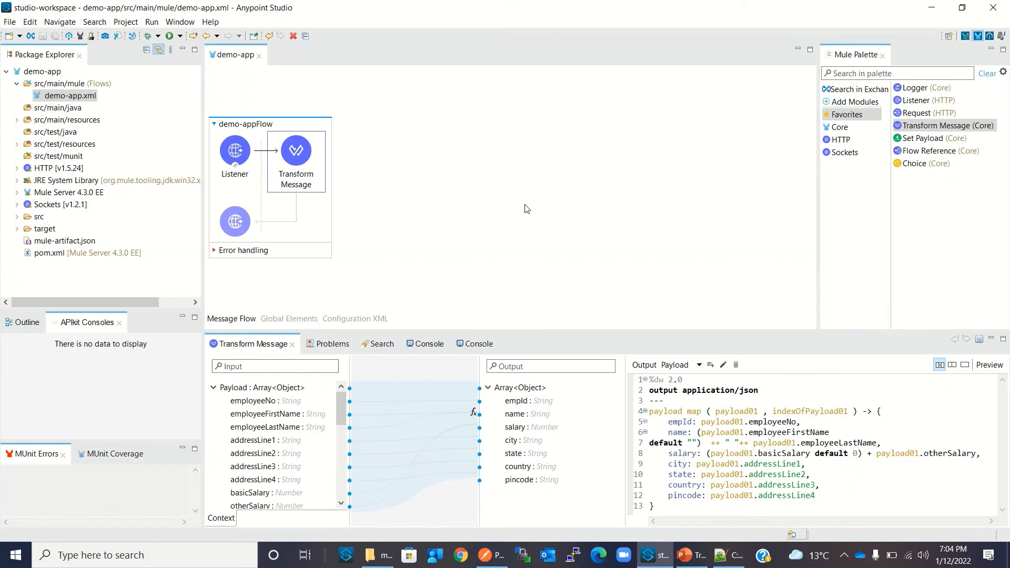